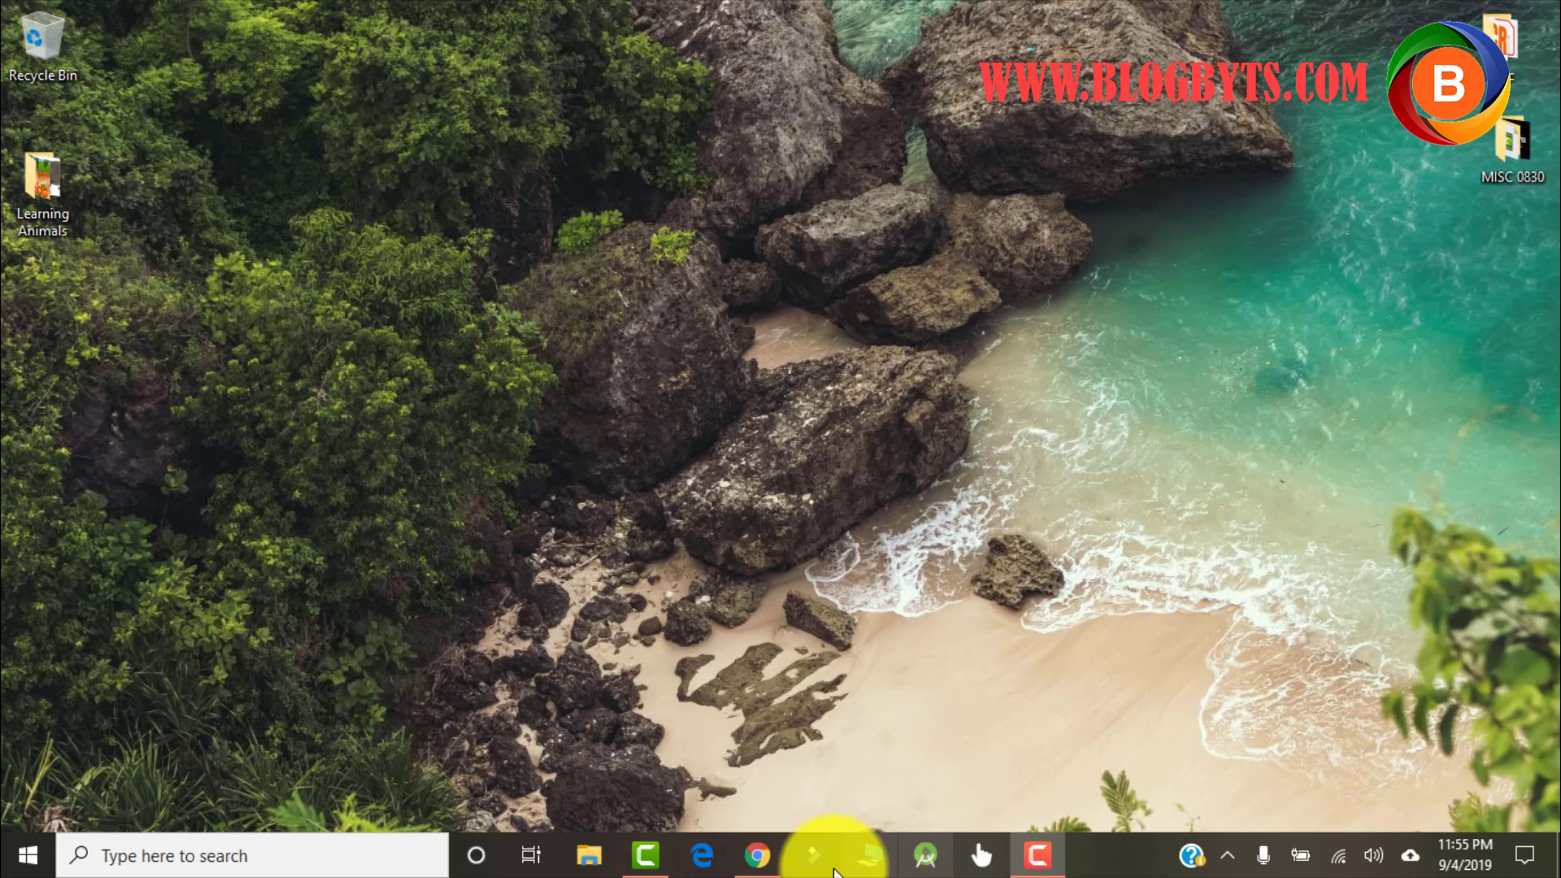
- Launch Chrome and search Windows for the XAMPP app
left_click(757, 855)
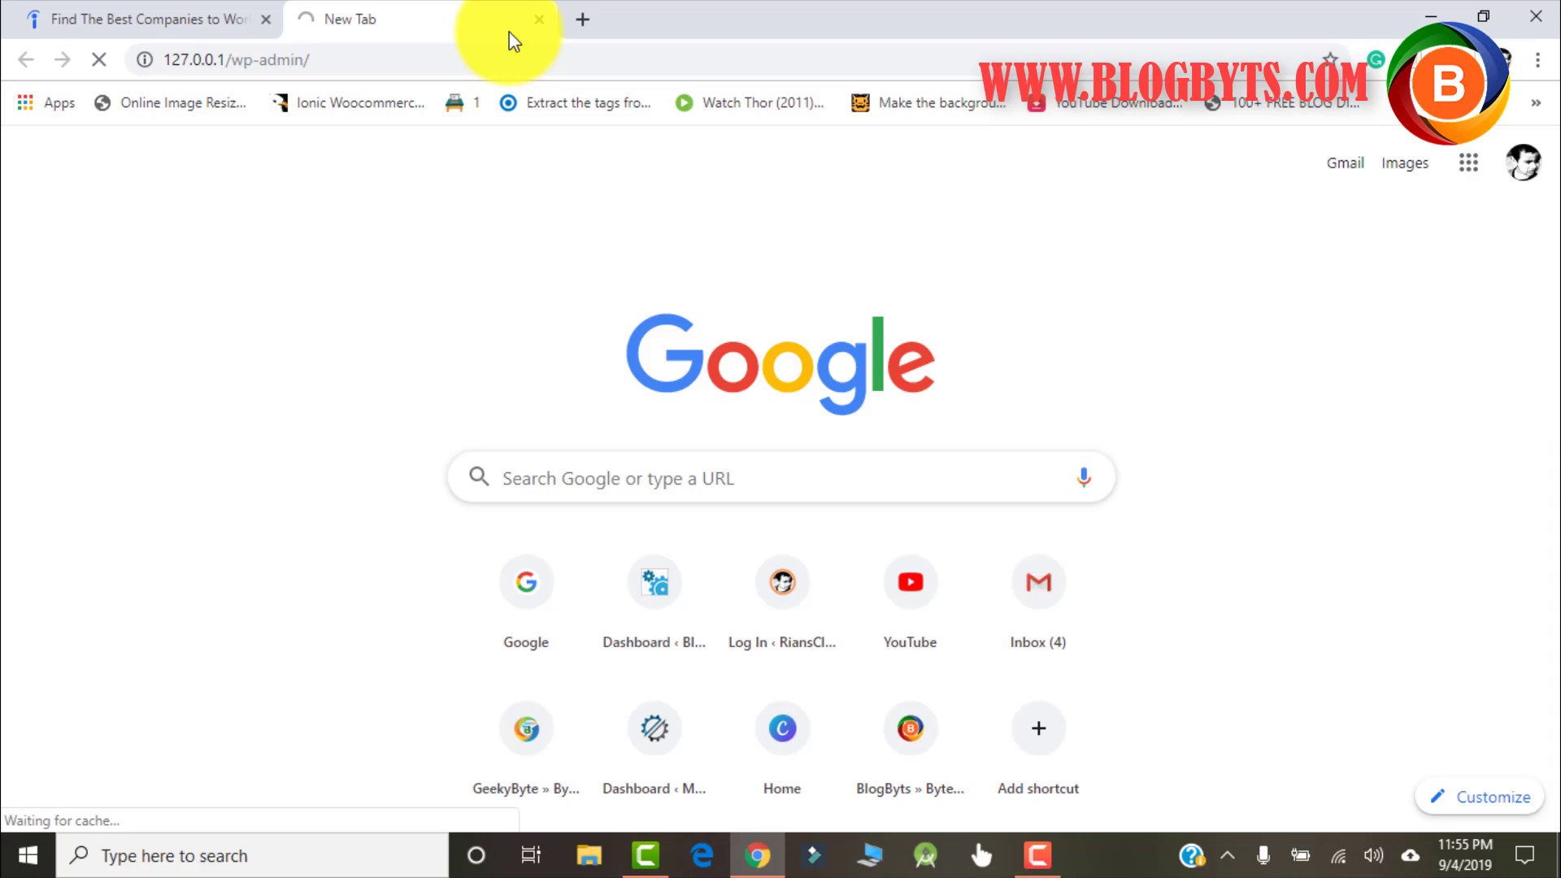
mouse_move(652, 418)
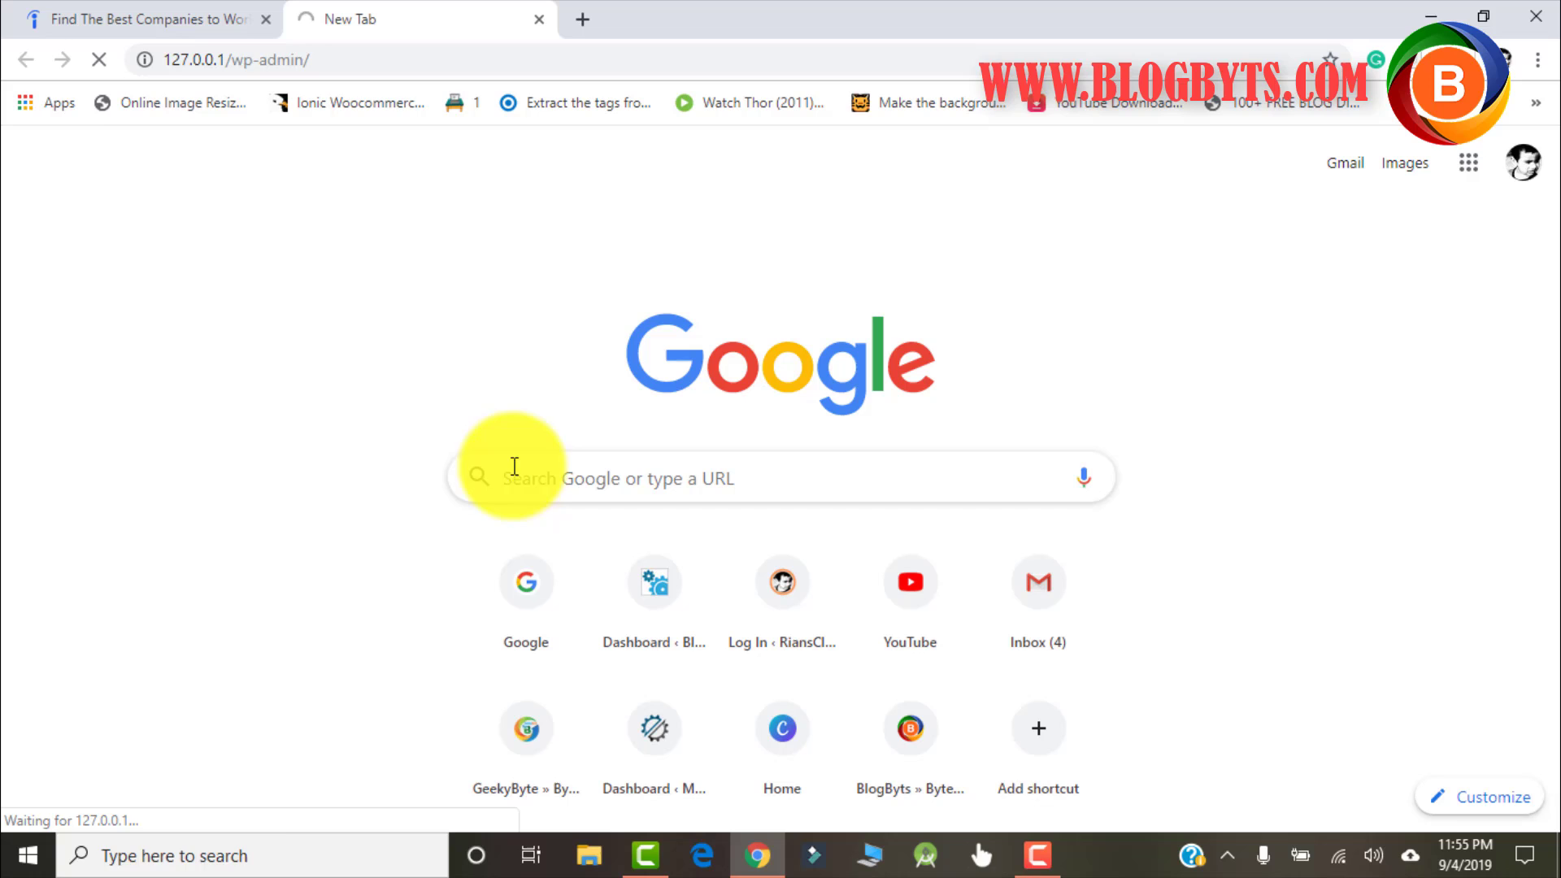
mouse_move(239, 856)
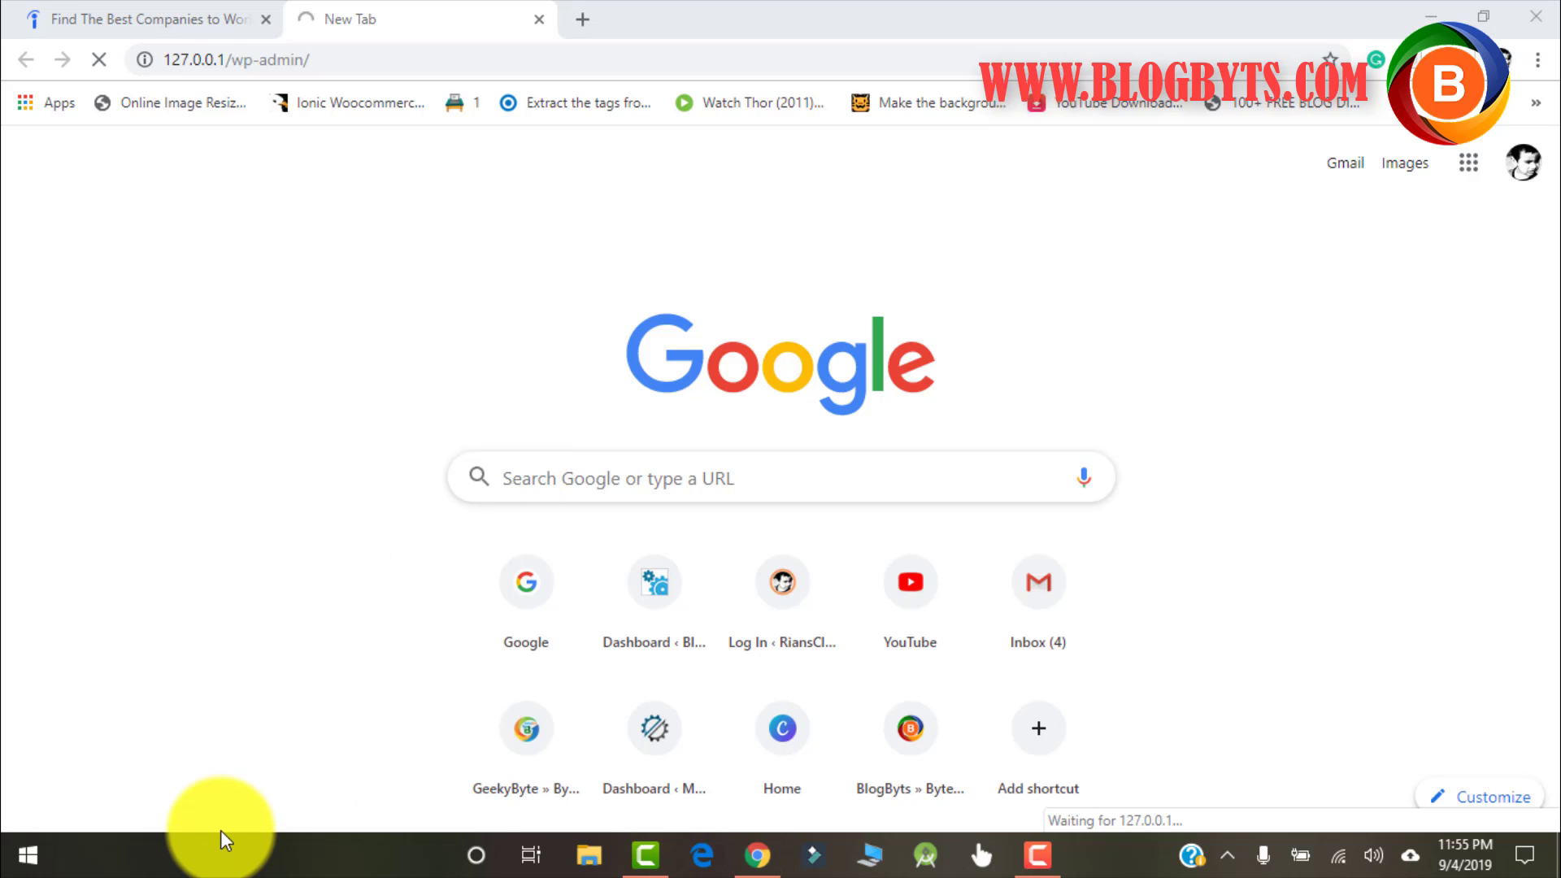
left_click(26, 854)
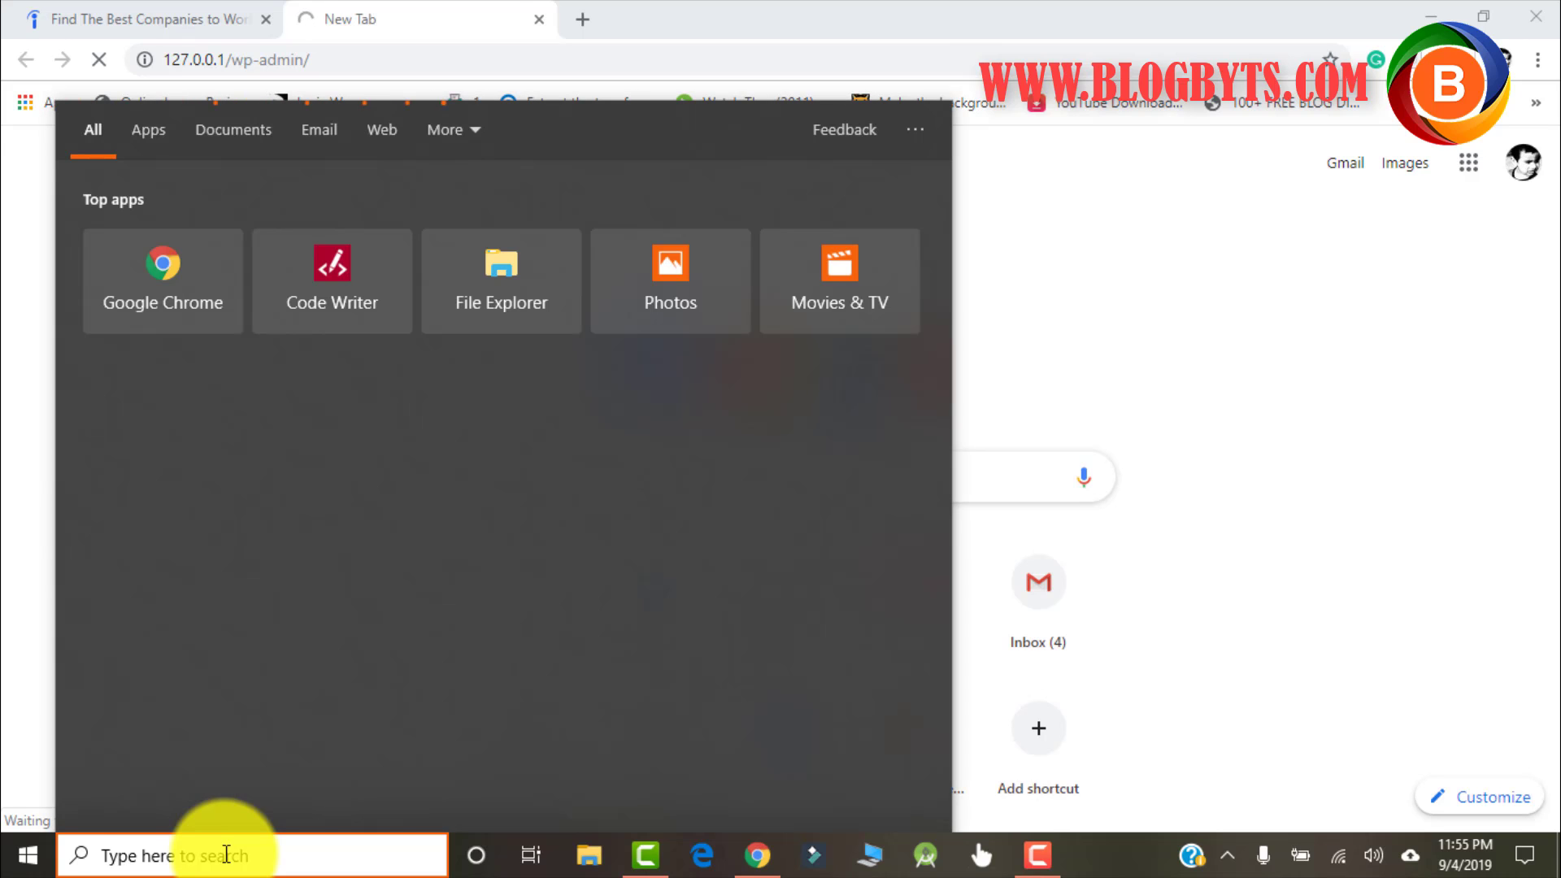
type("xam")
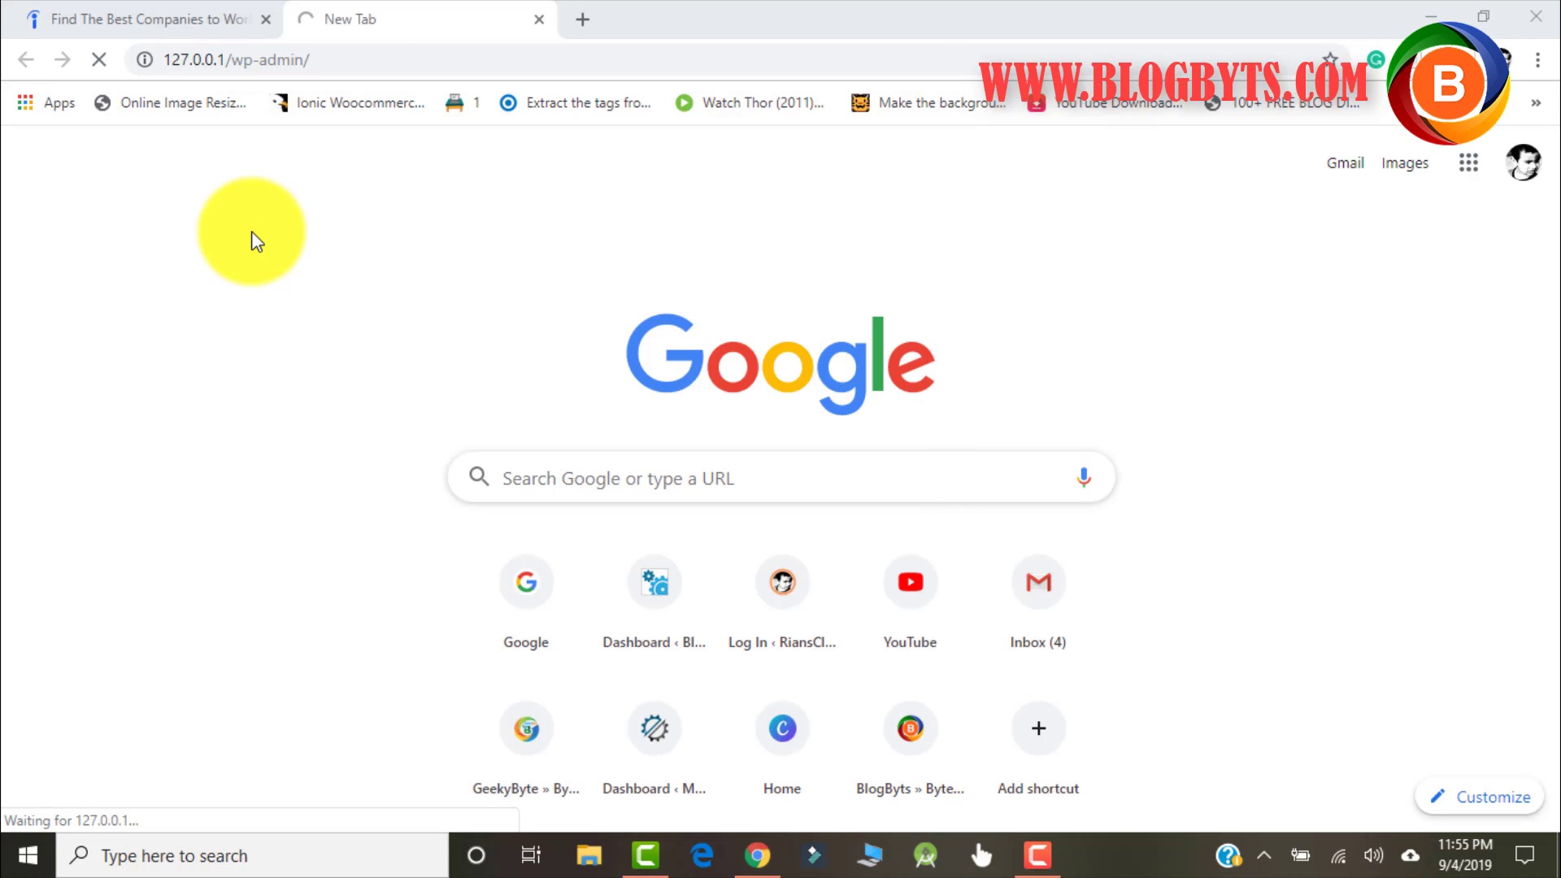
mouse_move(1251, 564)
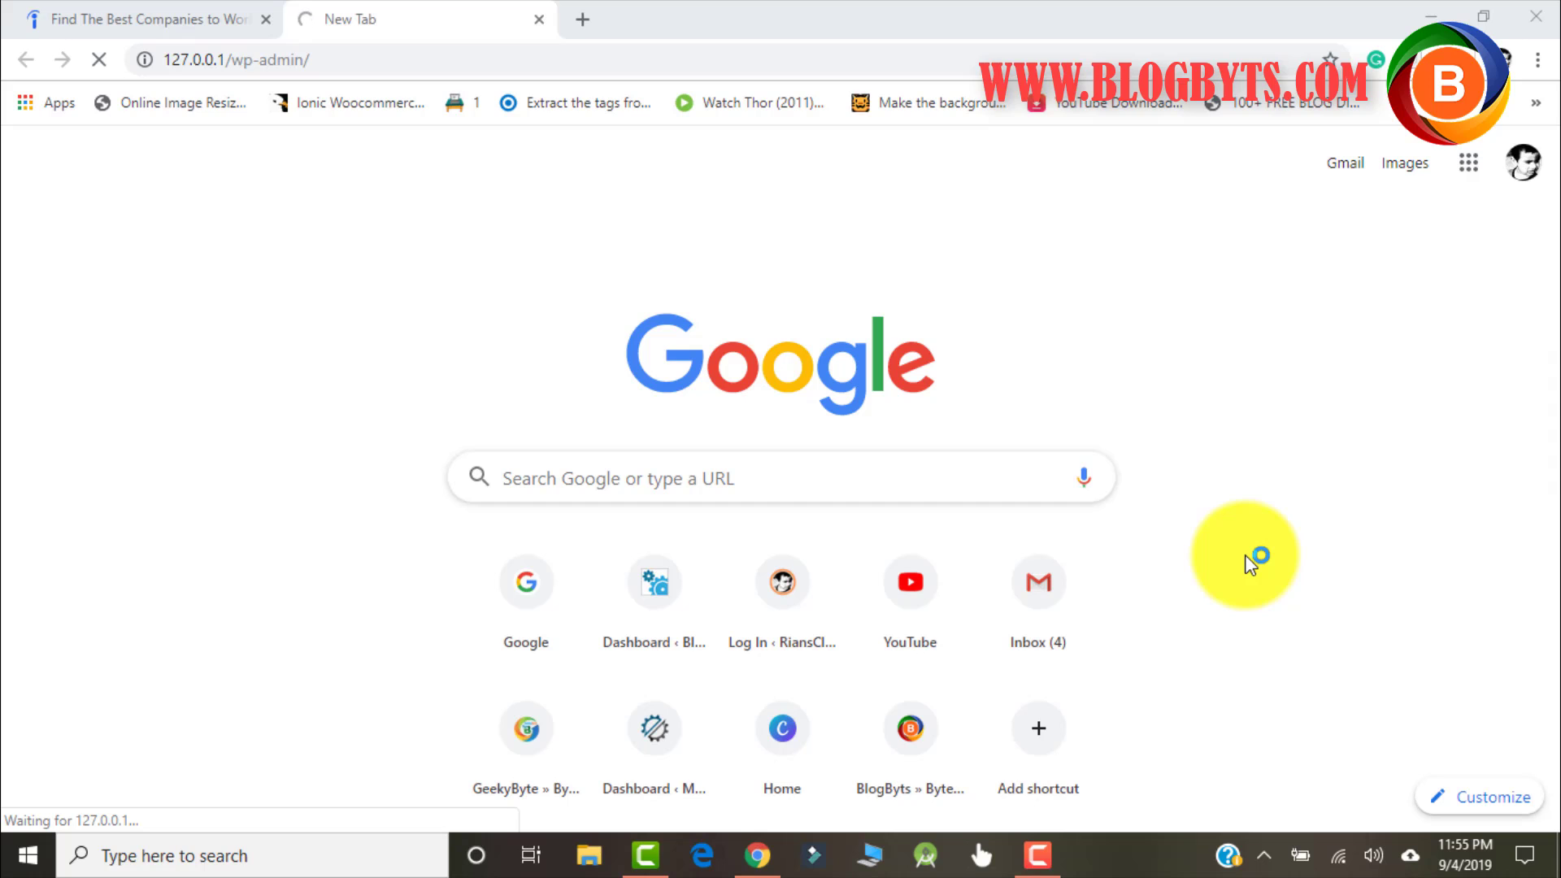
mouse_move(1250, 715)
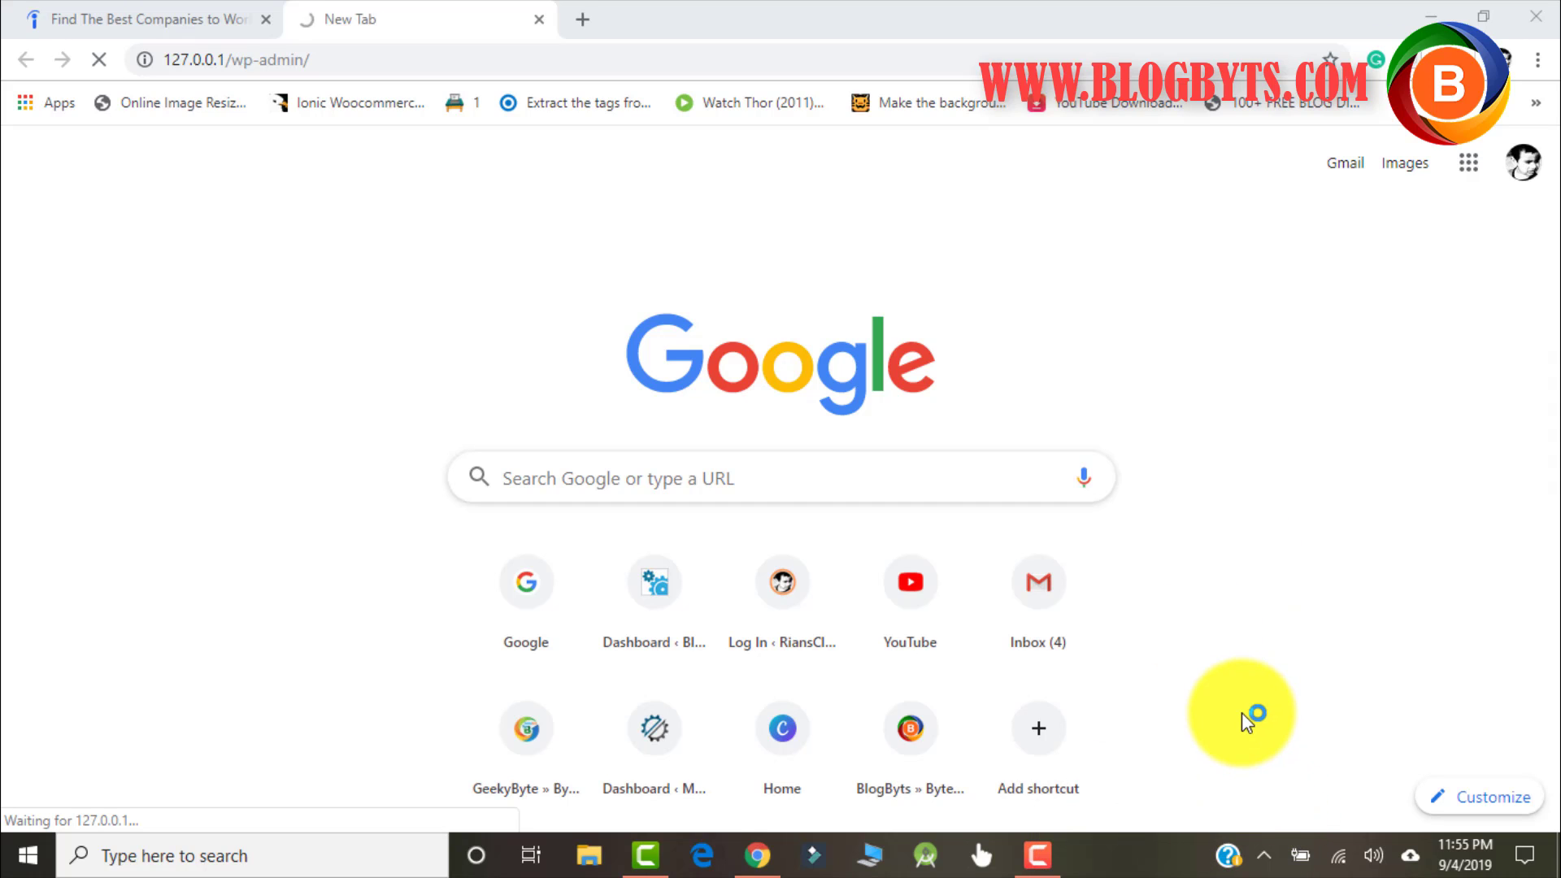
mouse_move(1325, 829)
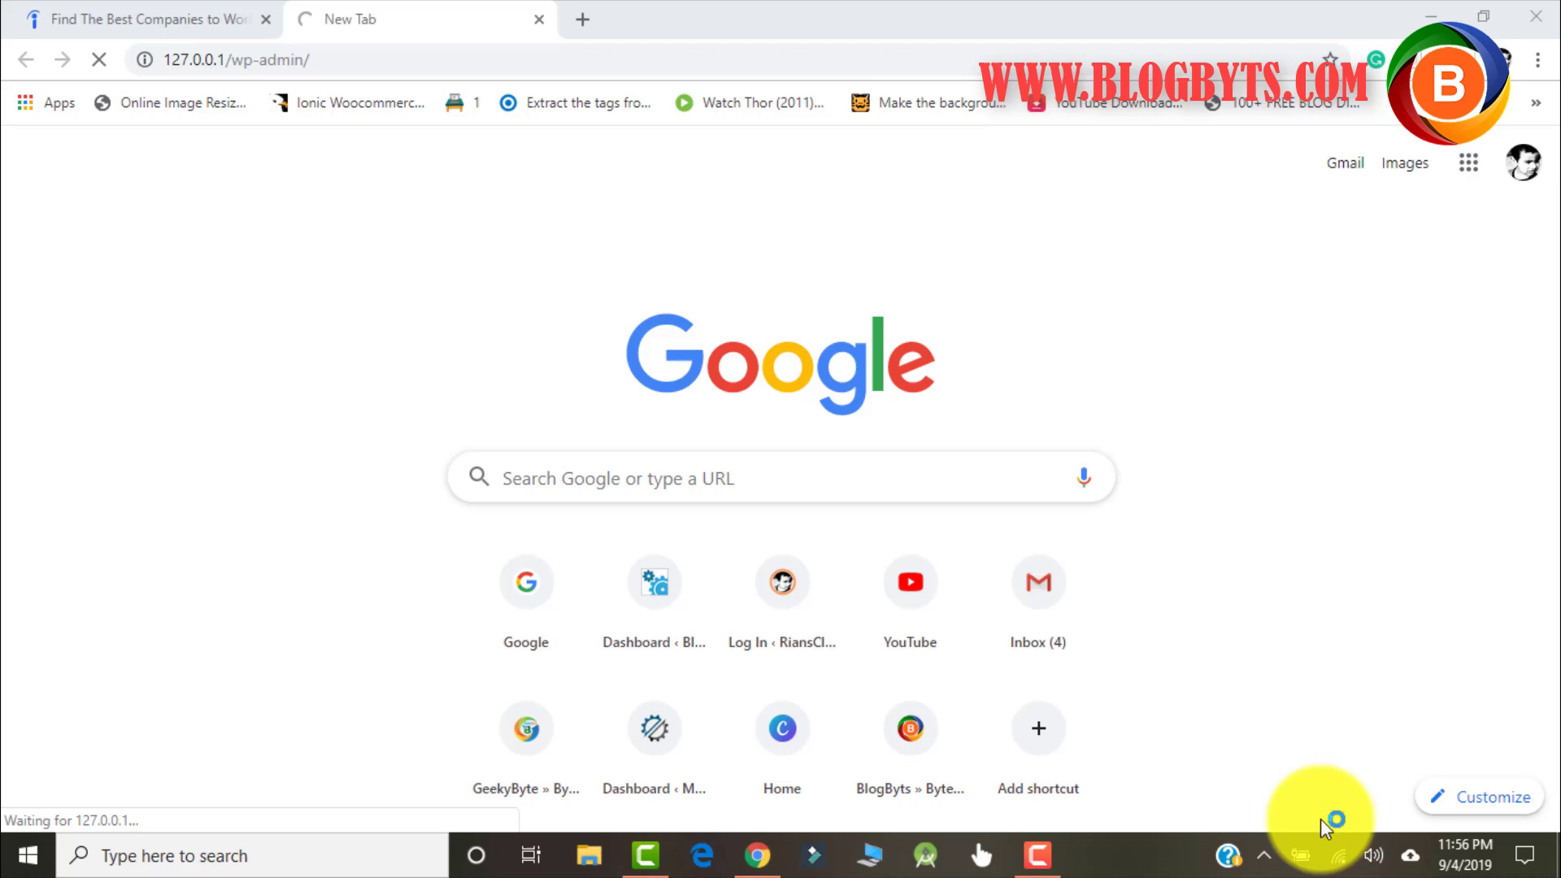
mouse_move(1265, 856)
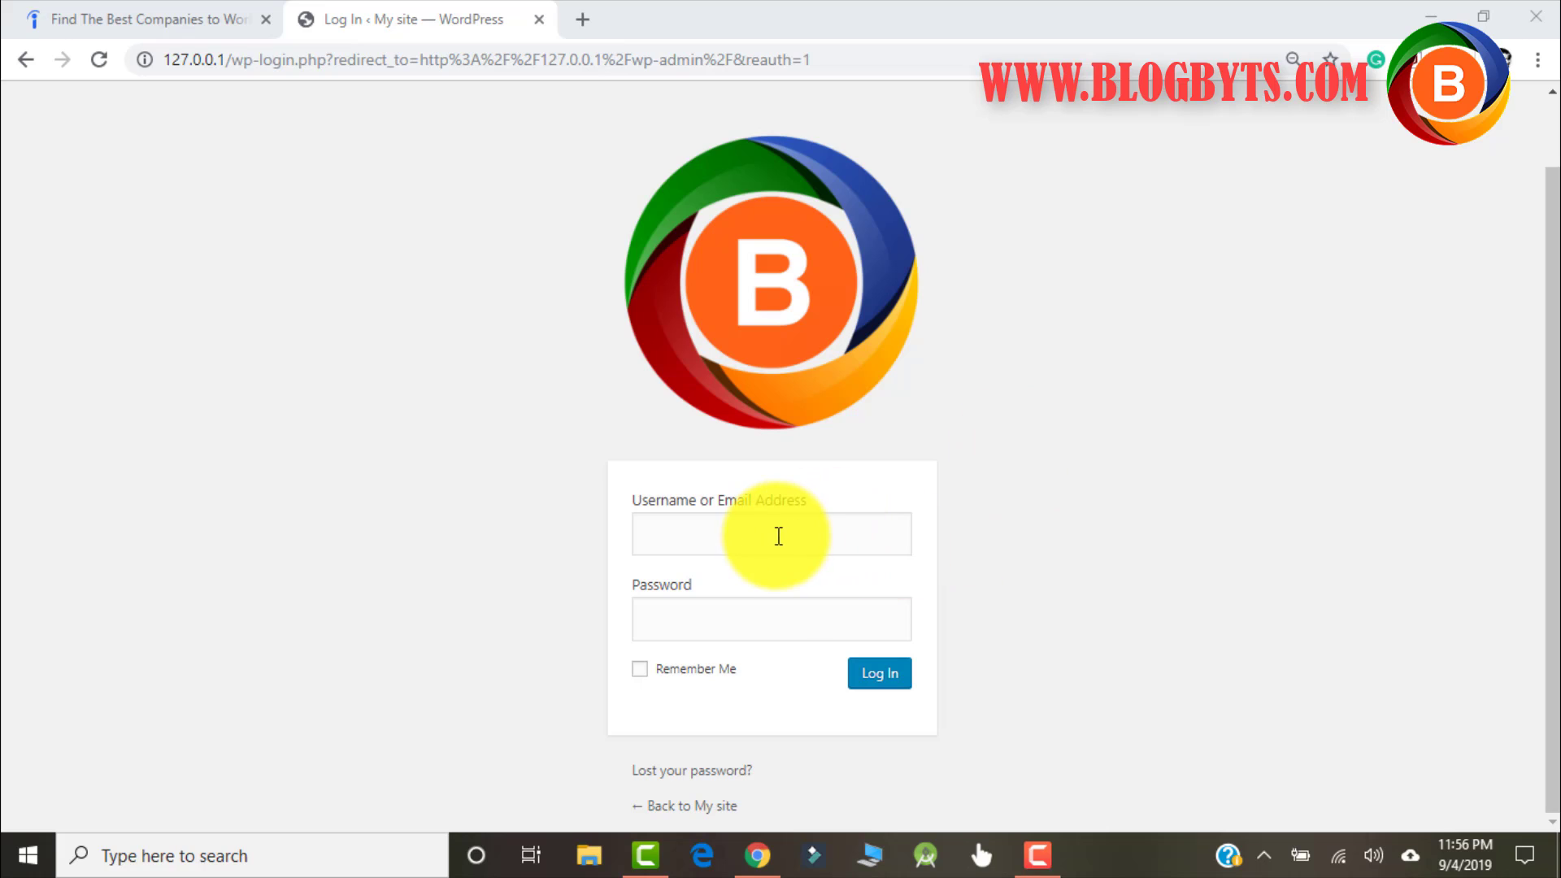
- Log in to the local WordPress admin as 'balenoed' with the account password
left_click(771, 534)
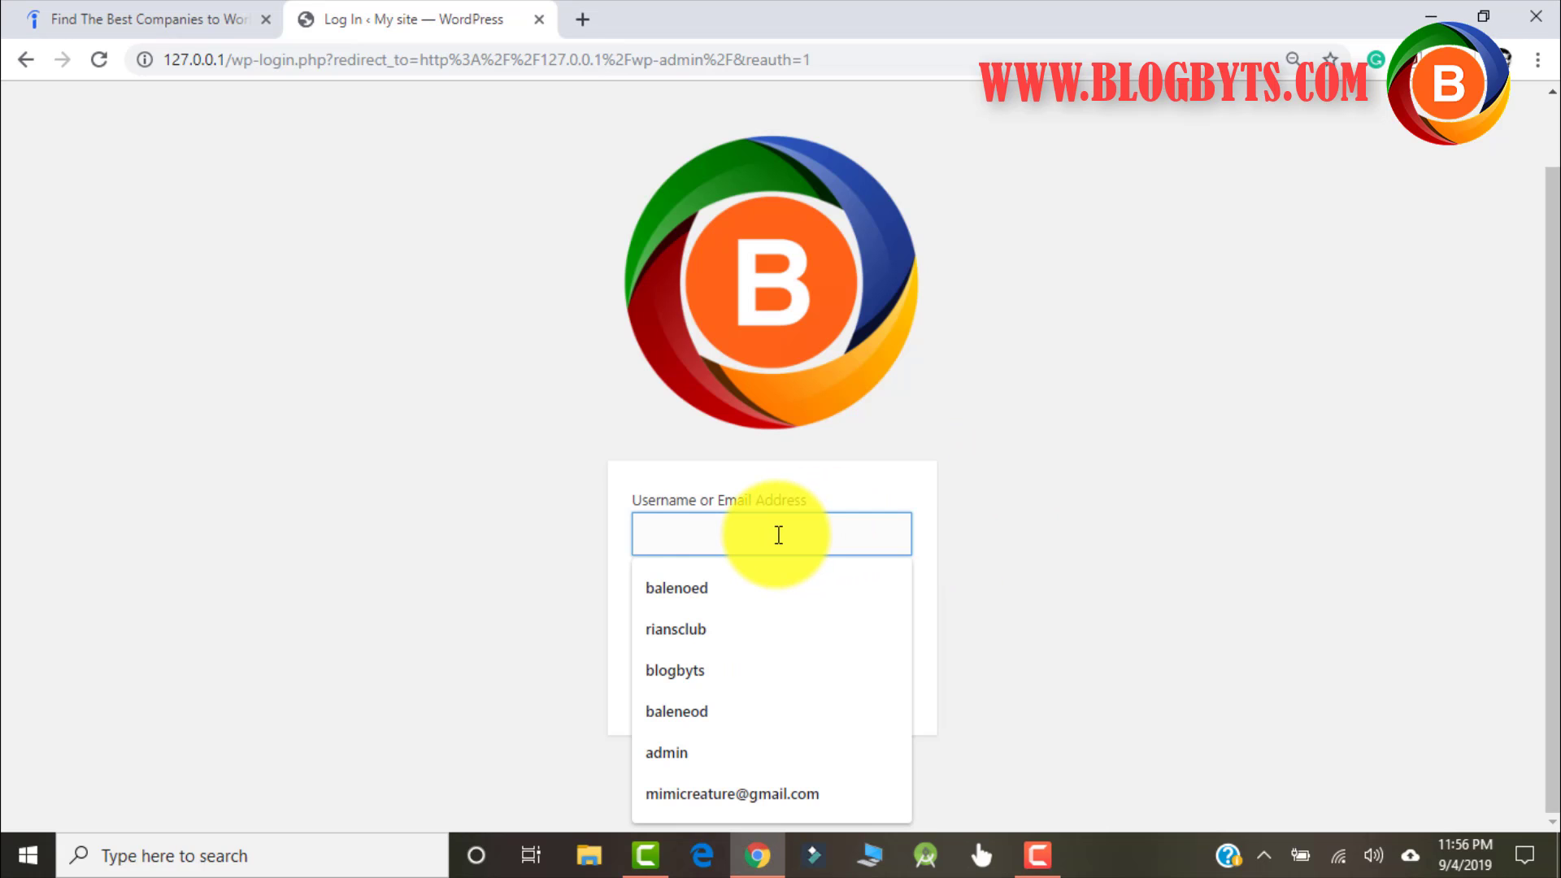
type("balenoed")
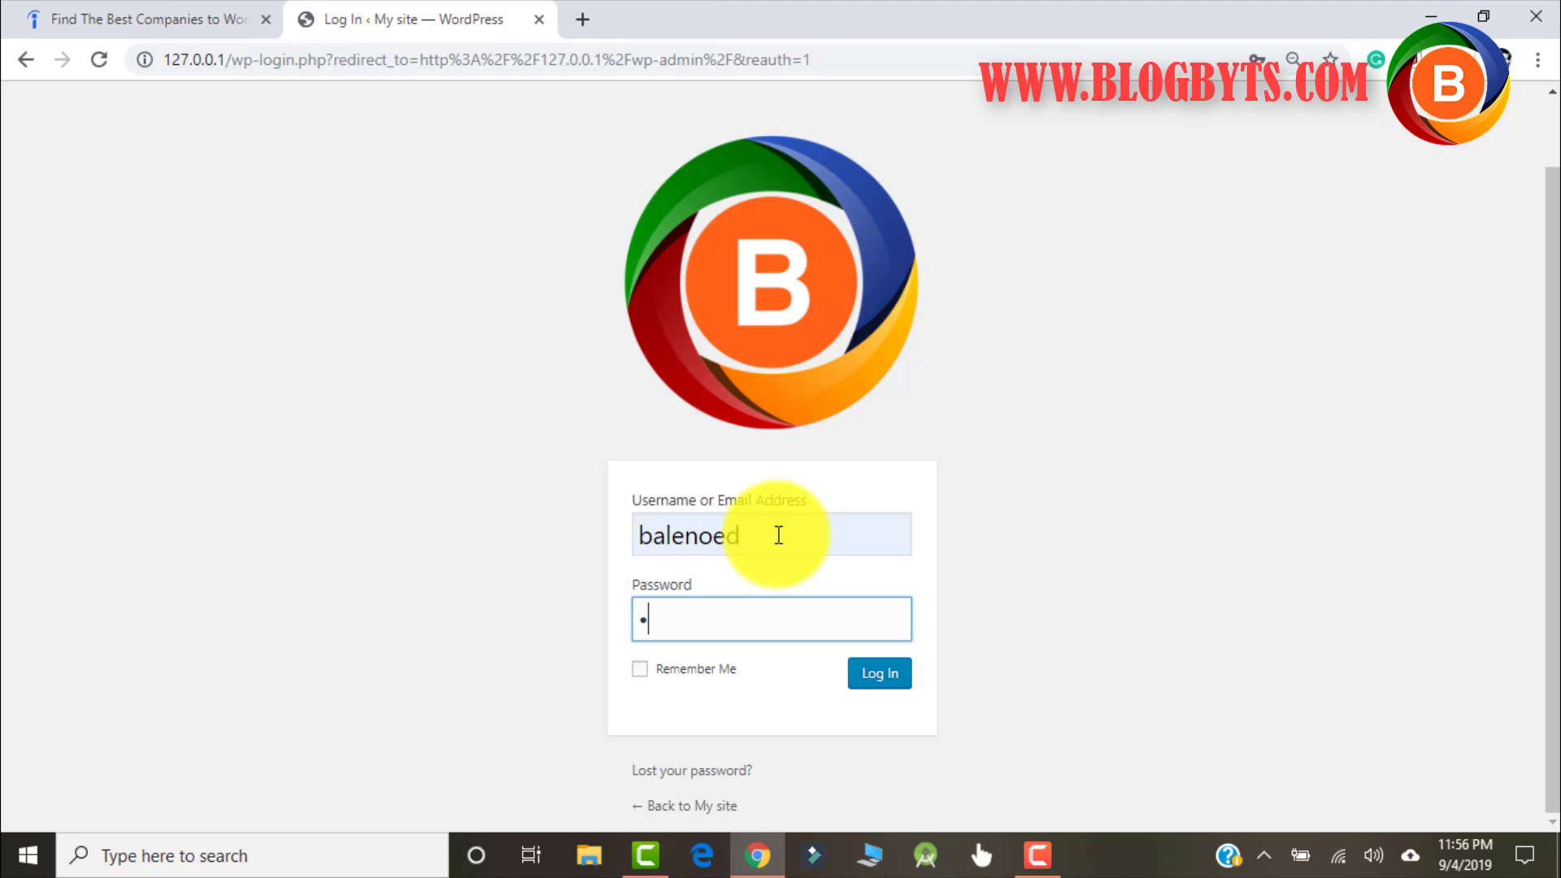
key("Backspace")
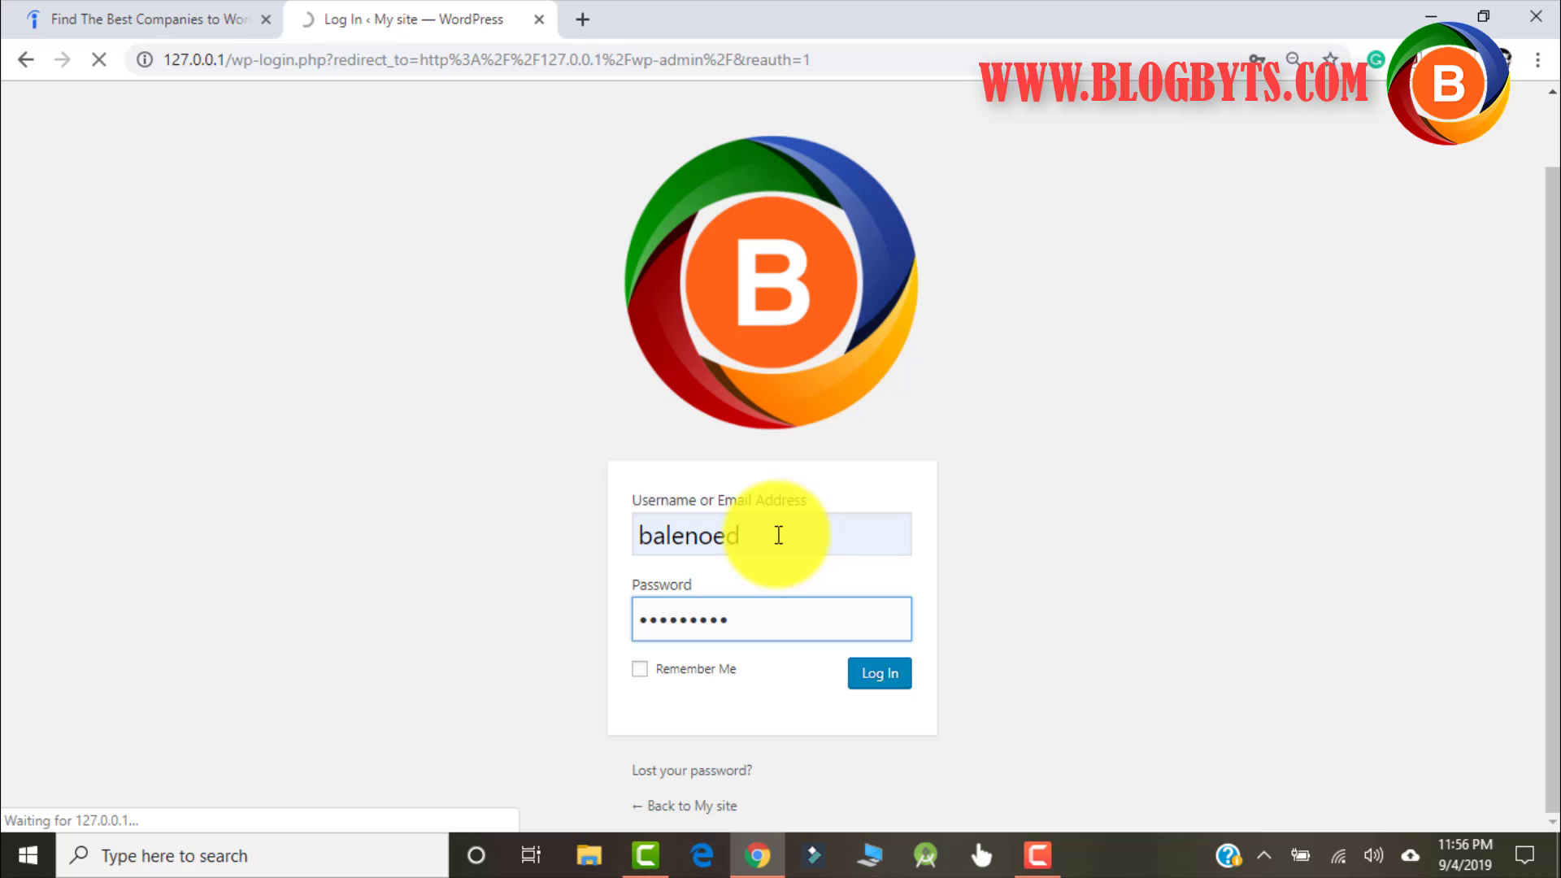
left_click(879, 673)
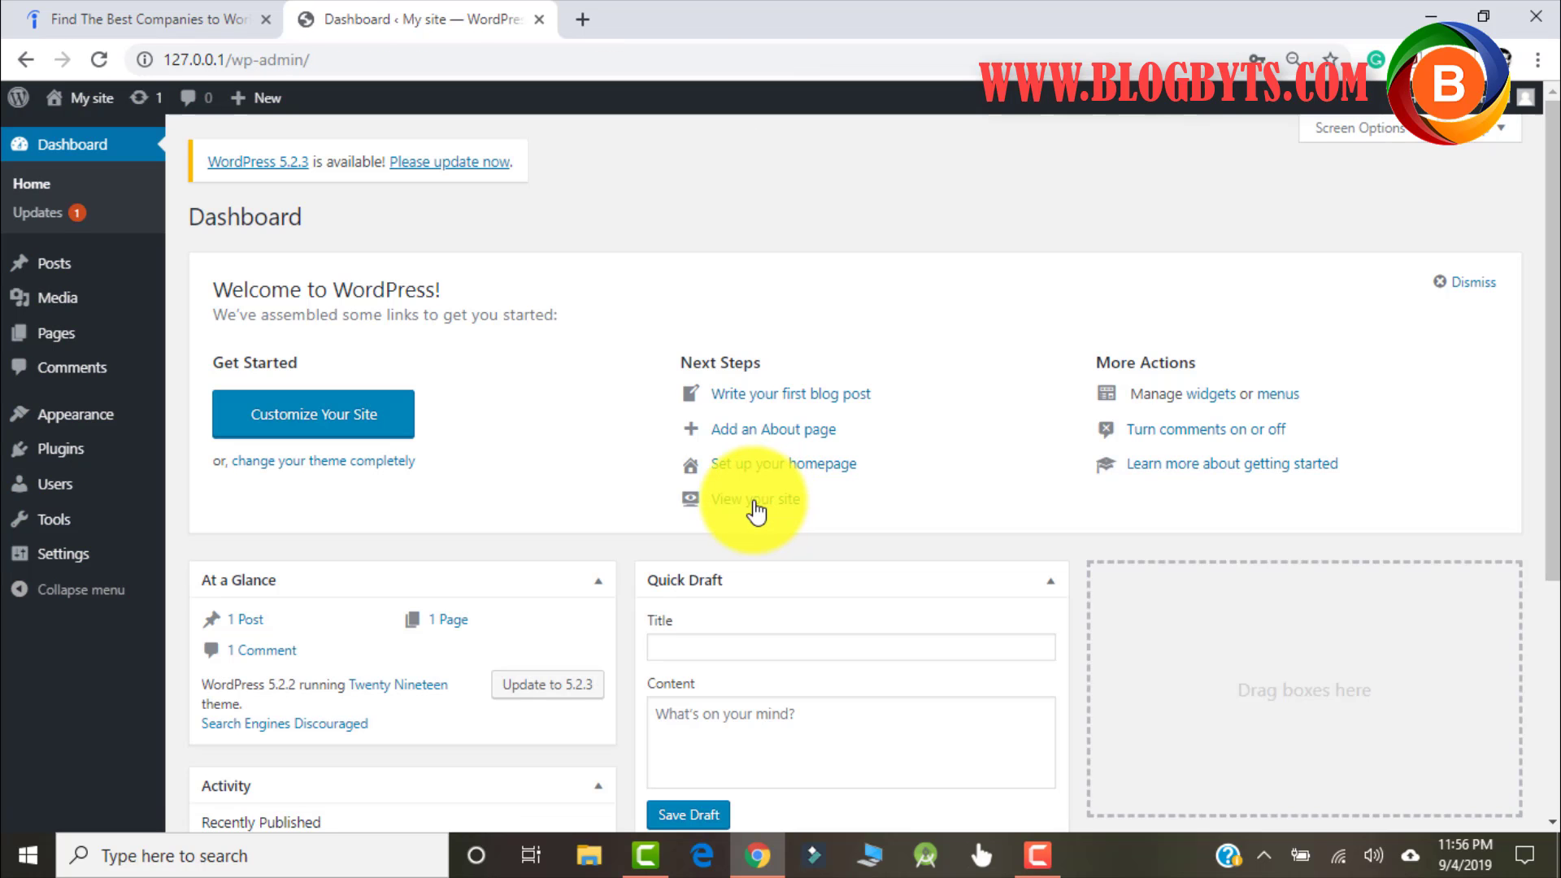
mouse_move(52, 261)
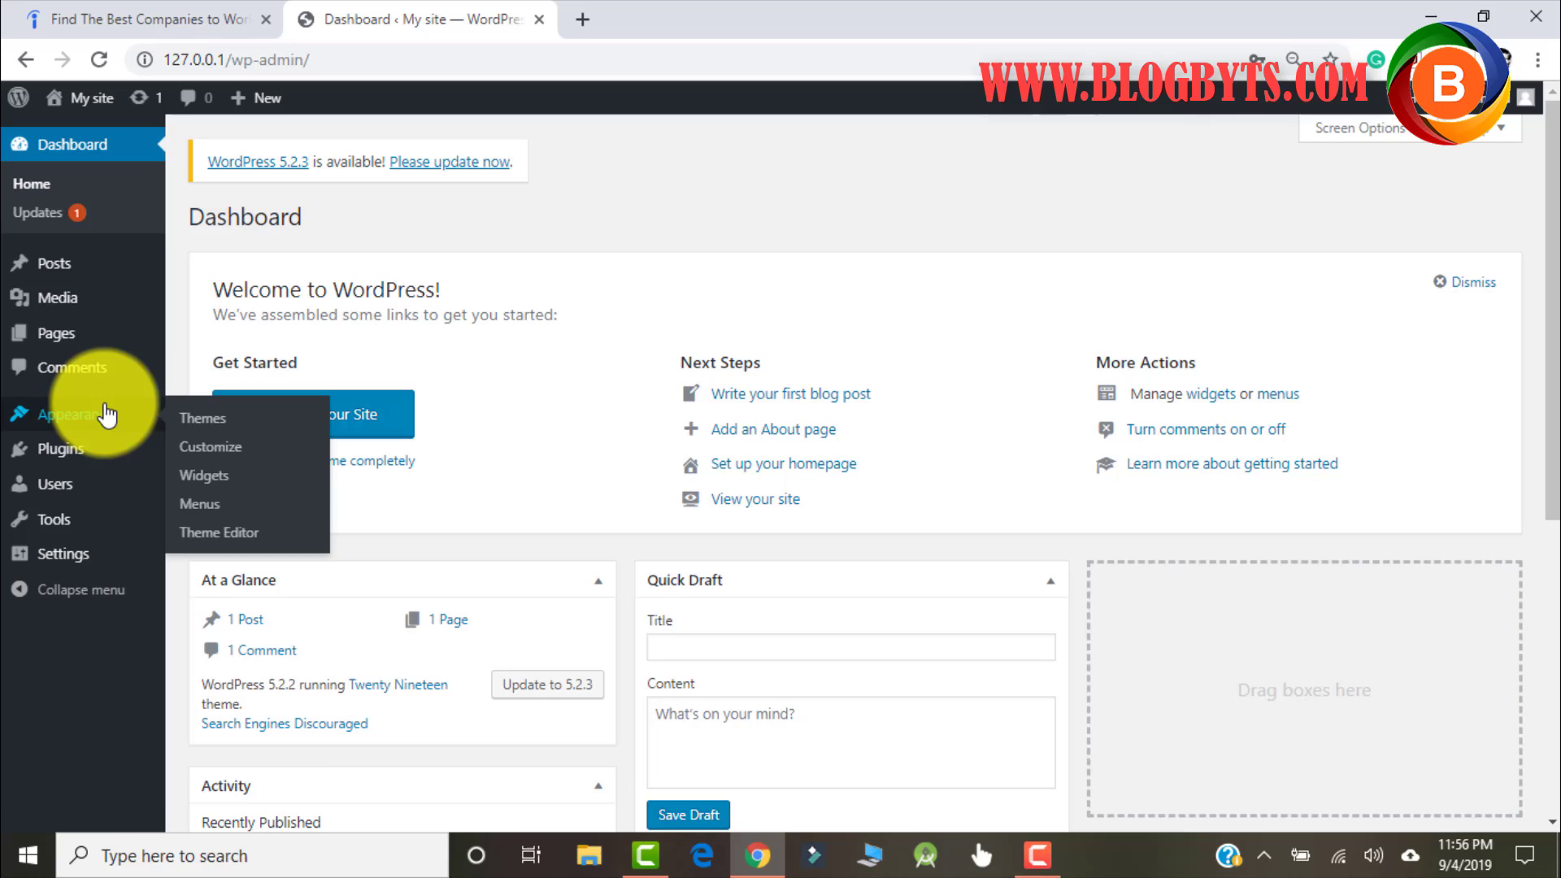
mouse_move(202, 417)
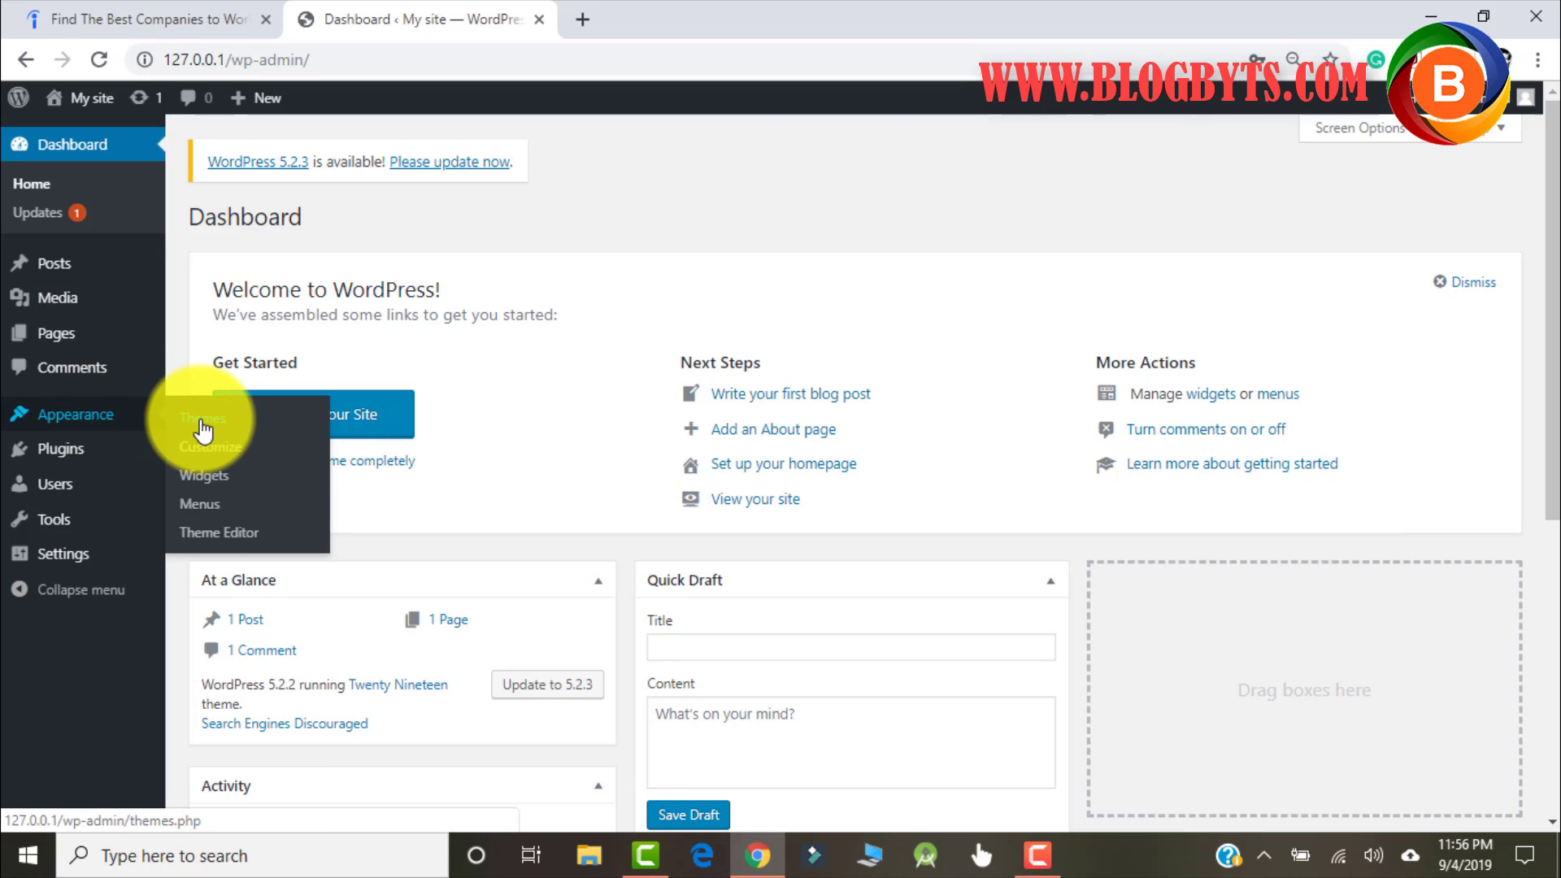
- Go to Appearance > Themes > Add New and show the Upload Theme form
left_click(203, 417)
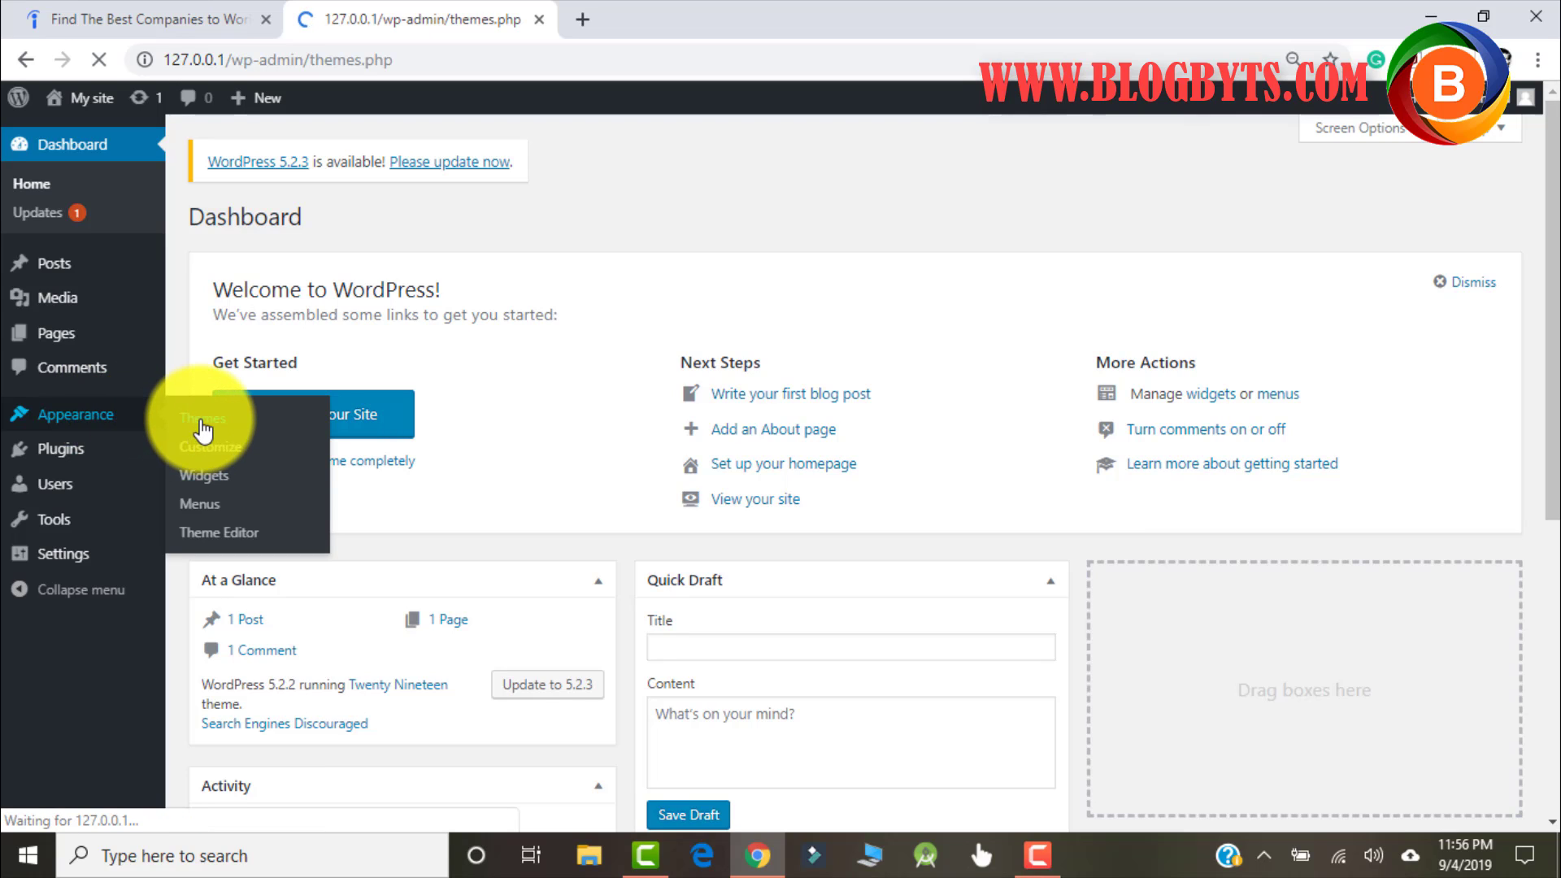
left_click(203, 417)
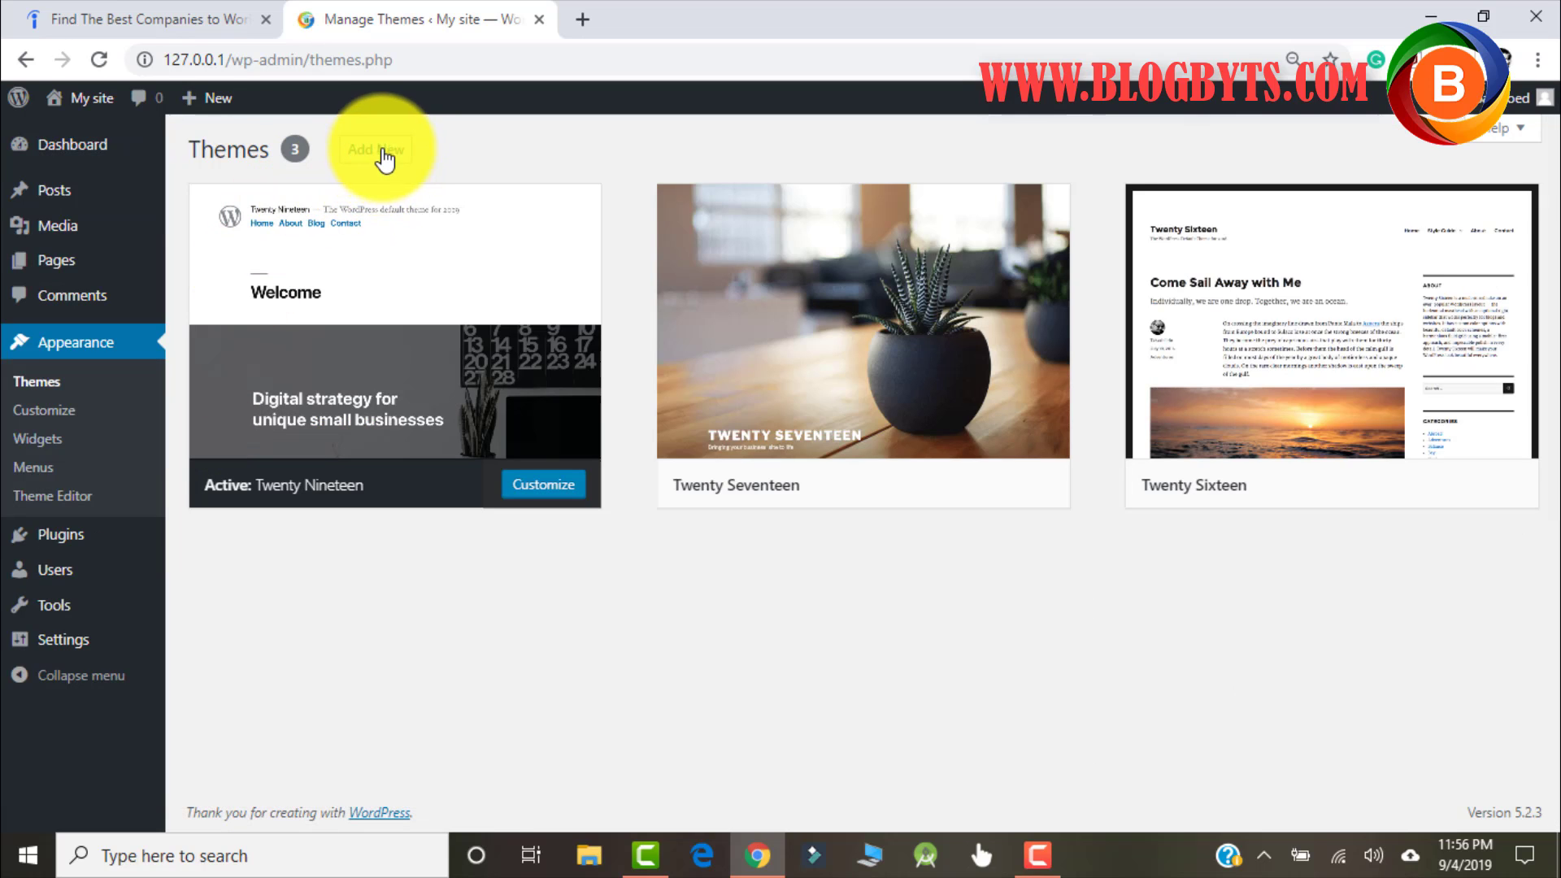
left_click(375, 150)
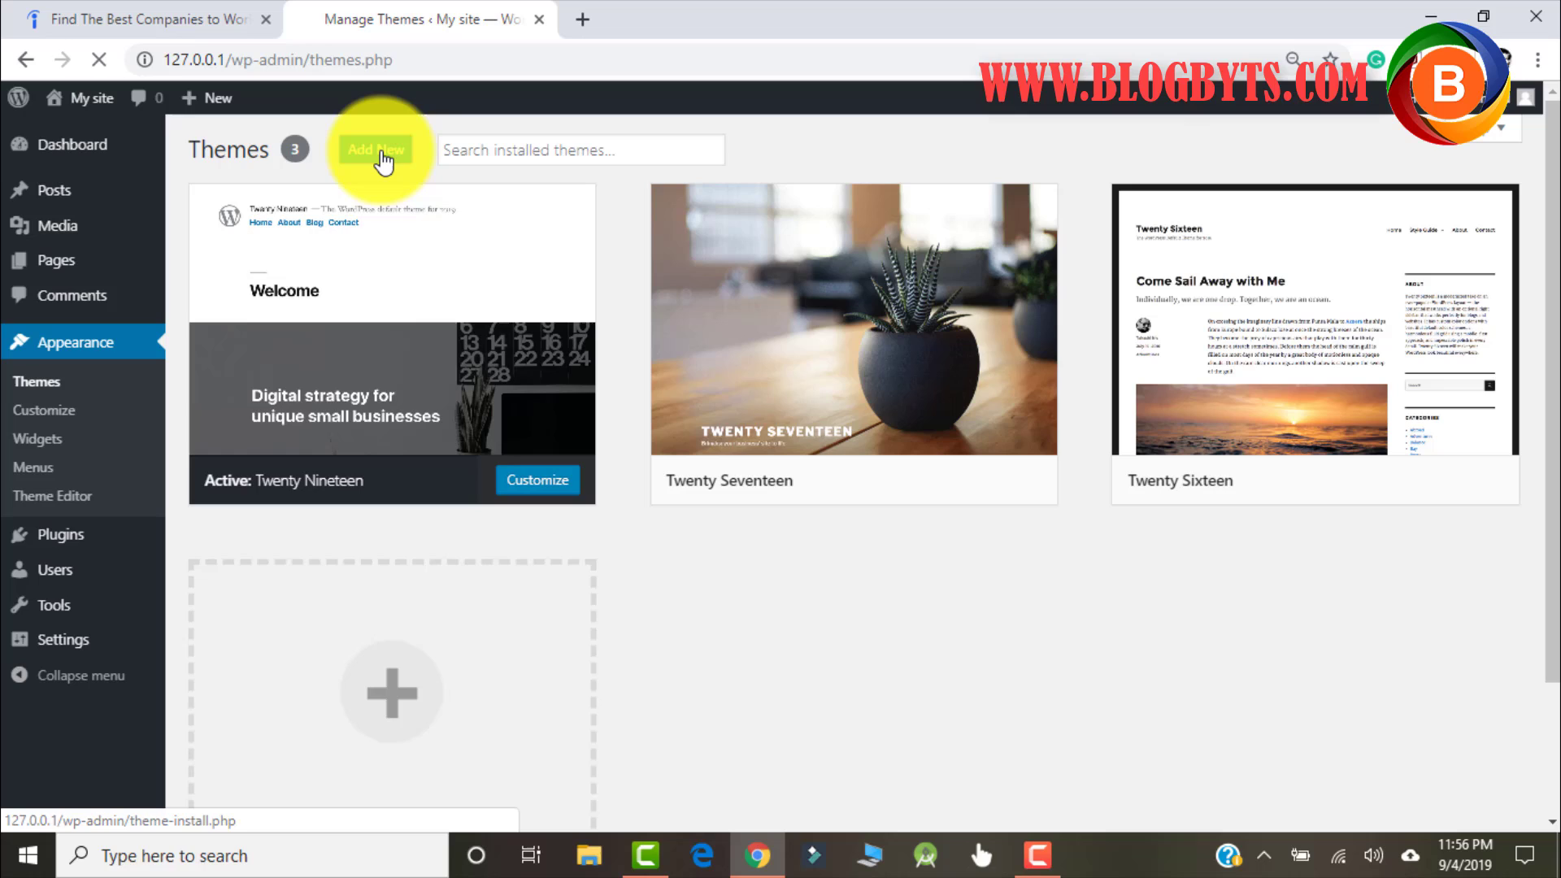
left_click(375, 149)
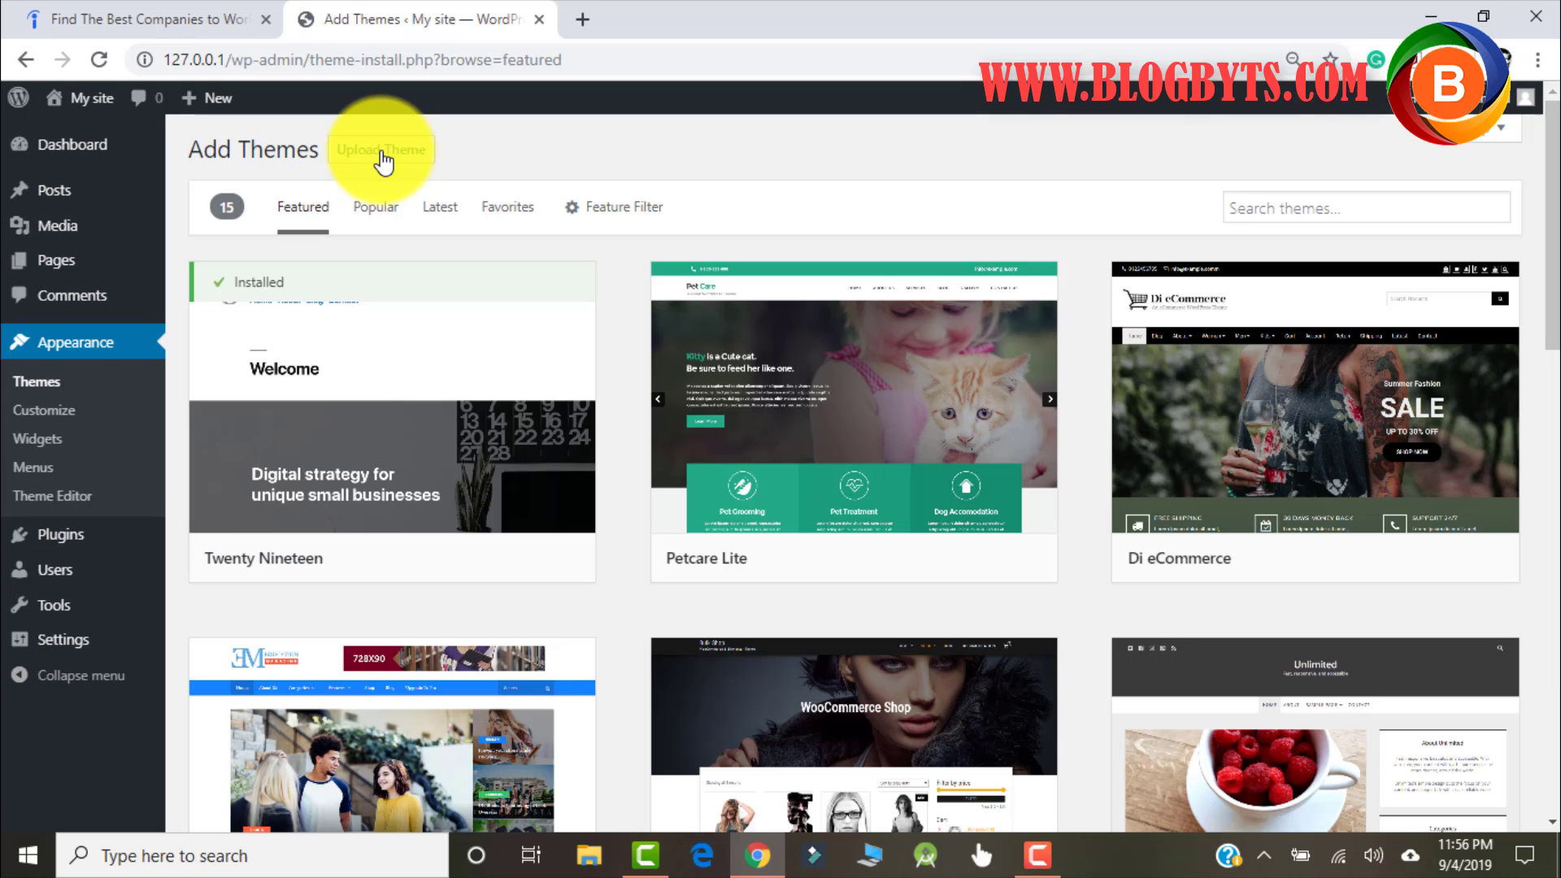
mouse_move(1011, 408)
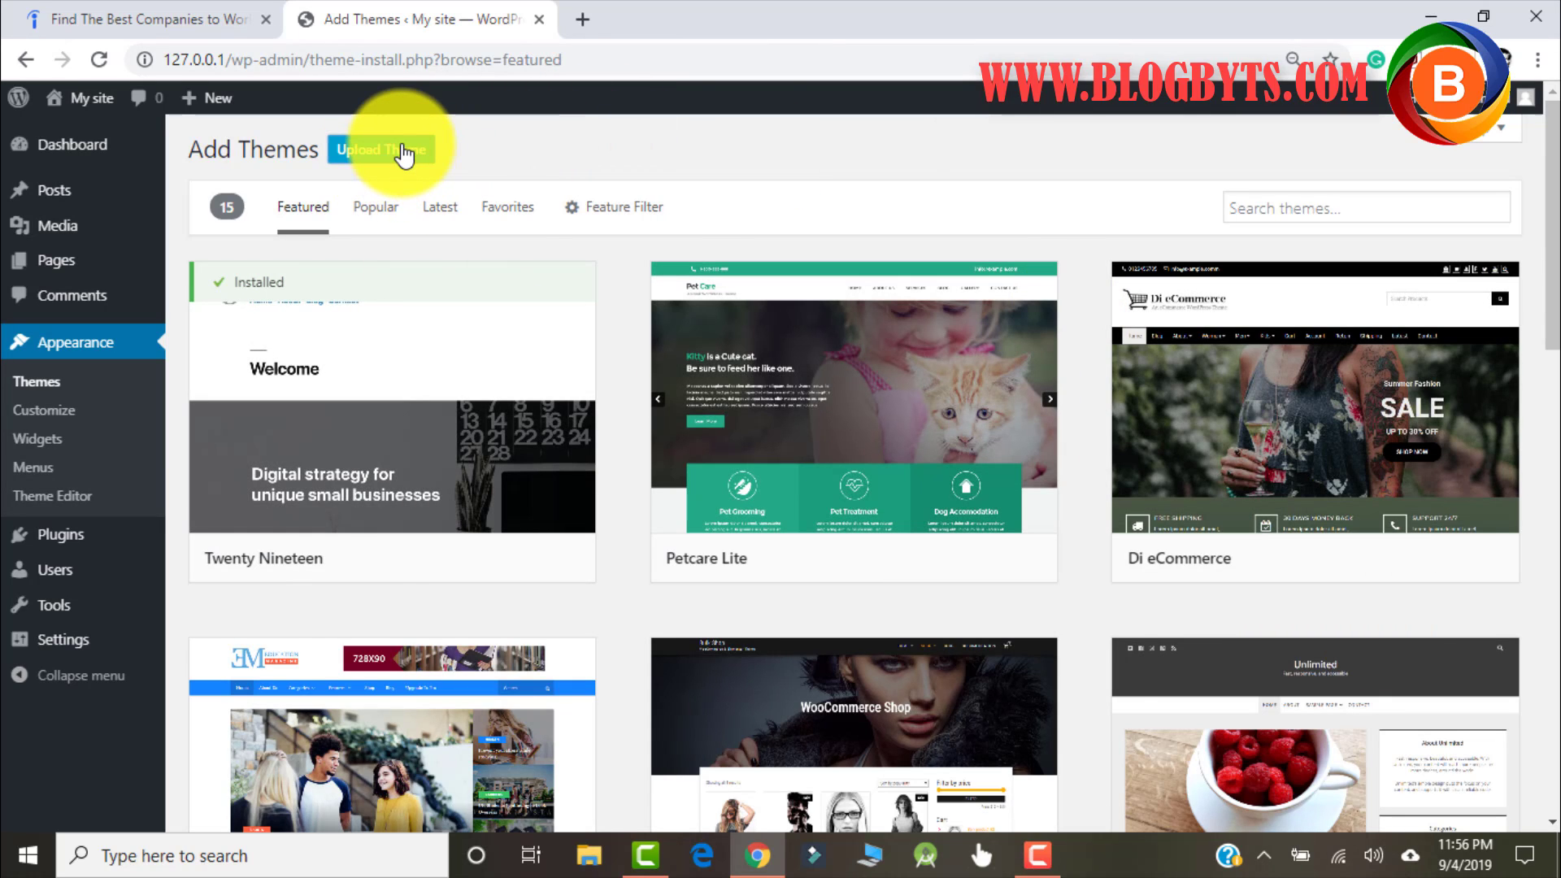
left_click(380, 150)
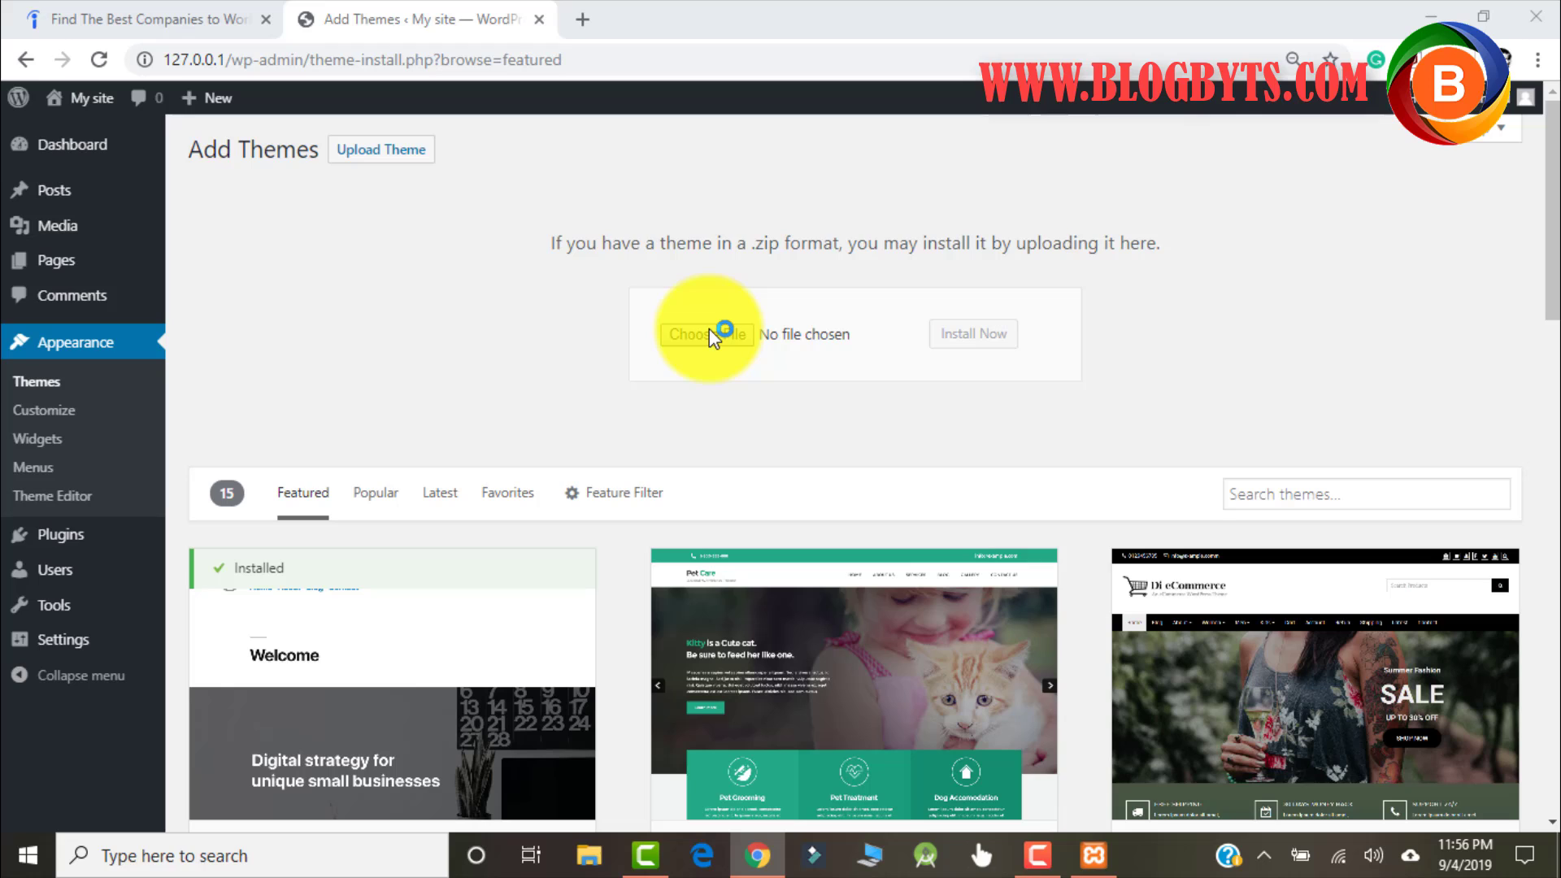
- Choose F:\THEME\FLOWNEWS.zip as the theme file and start installing it
left_click(705, 334)
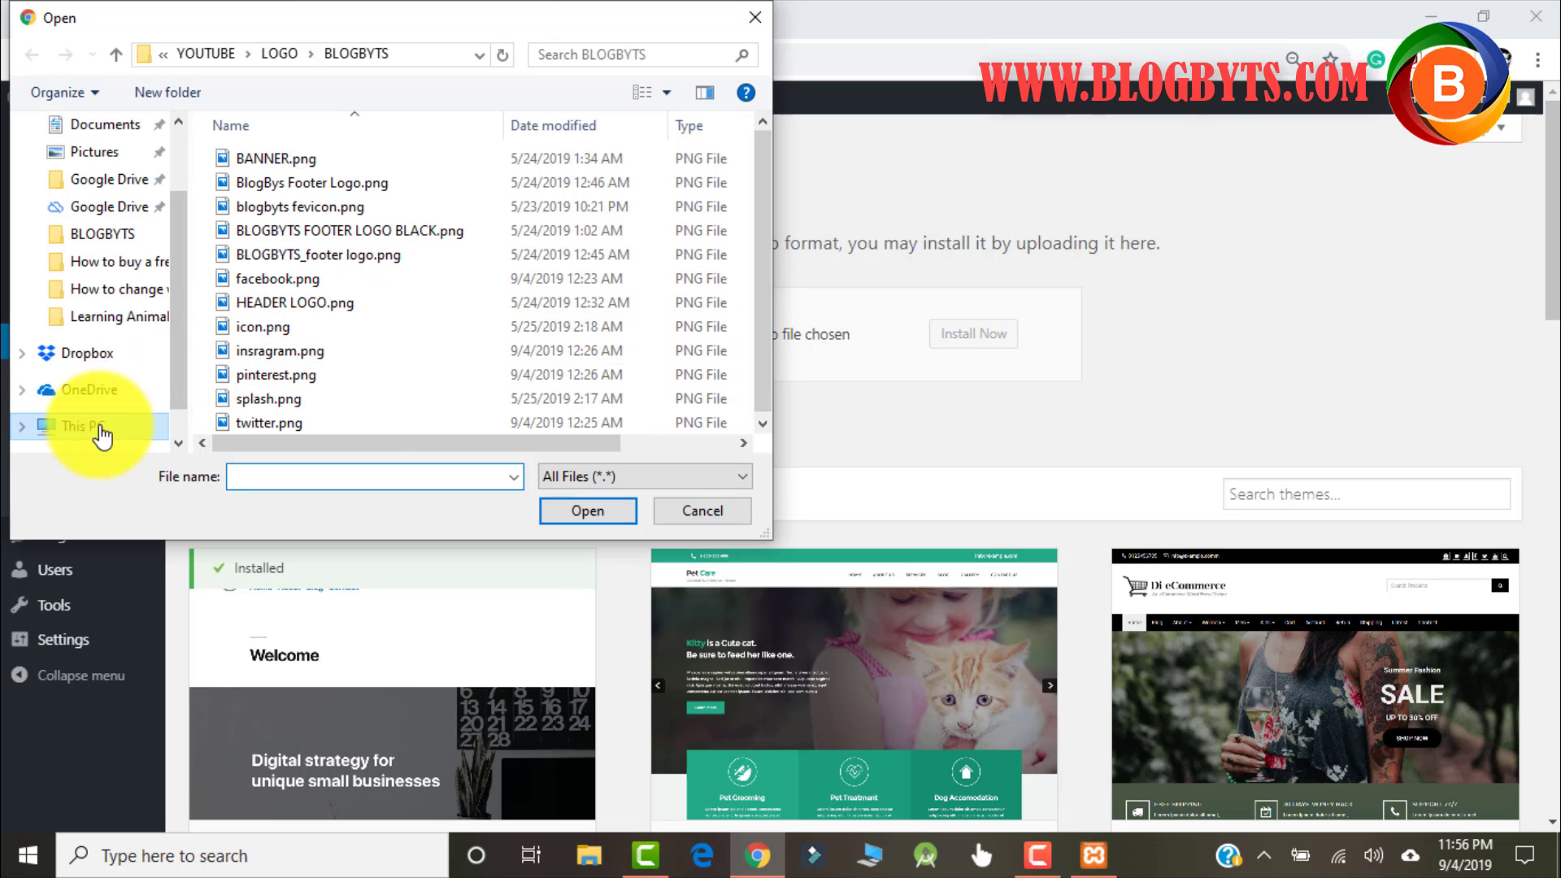
left_click(75, 426)
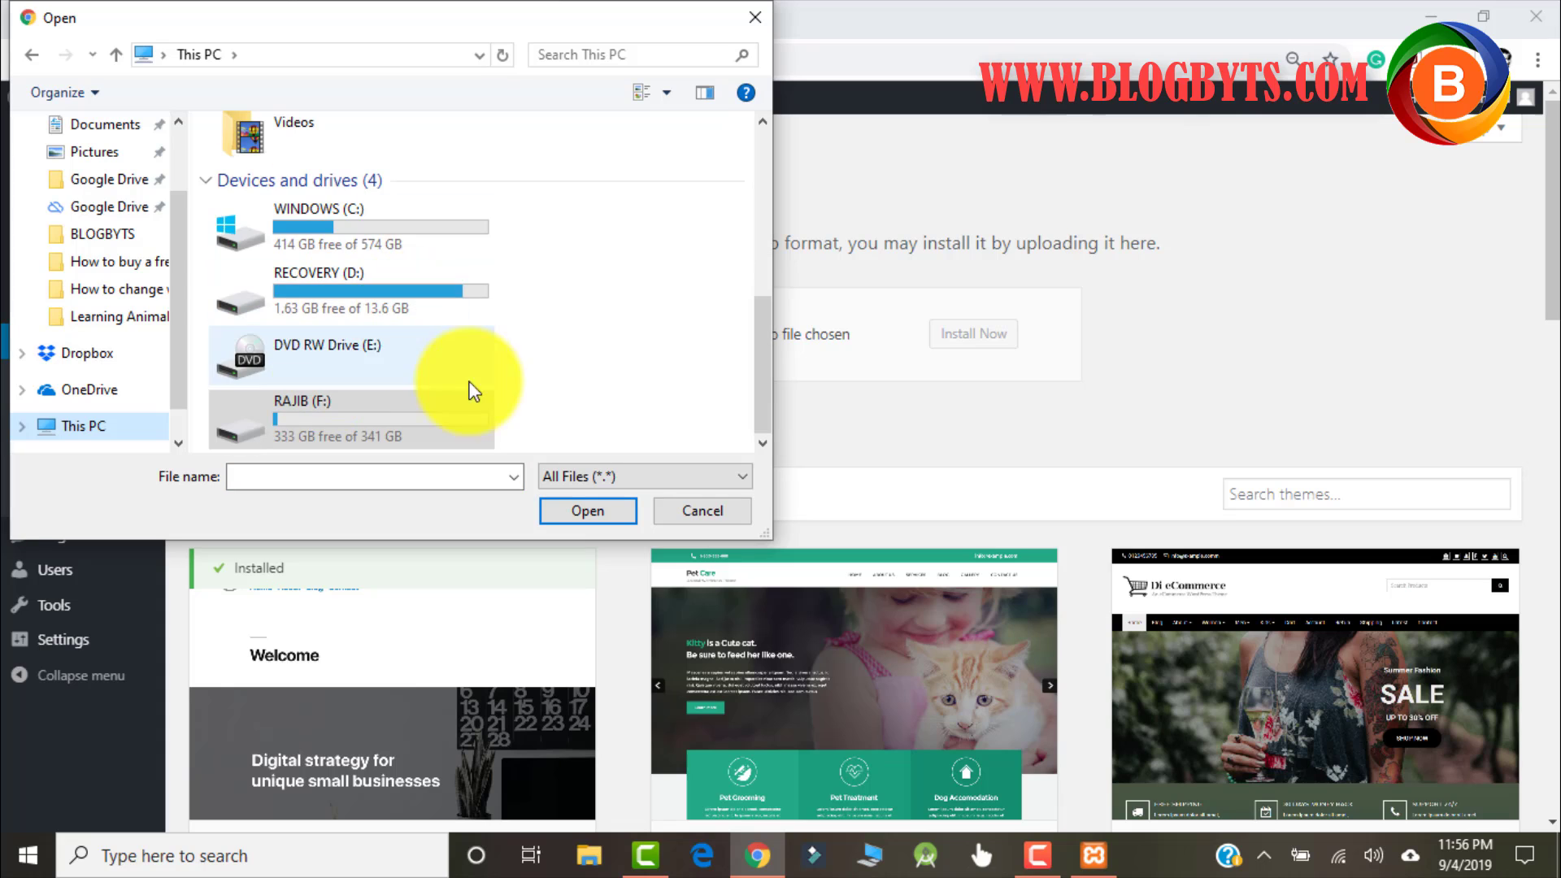
double_click(308, 416)
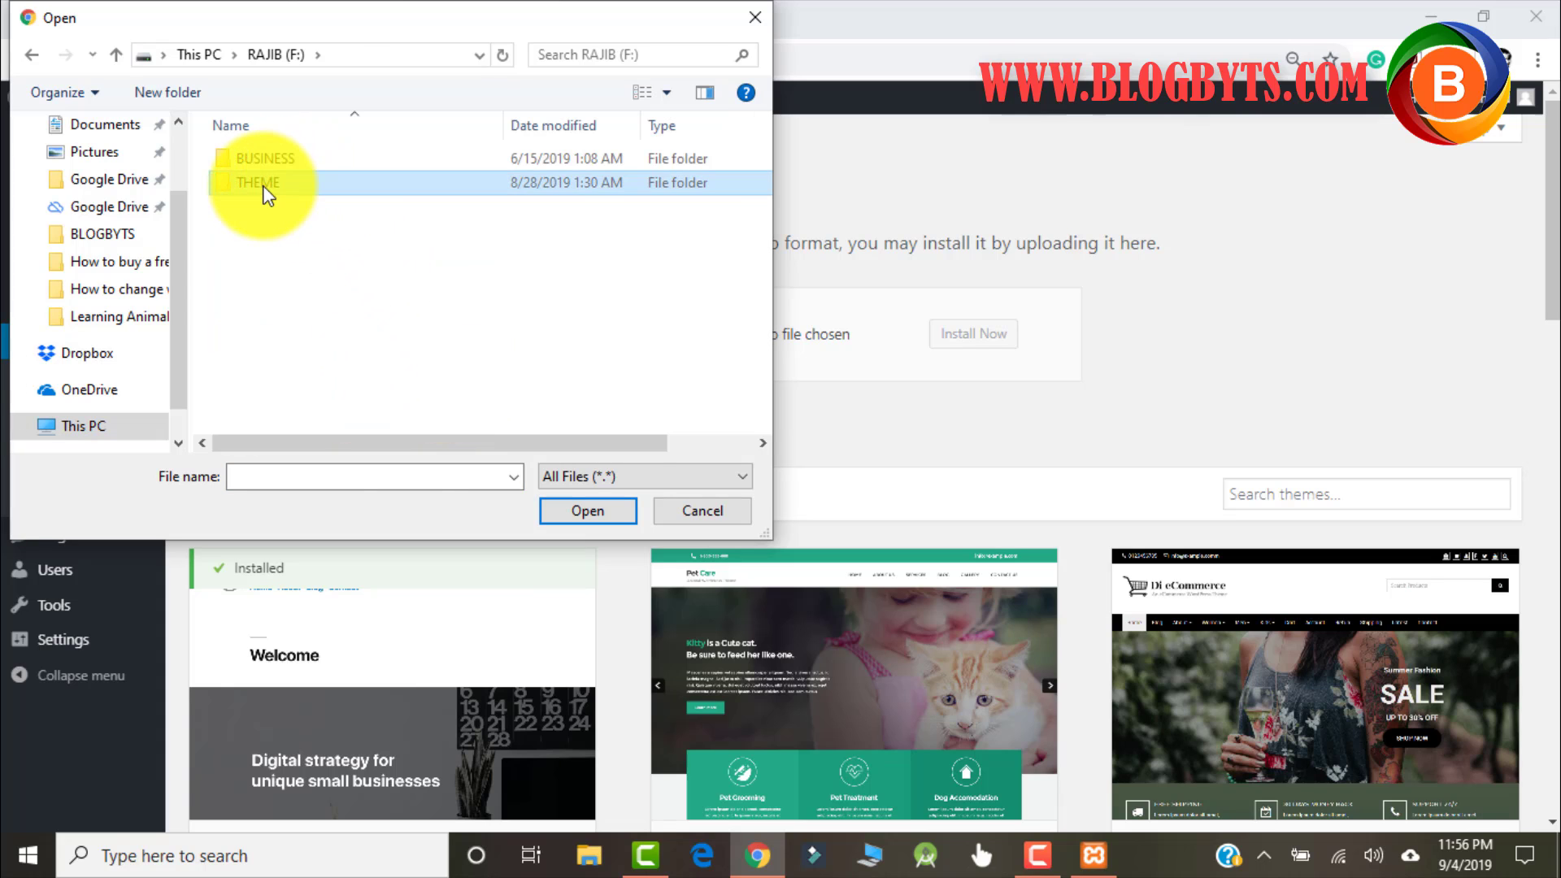
double_click(259, 182)
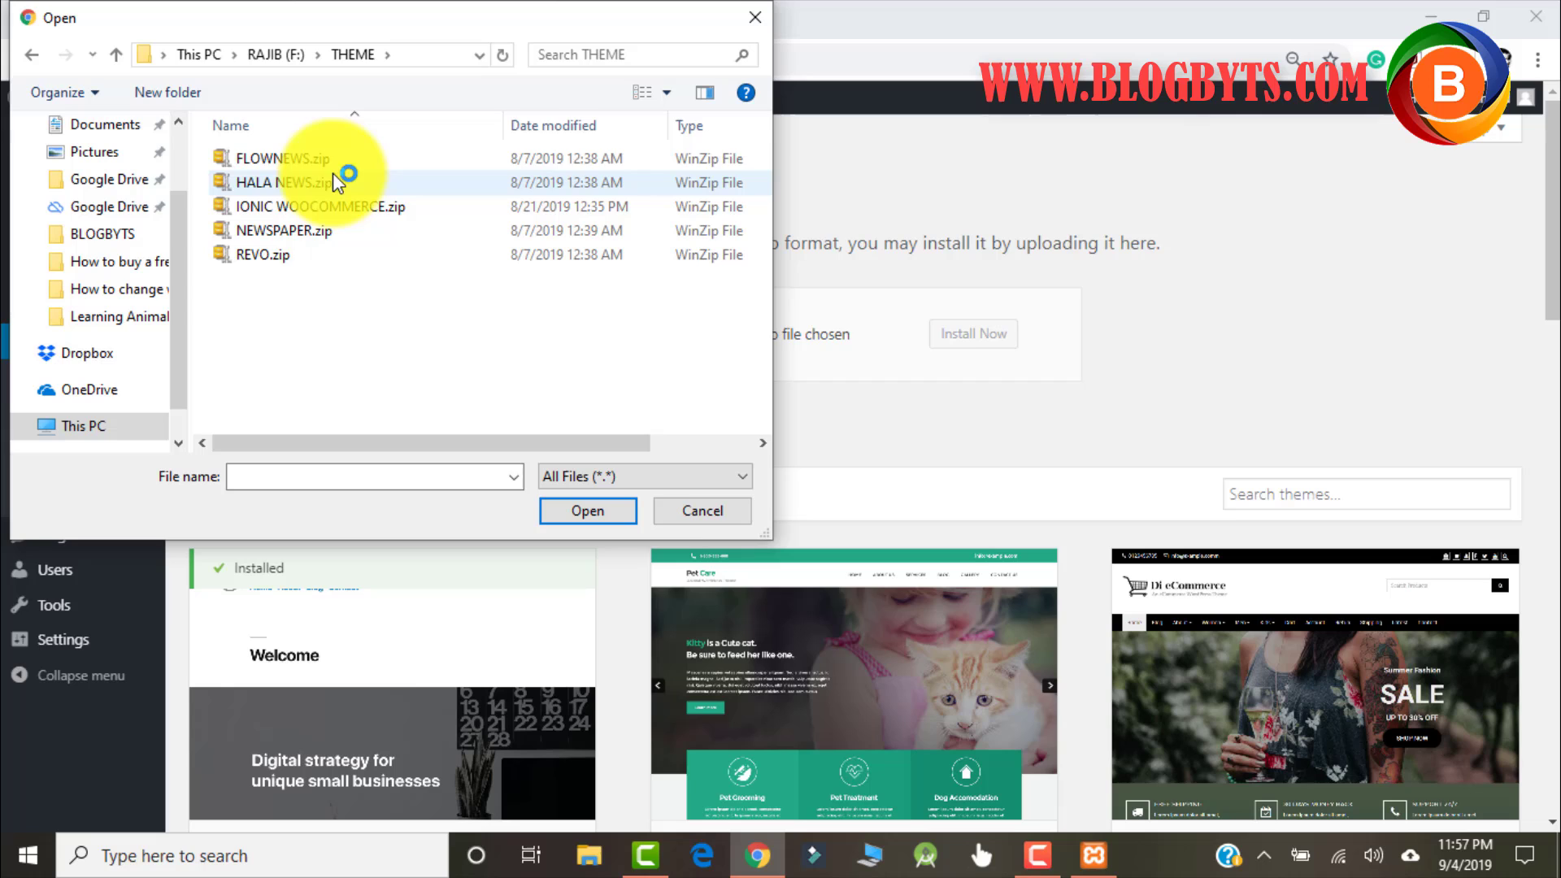
left_click(282, 159)
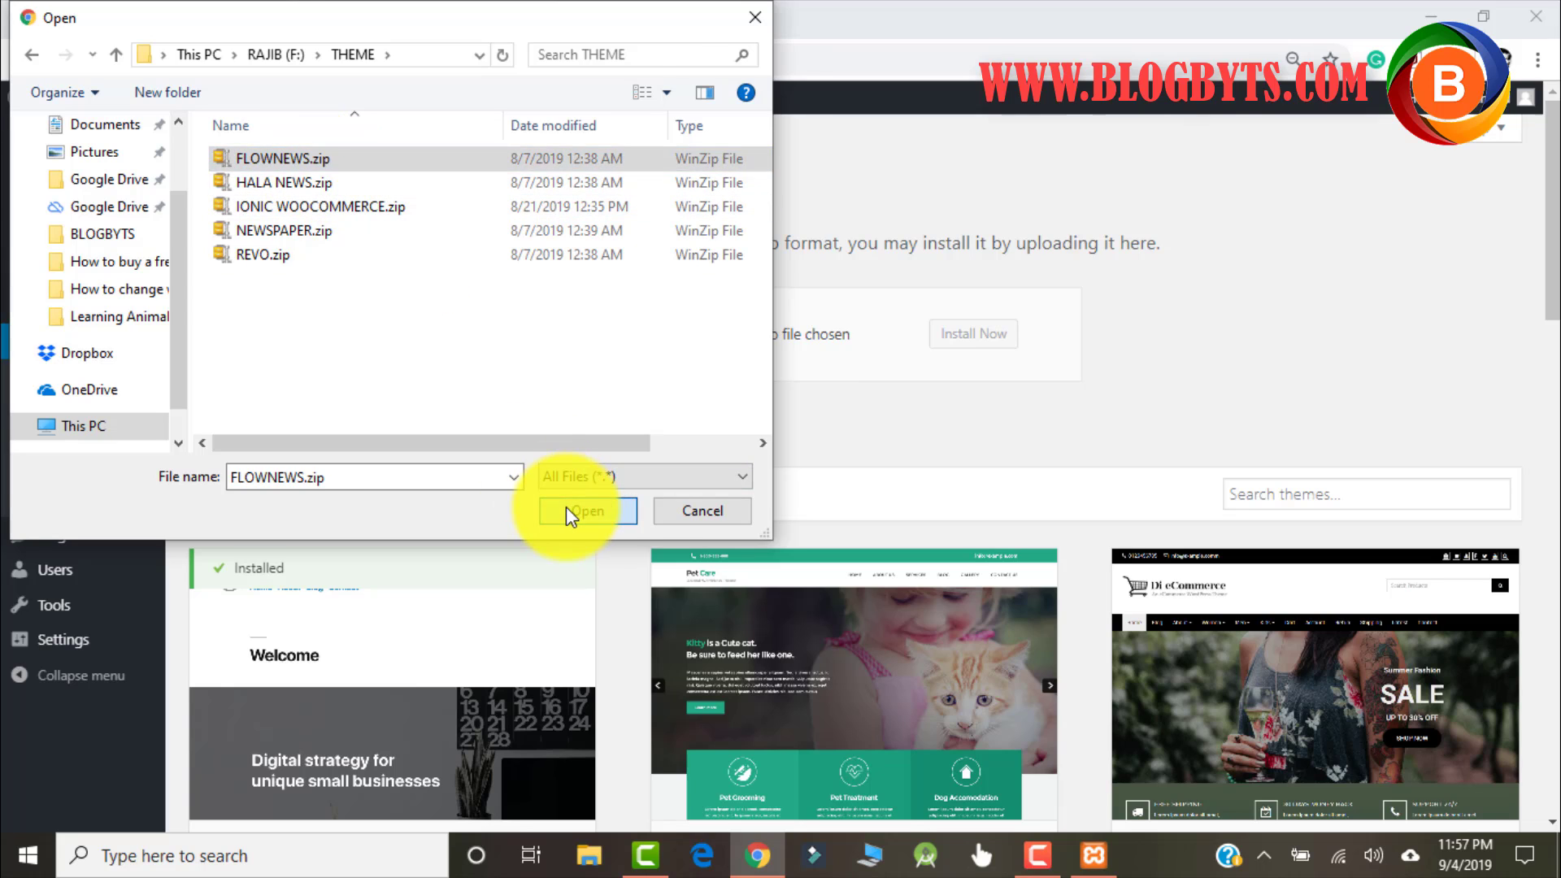
left_click(586, 511)
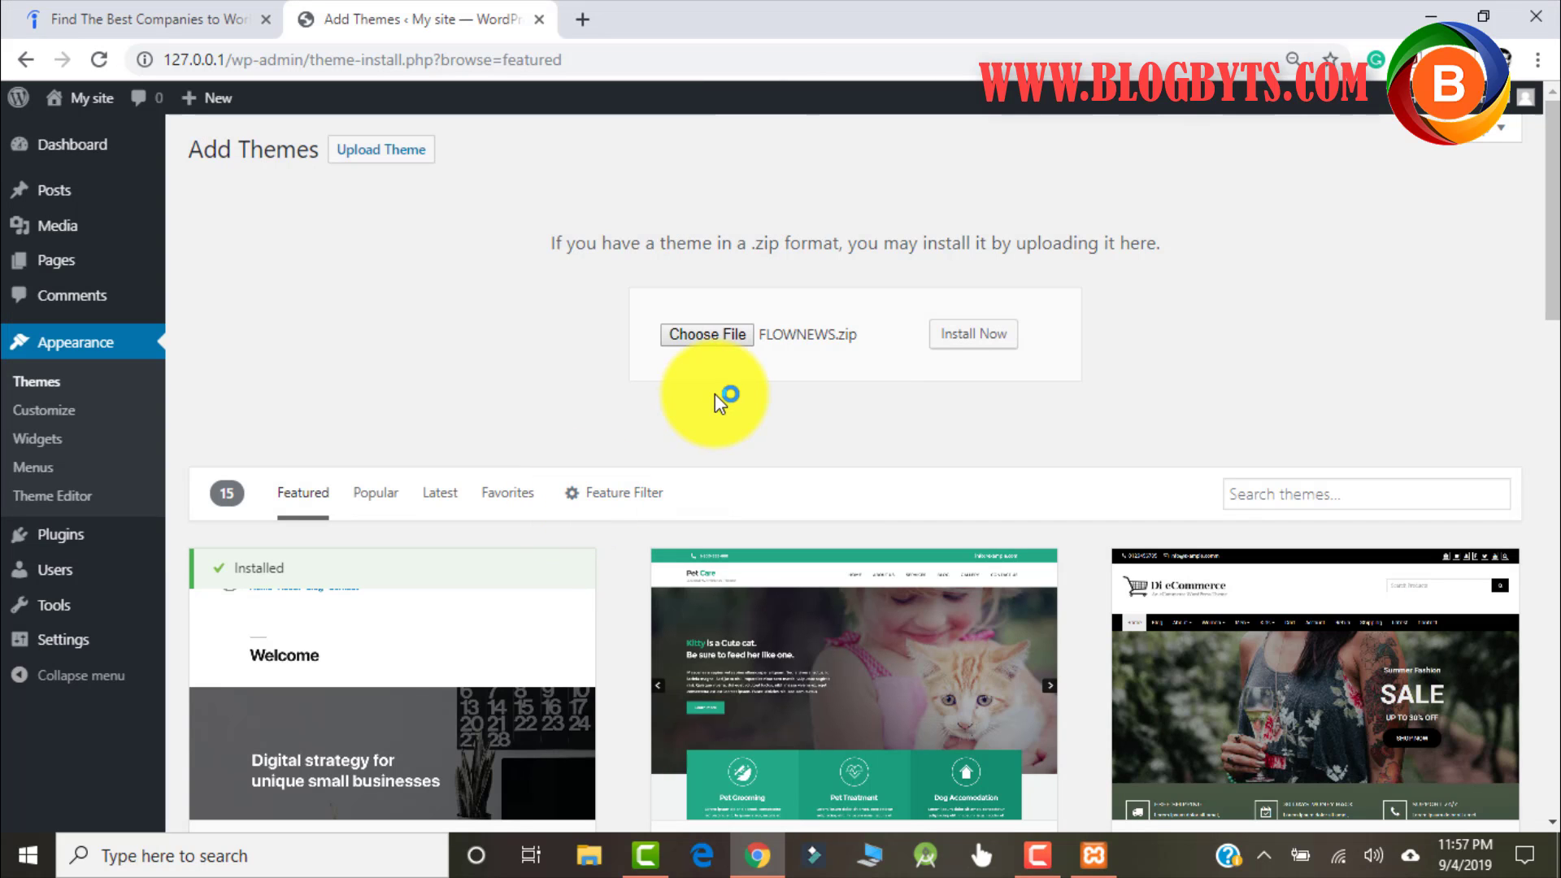
mouse_move(972, 334)
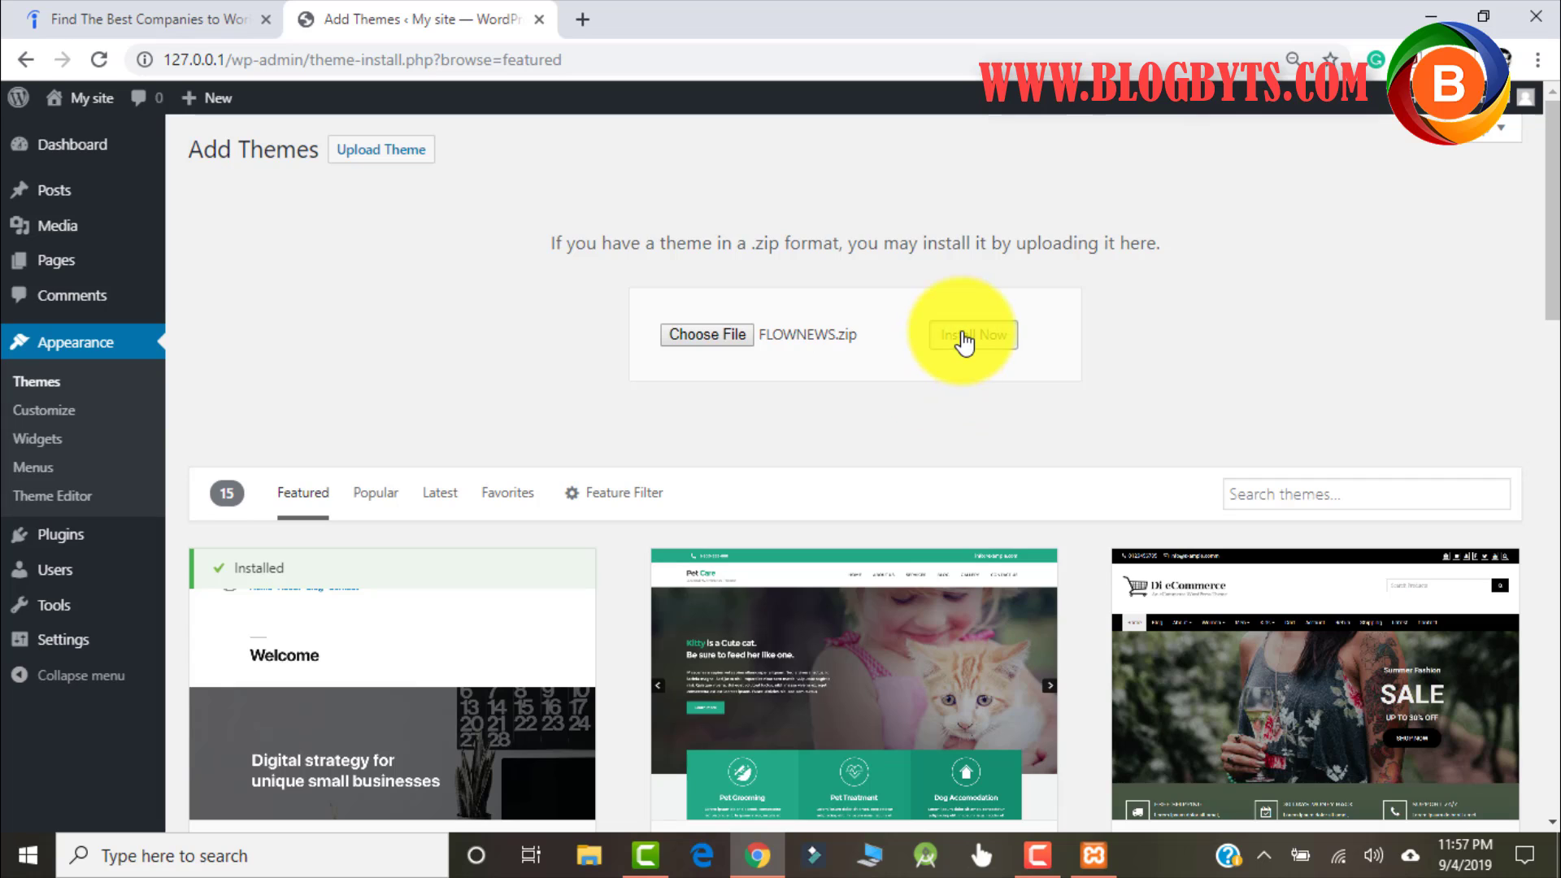
left_click(973, 334)
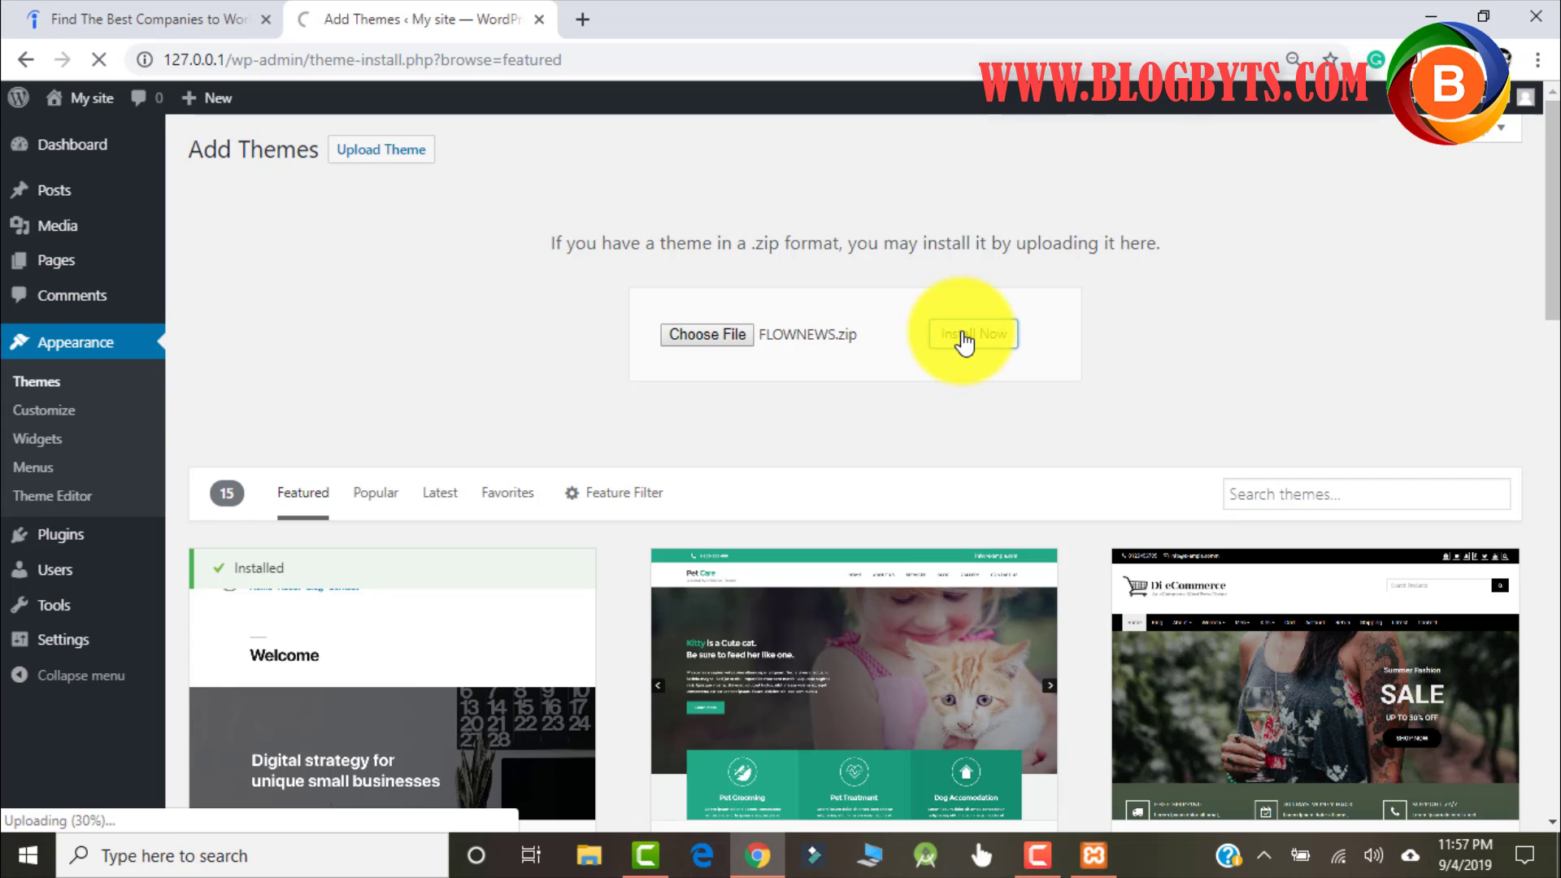
left_click(972, 333)
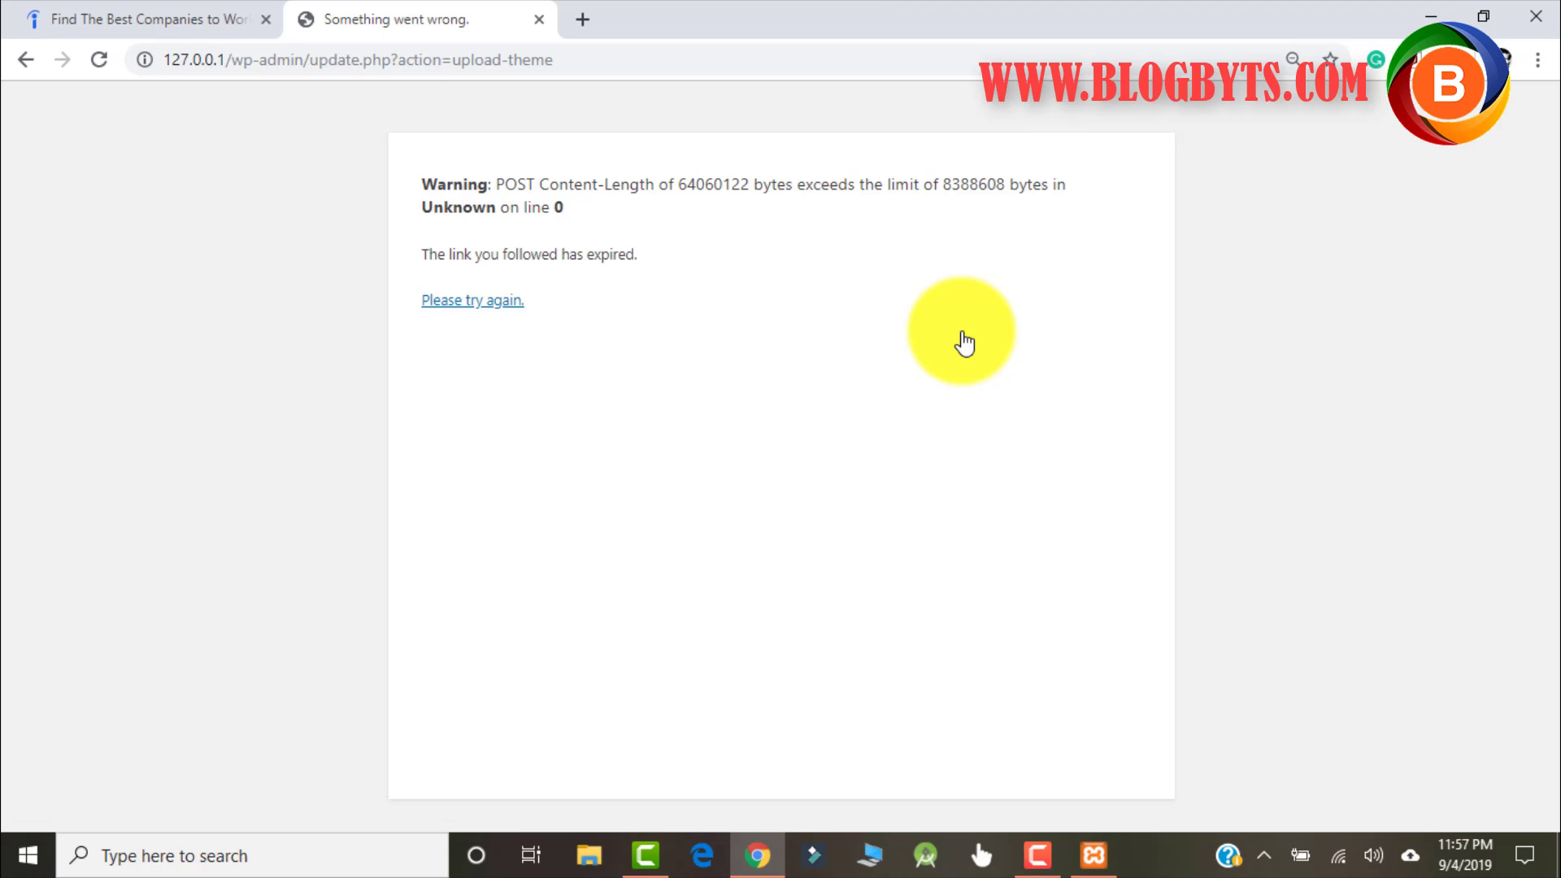
mouse_move(723, 230)
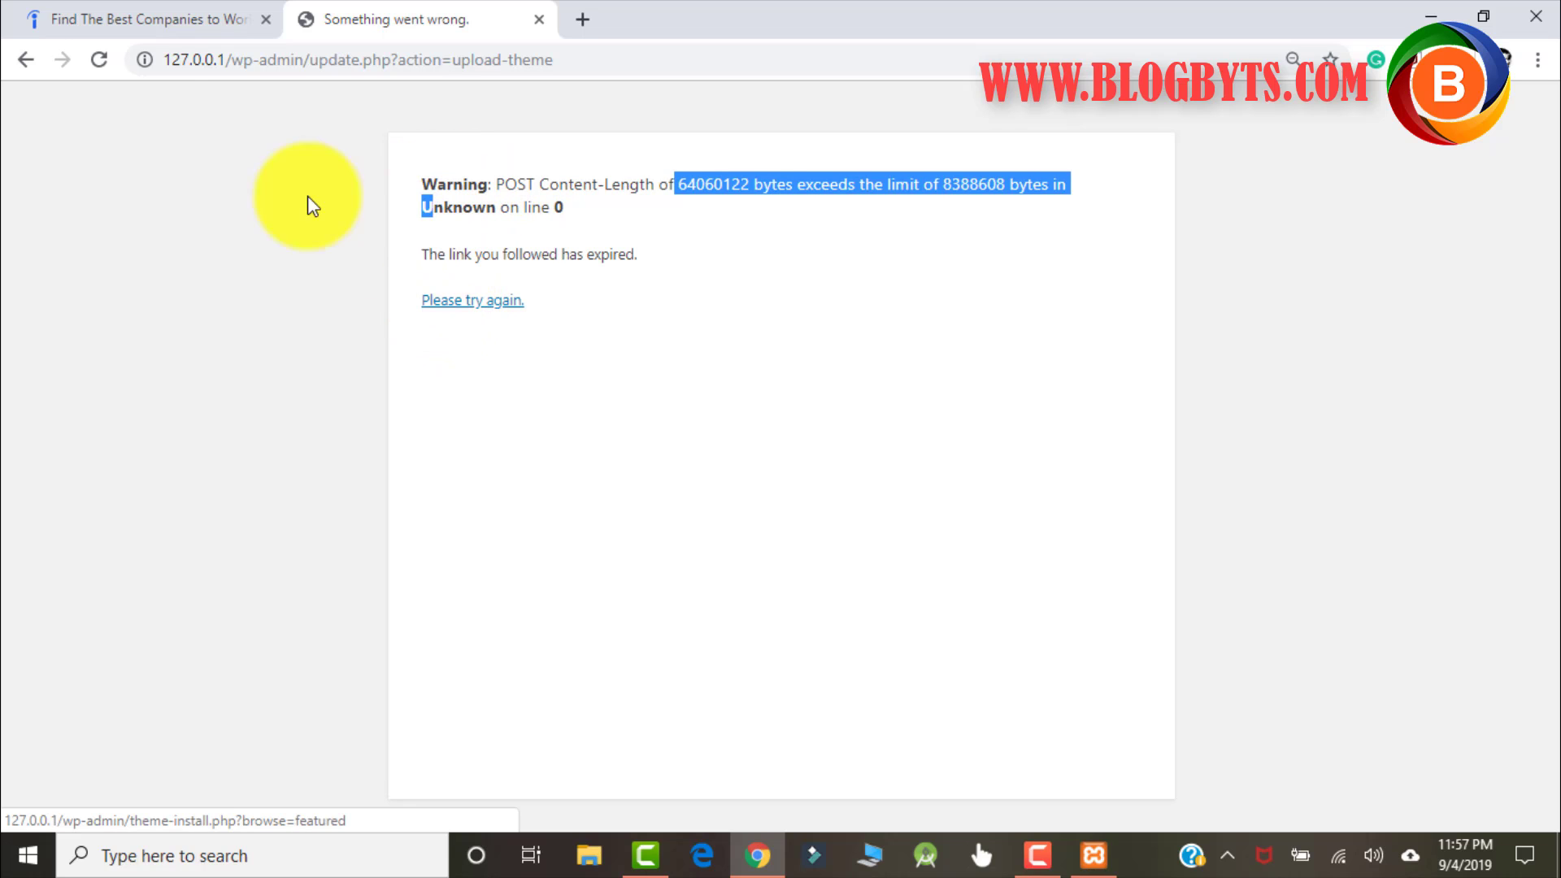
mouse_move(26, 59)
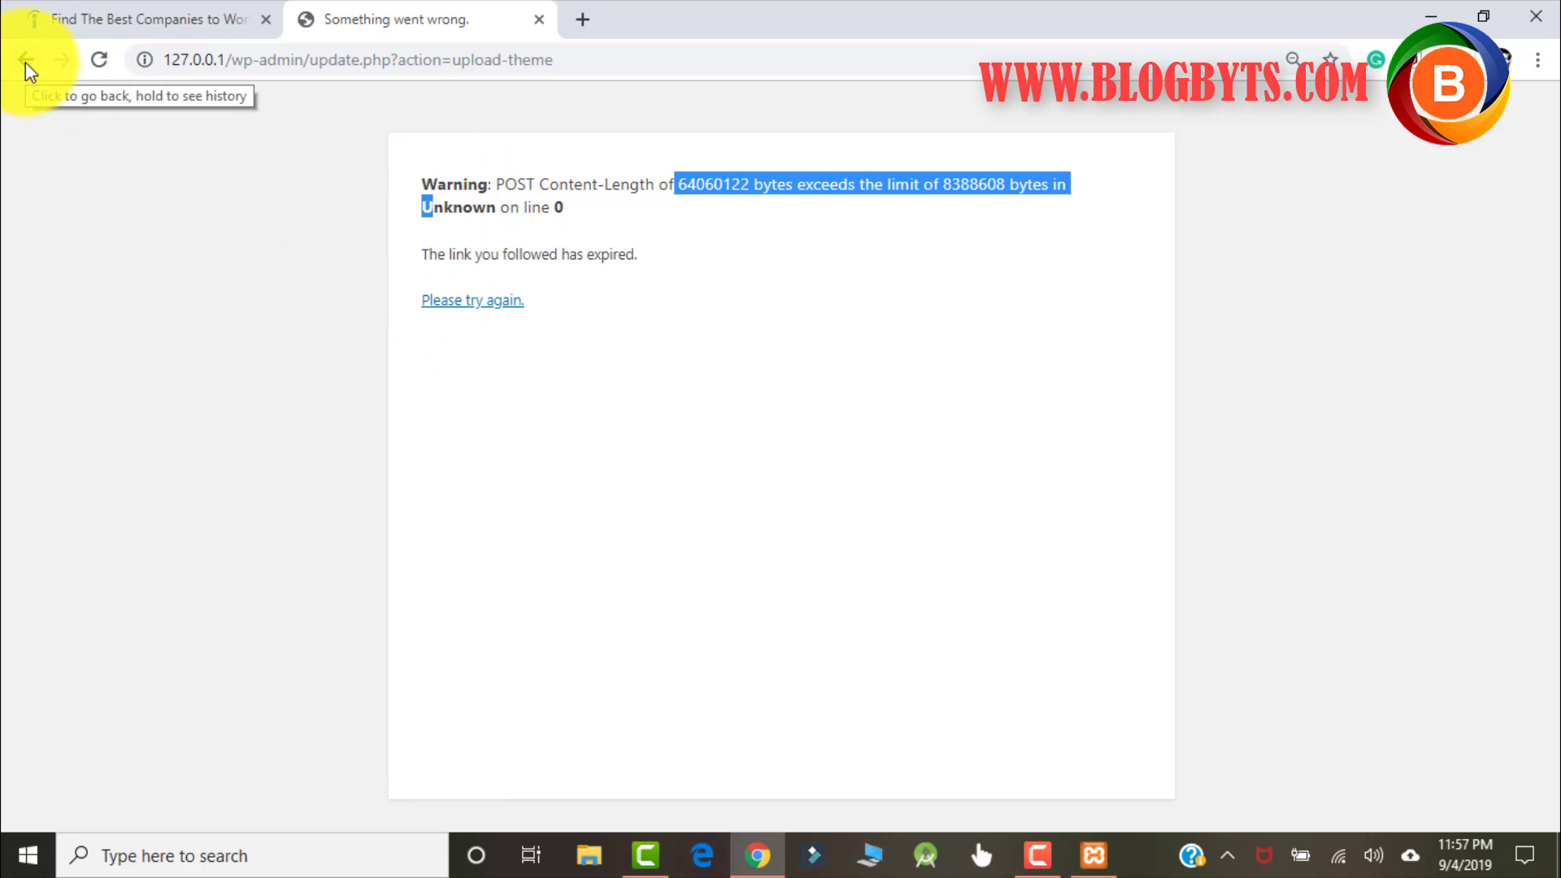
- Navigate back from the 8 MB upload-limit error to the Add Themes page
left_click(25, 59)
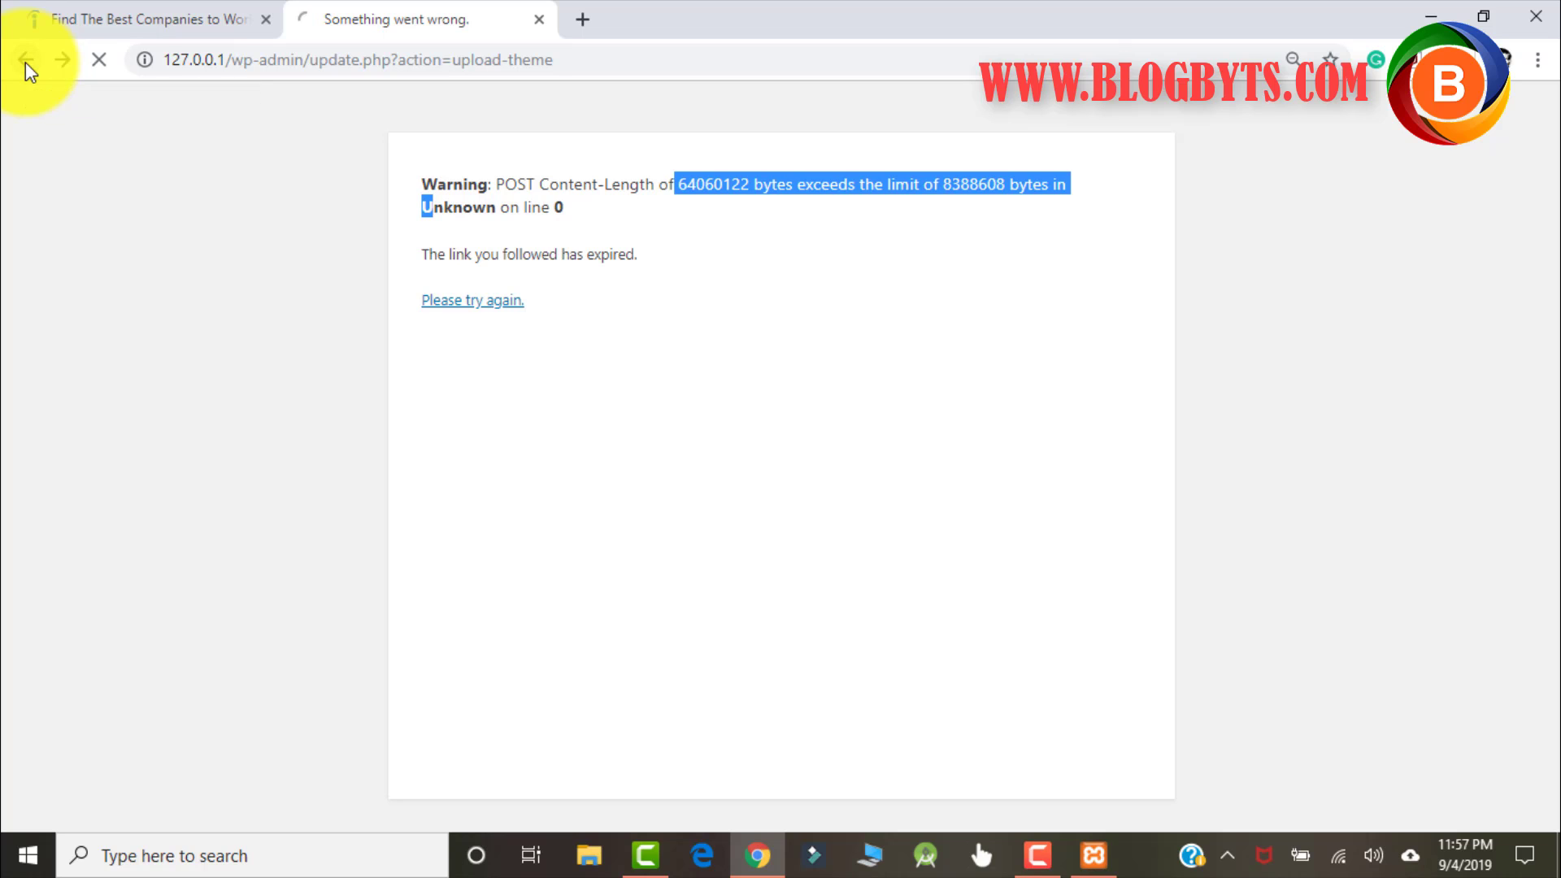
left_click(25, 59)
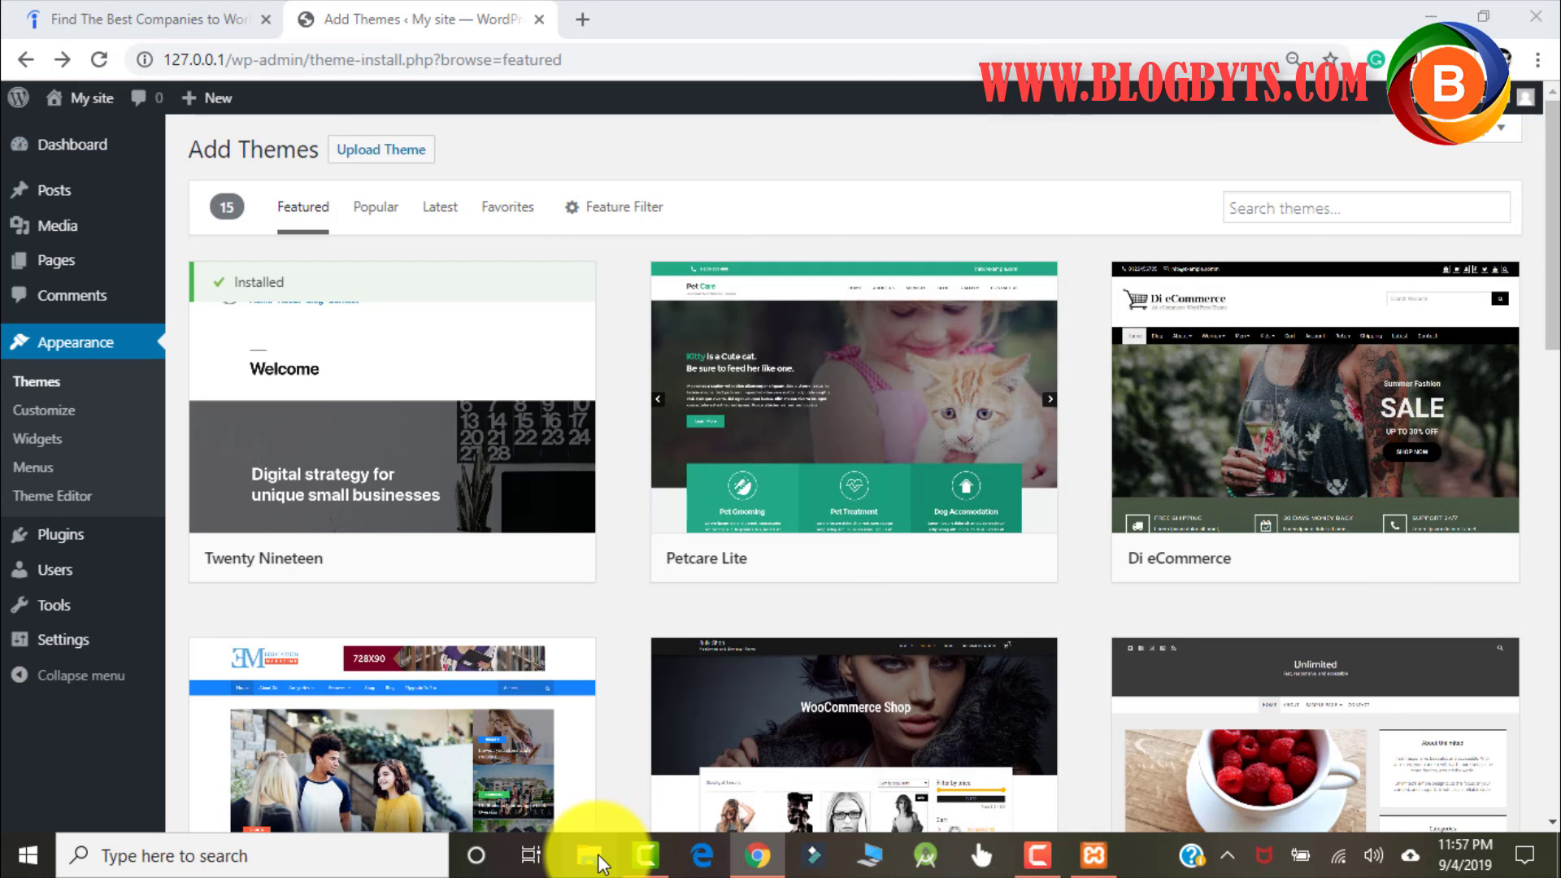
- Open File Explorer at RAJIB (F:) > THEME and bring up Windows search
left_click(590, 855)
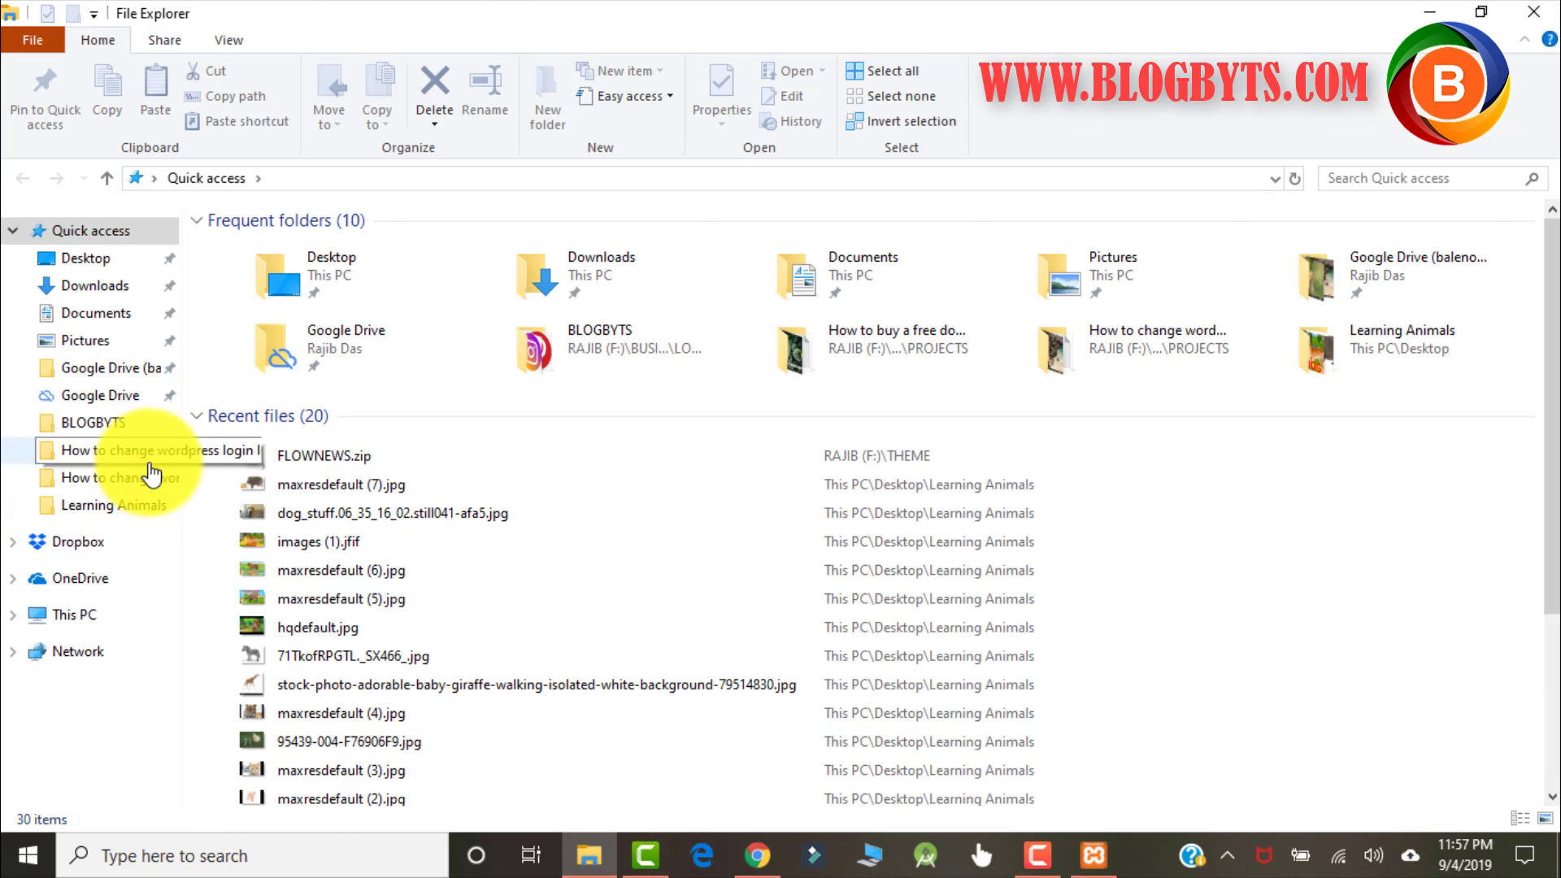
left_click(74, 614)
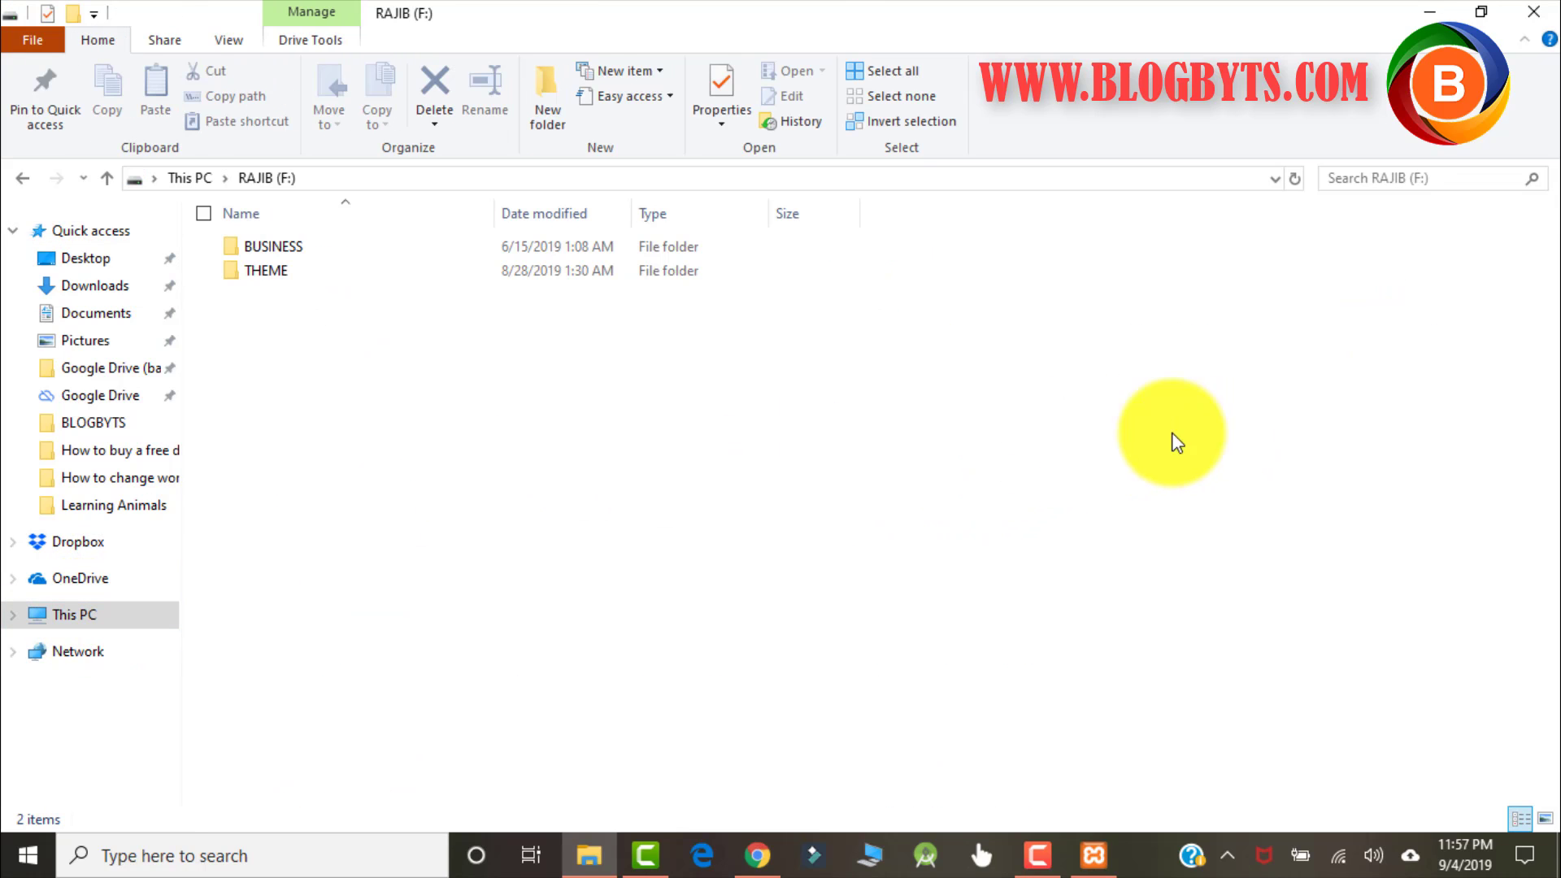
double_click(265, 270)
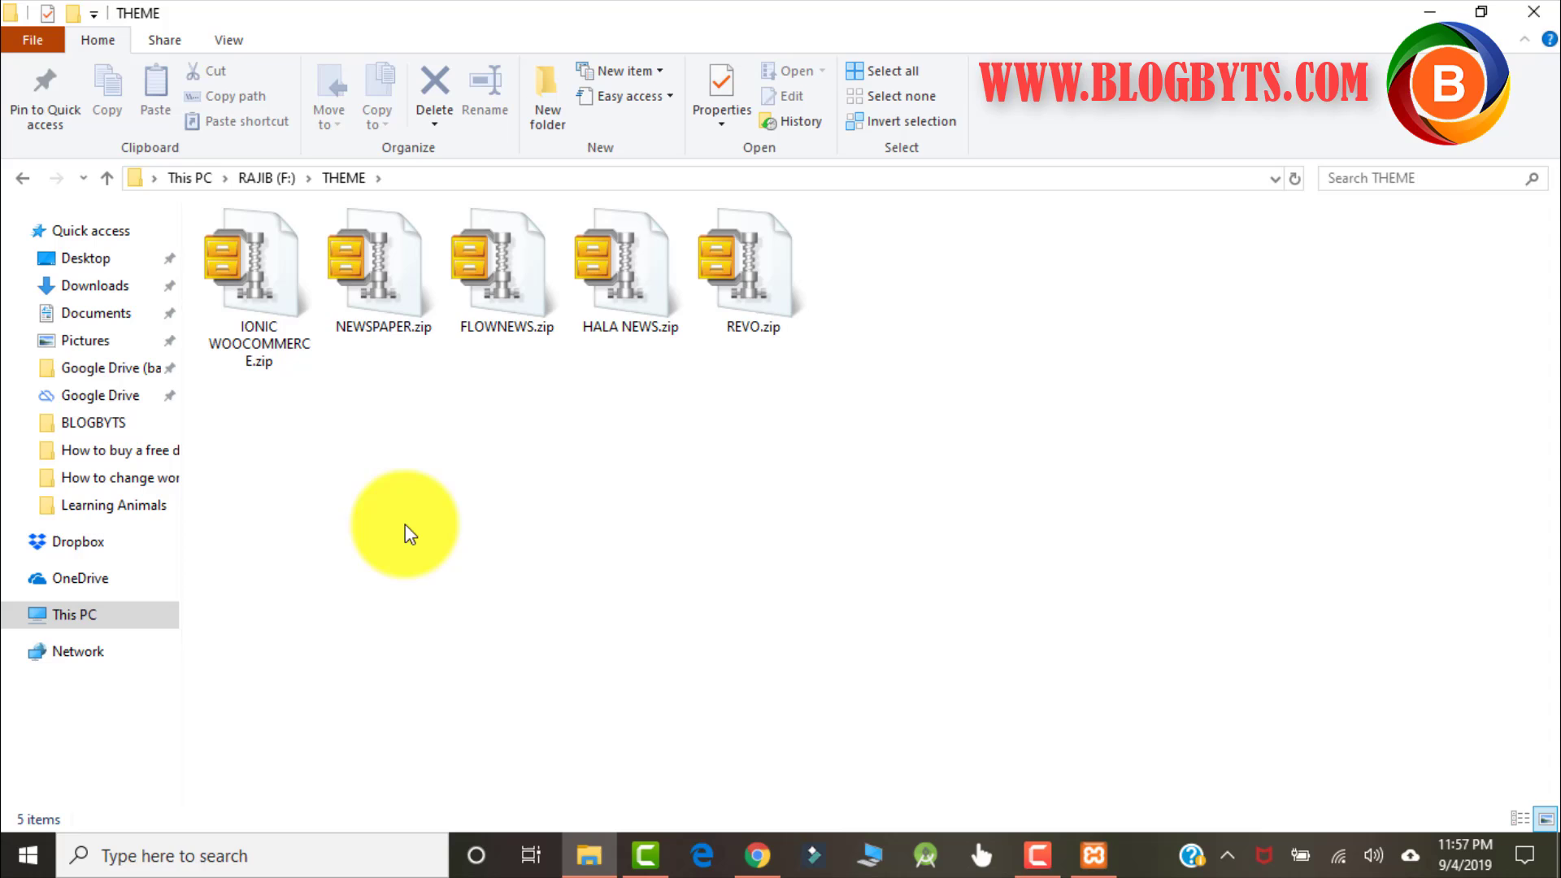
left_click(249, 855)
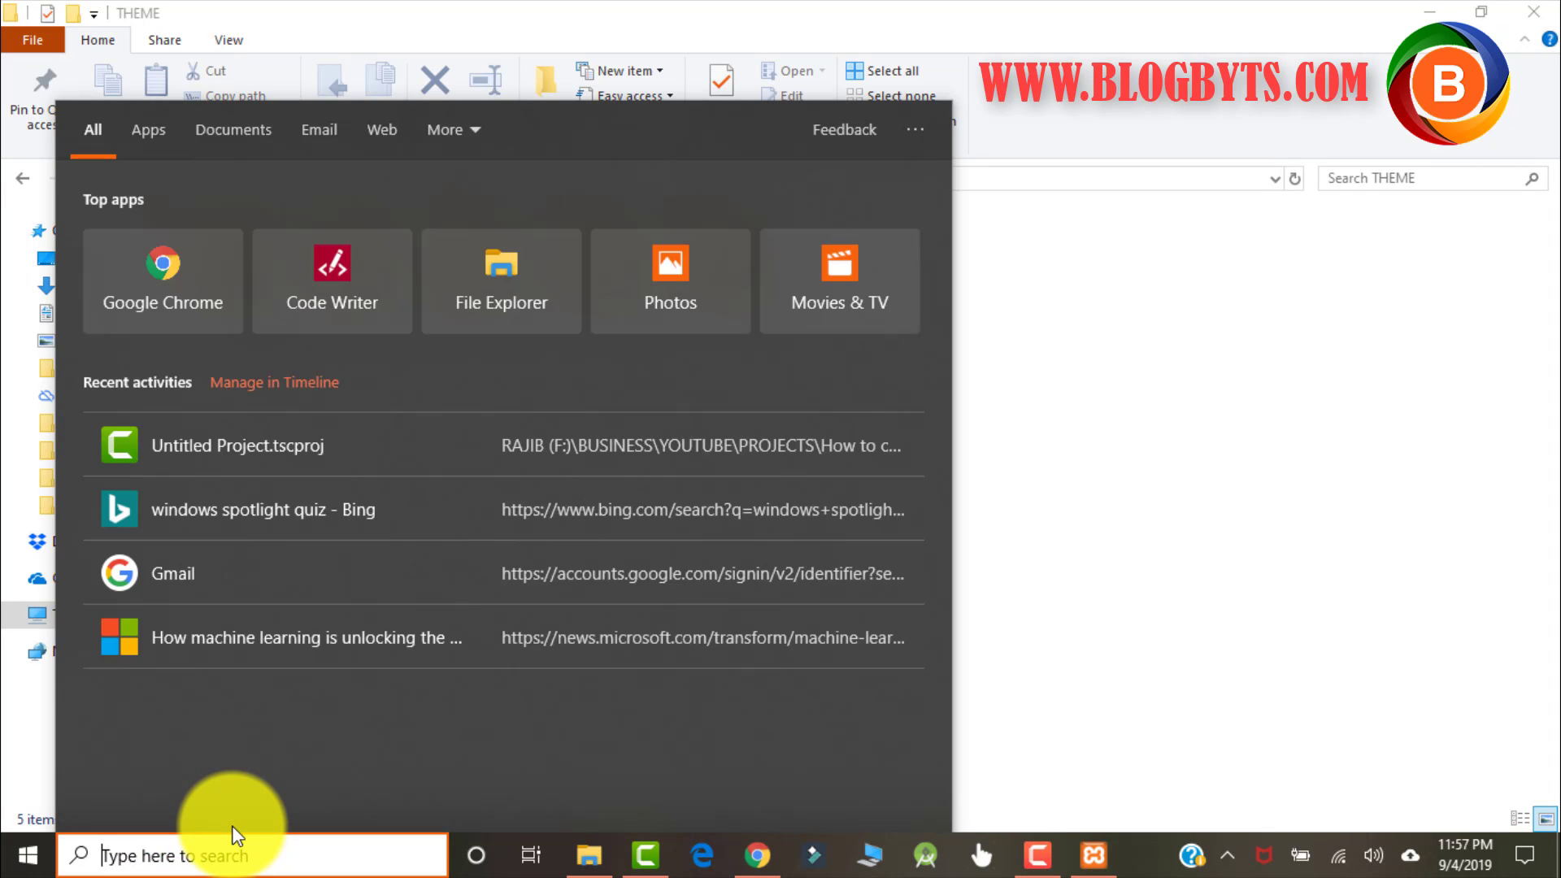
- Launch 7-Zip and extract FLOWNEWS.zip into the THEME folder
type("7 zi")
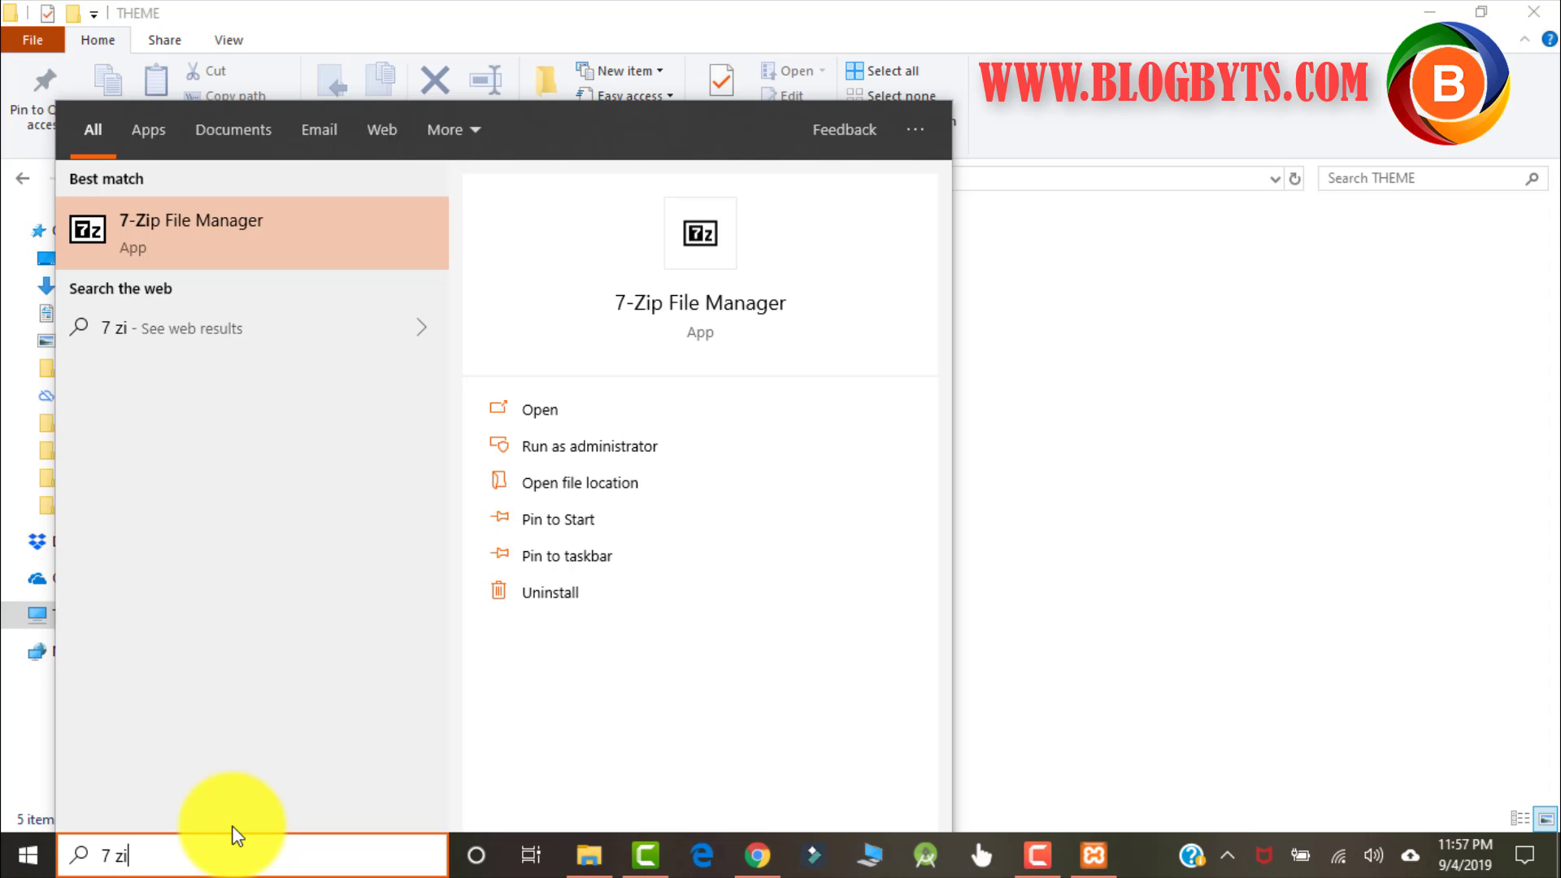
type("p")
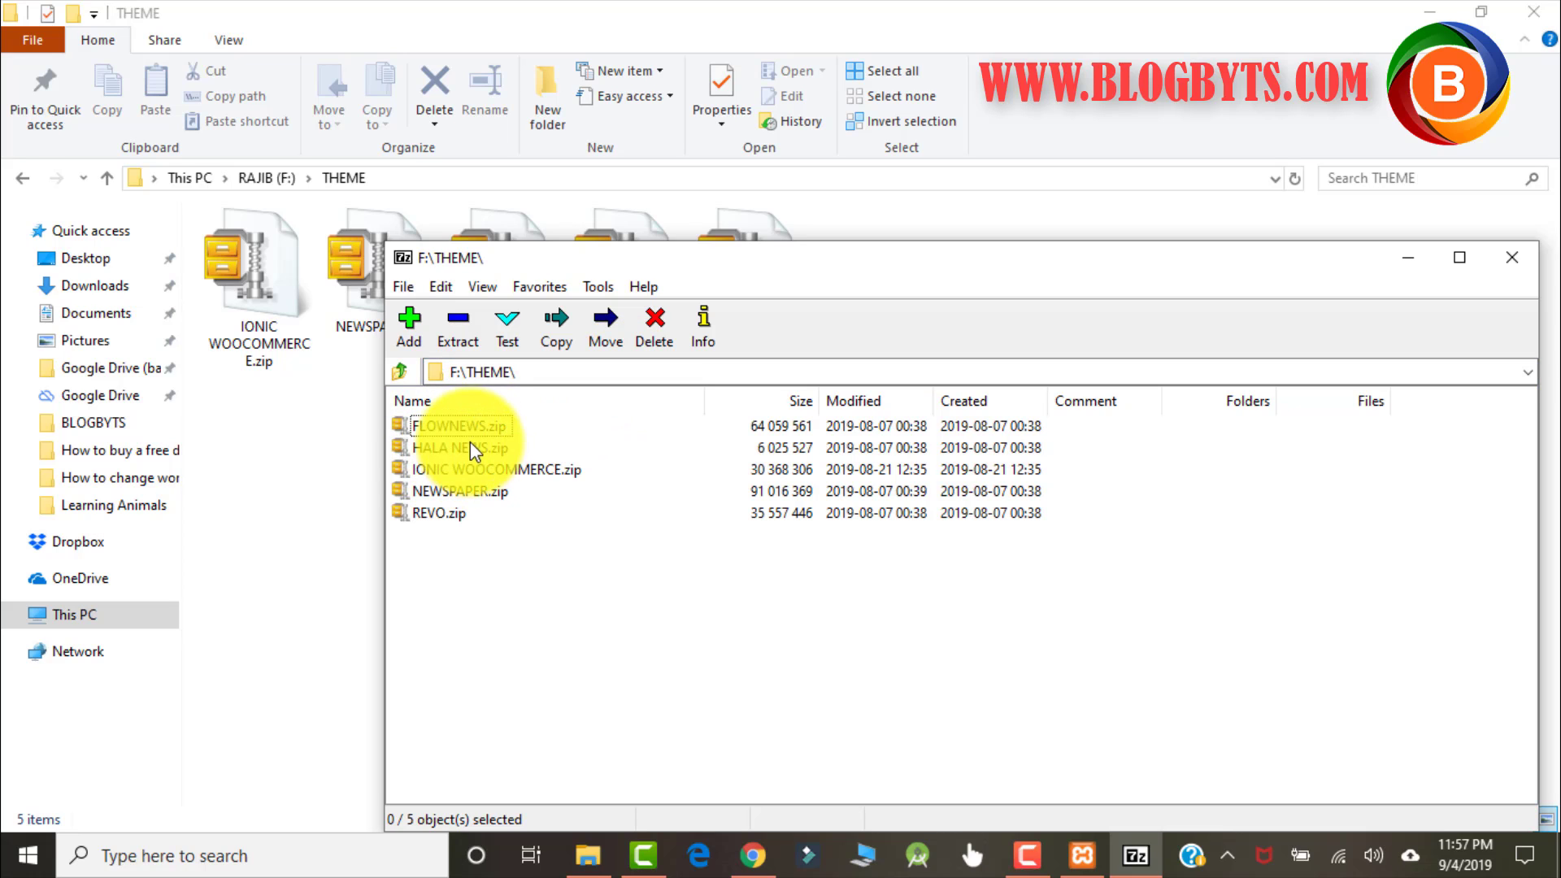
left_click(460, 425)
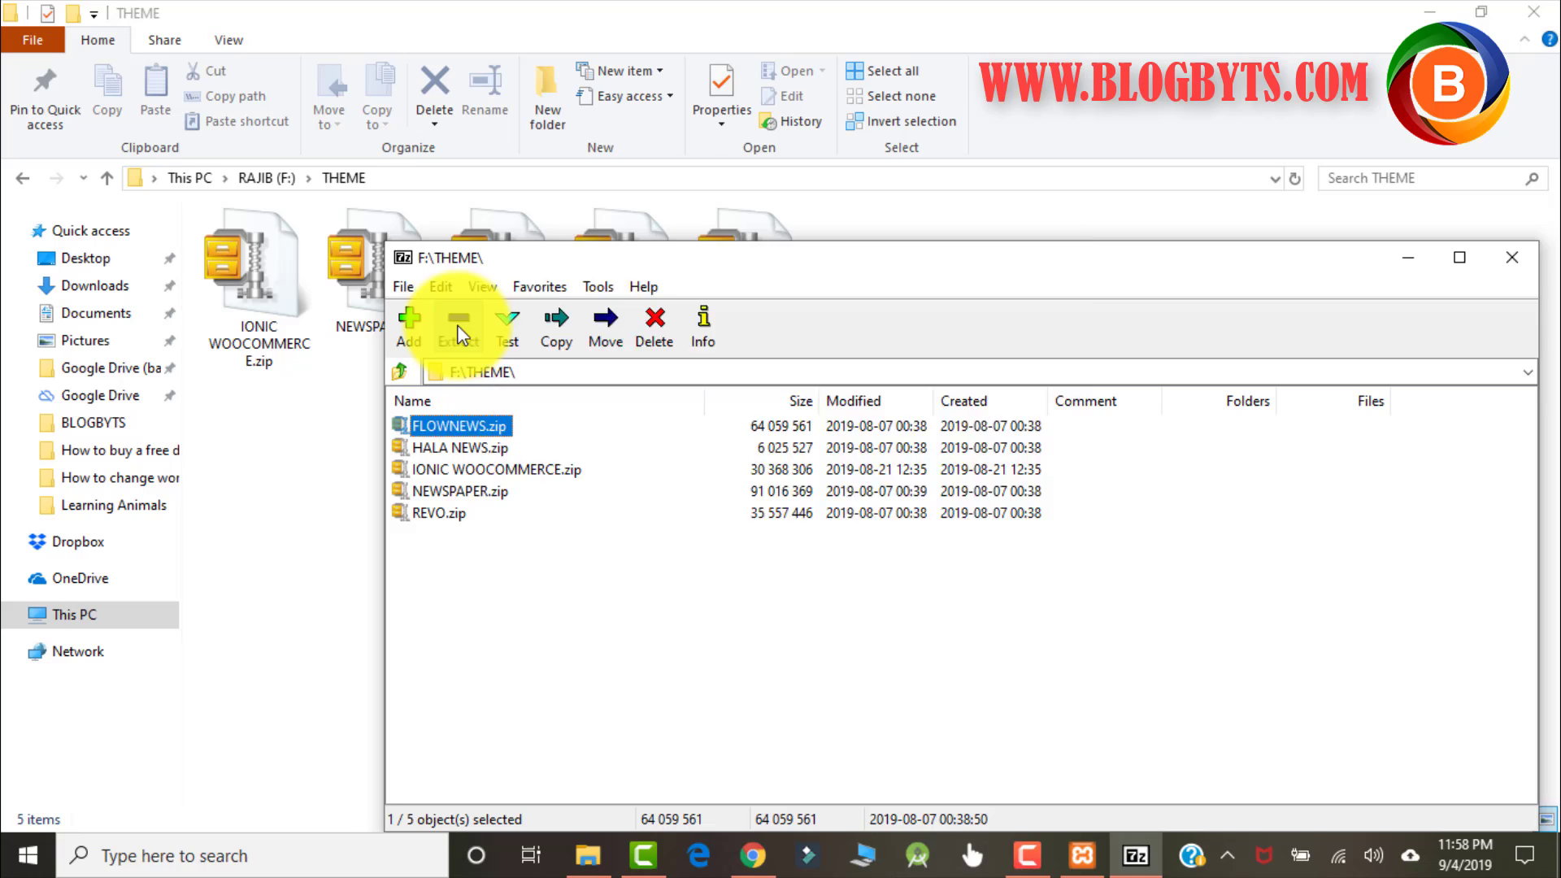
left_click(456, 326)
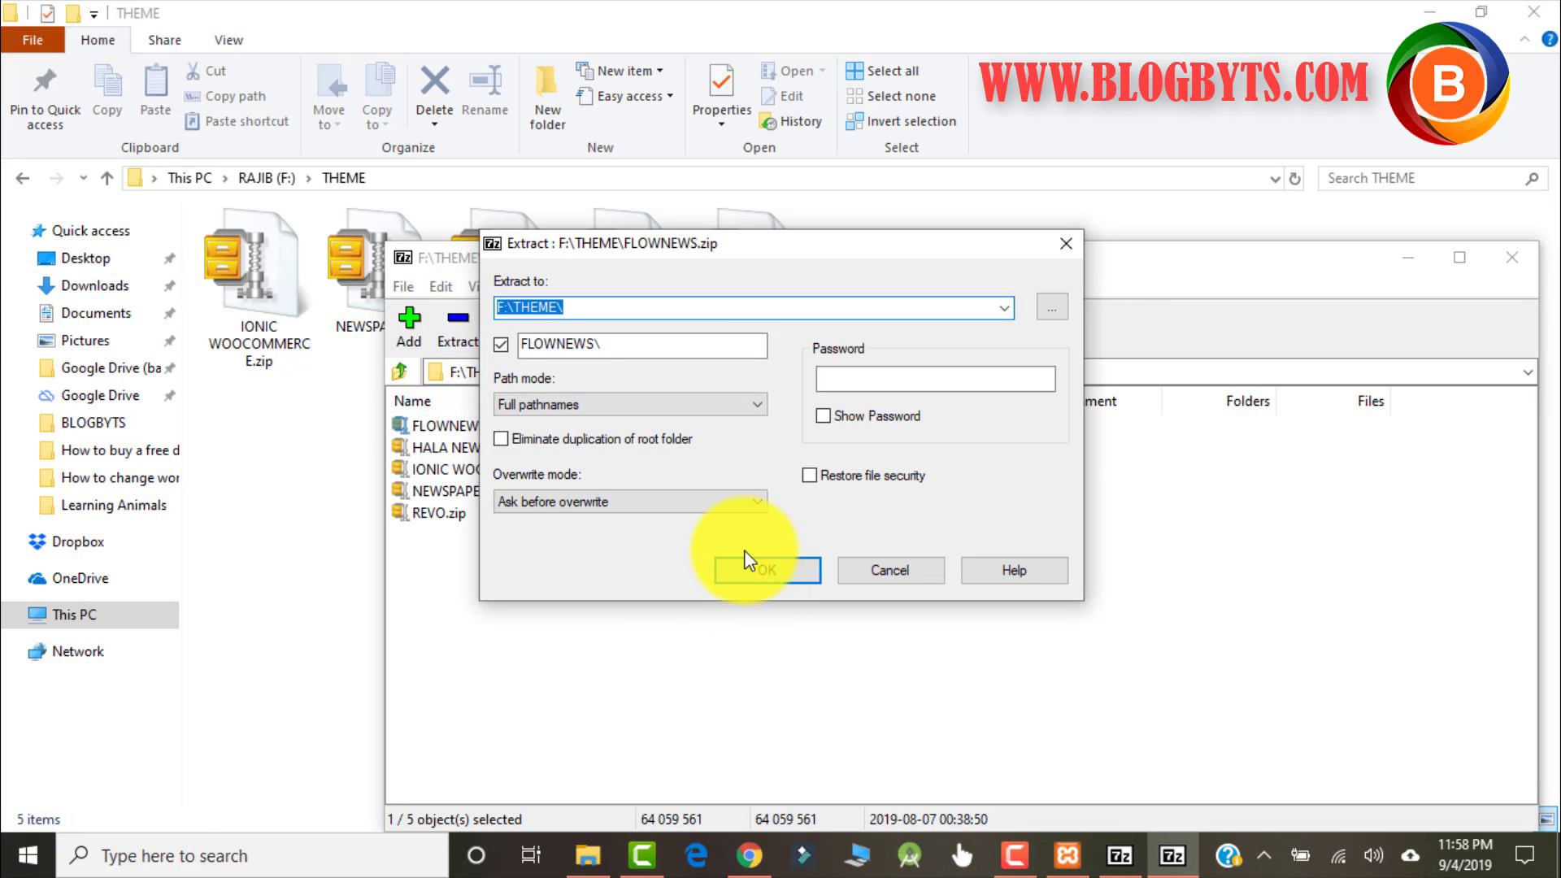
left_click(764, 569)
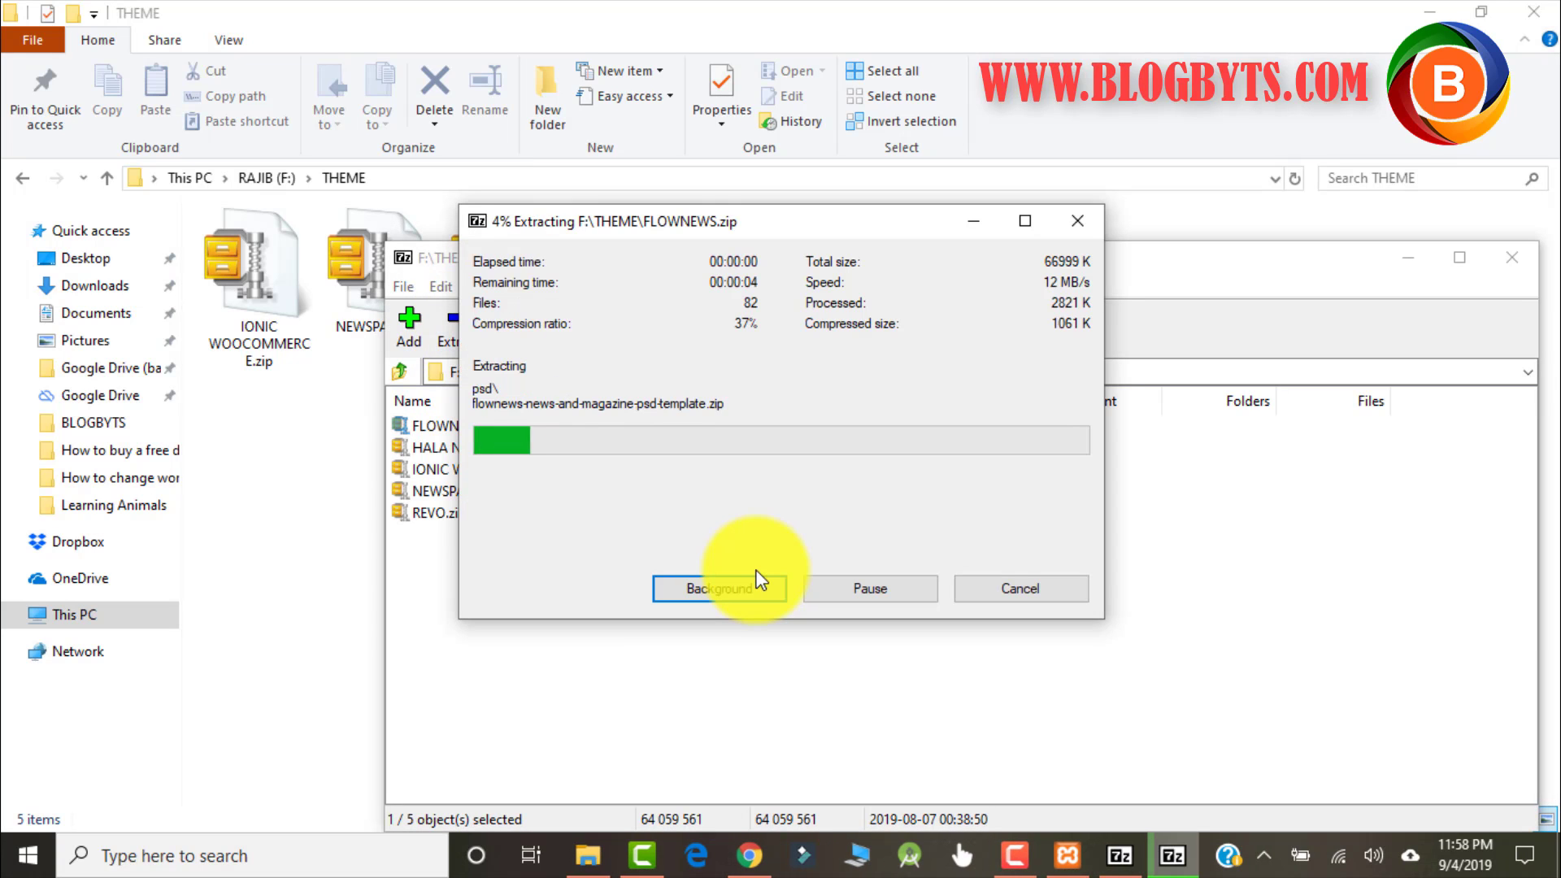
left_click(717, 588)
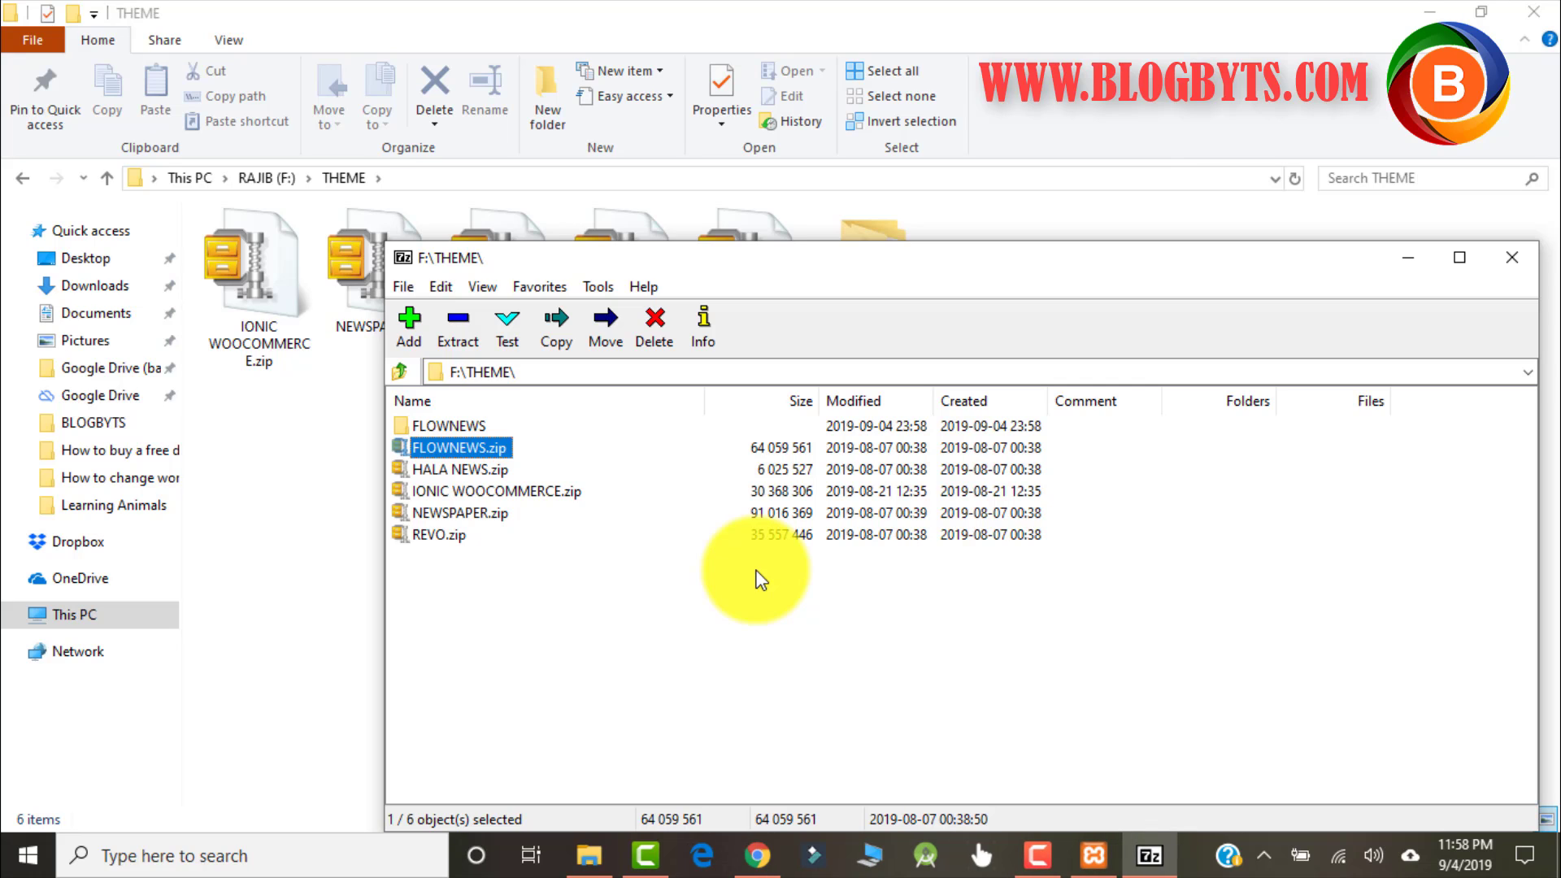
mouse_move(1406, 256)
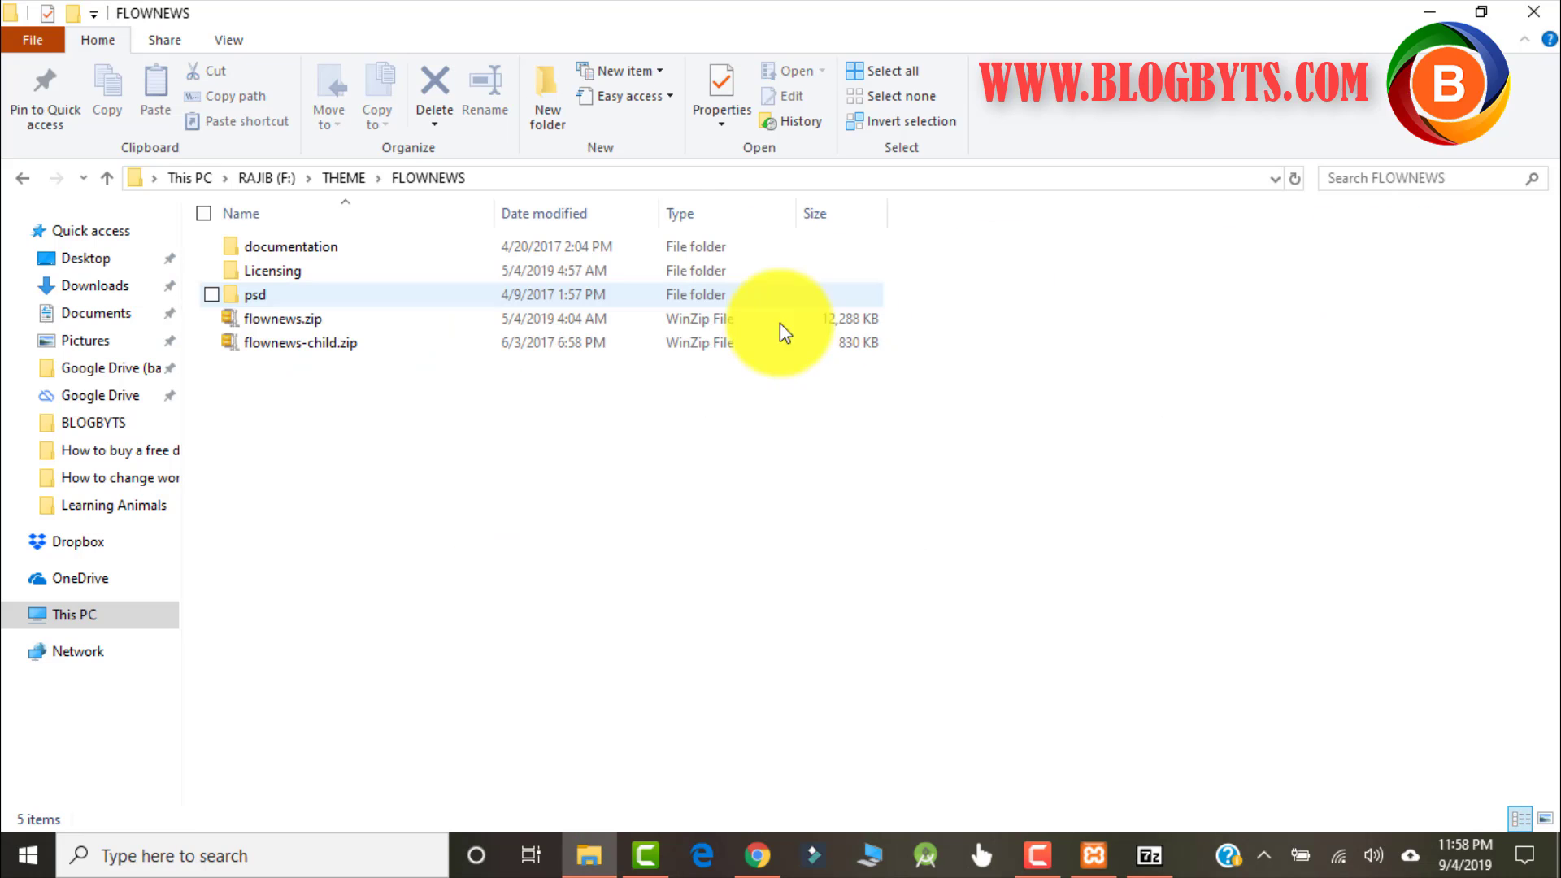
- Extract the inner flownews.zip inside the FLOWNEWS folder
left_click(283, 319)
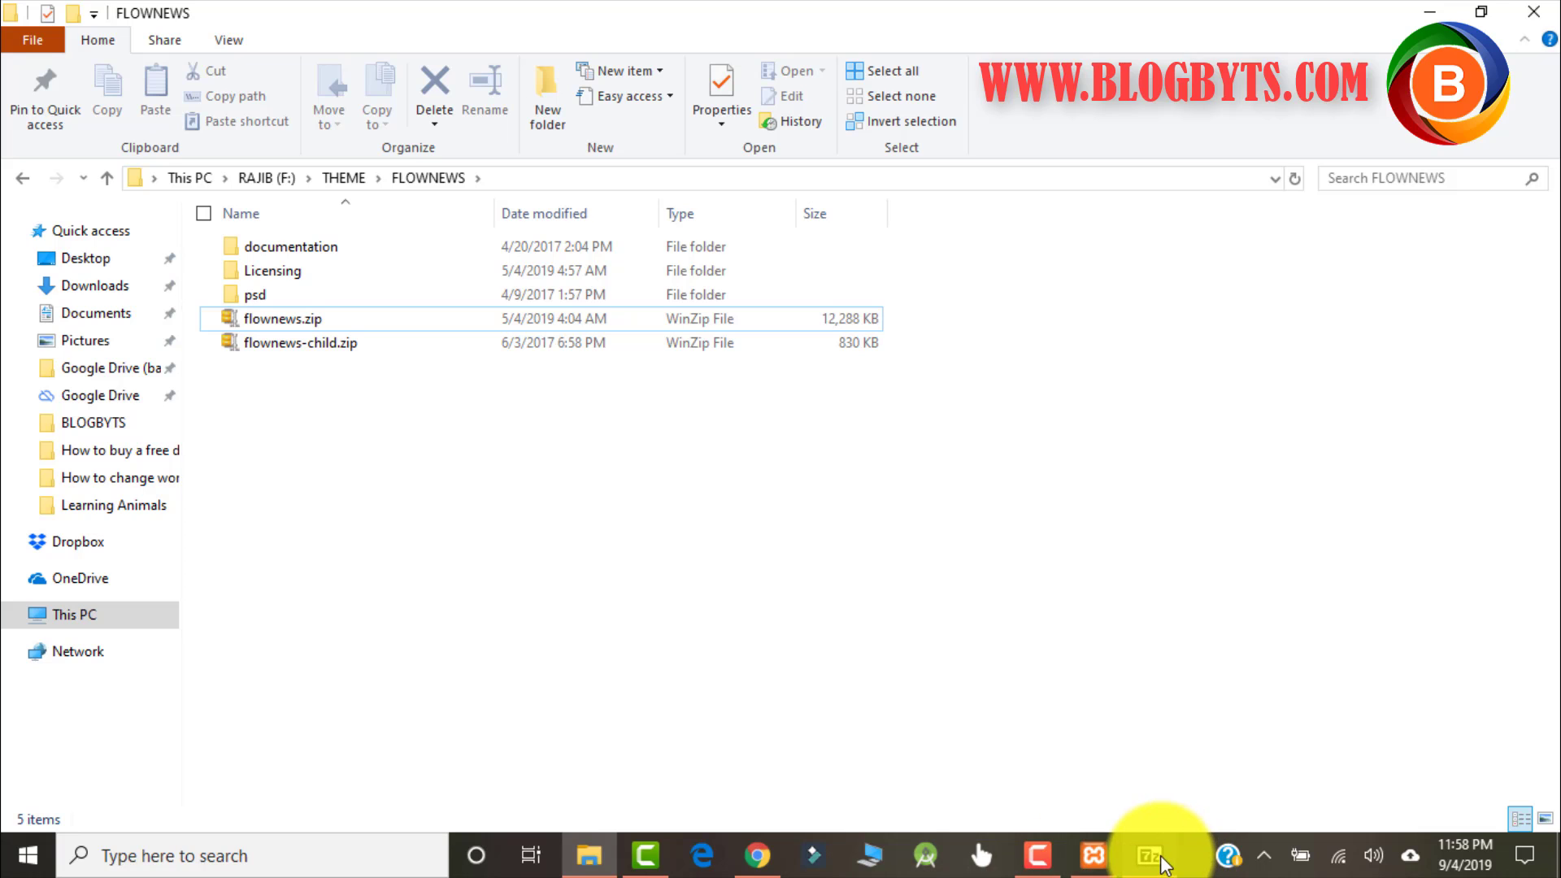
left_click(1150, 854)
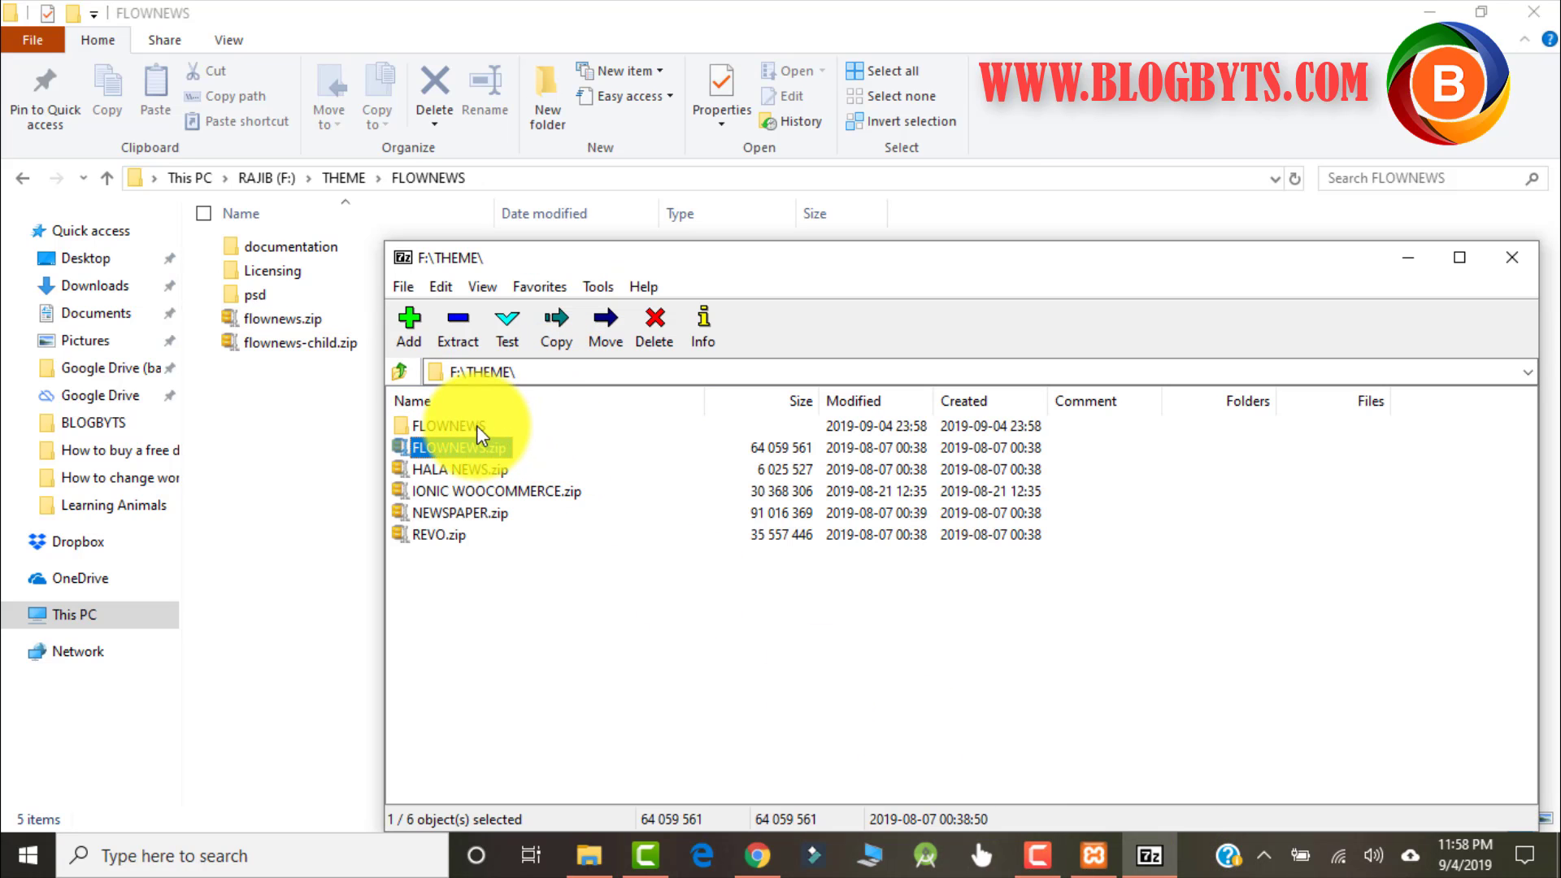
double_click(448, 425)
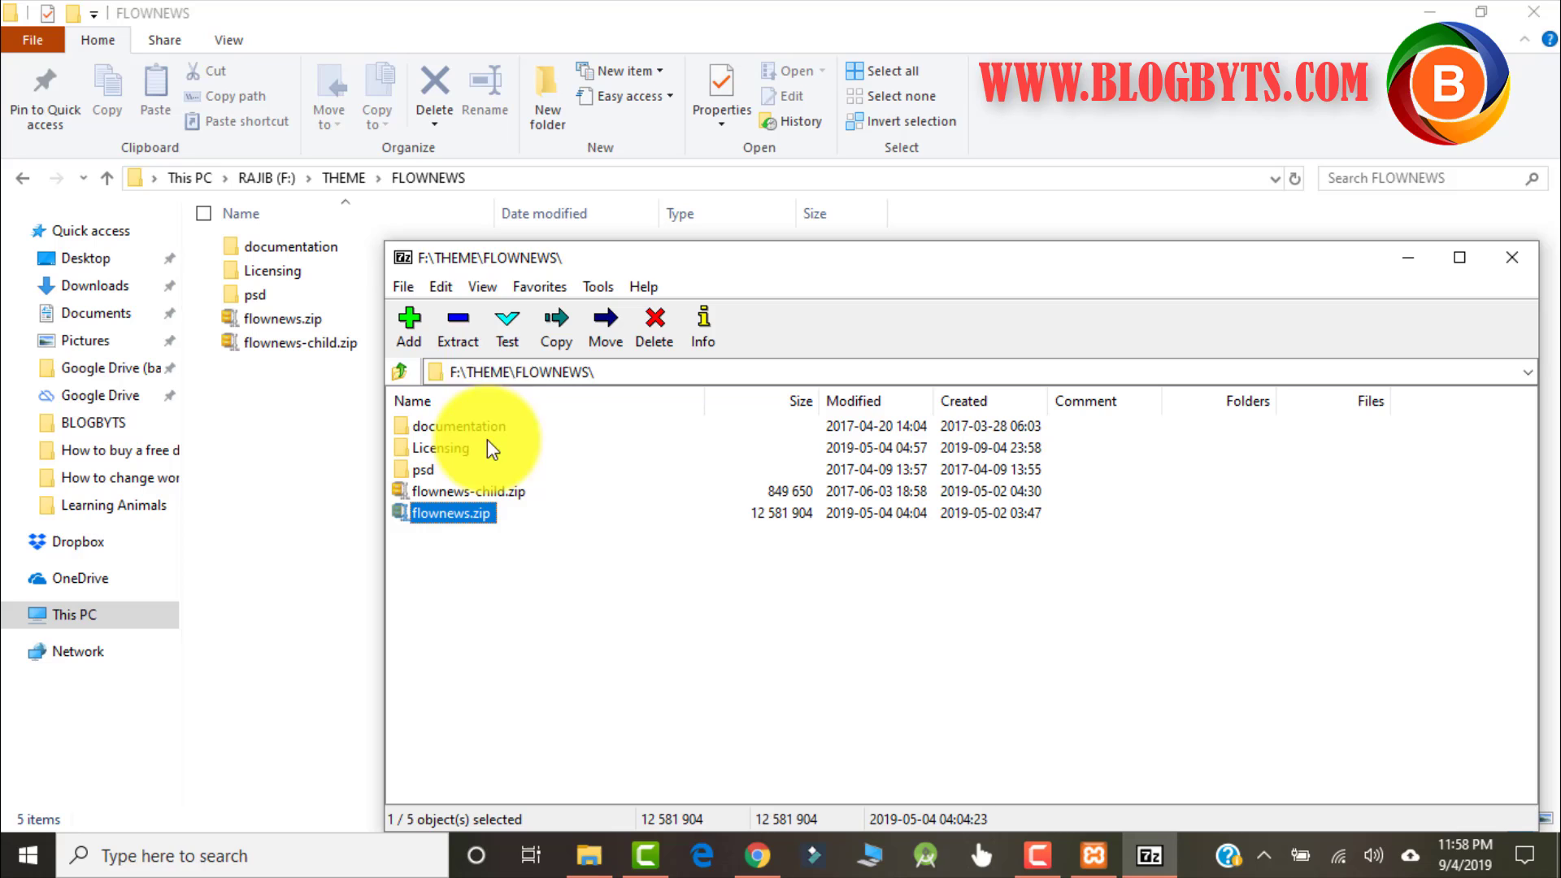
left_click(457, 324)
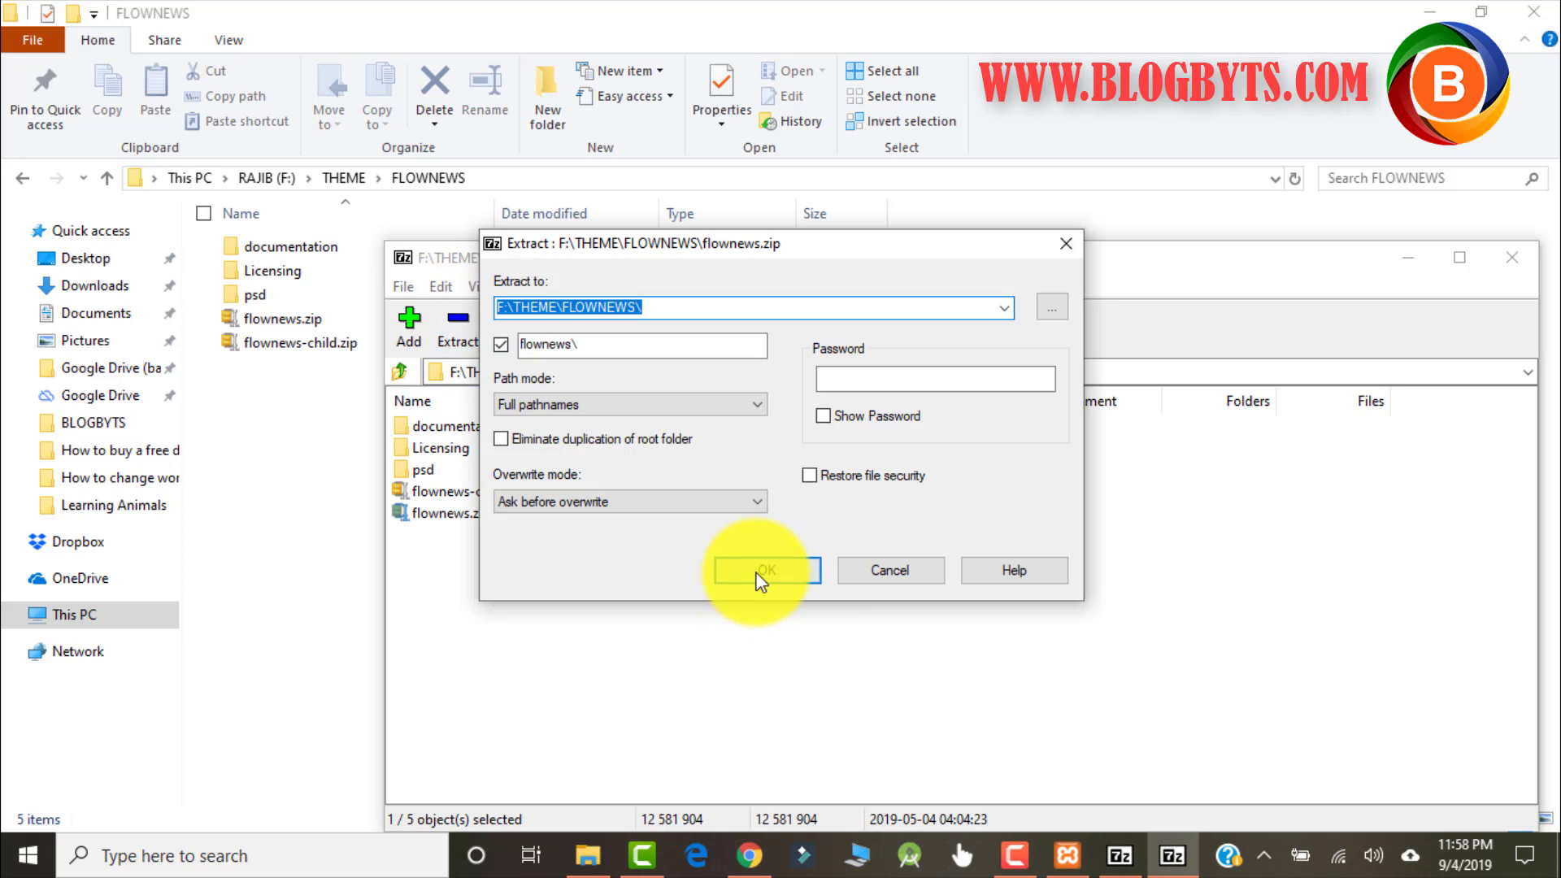
left_click(763, 571)
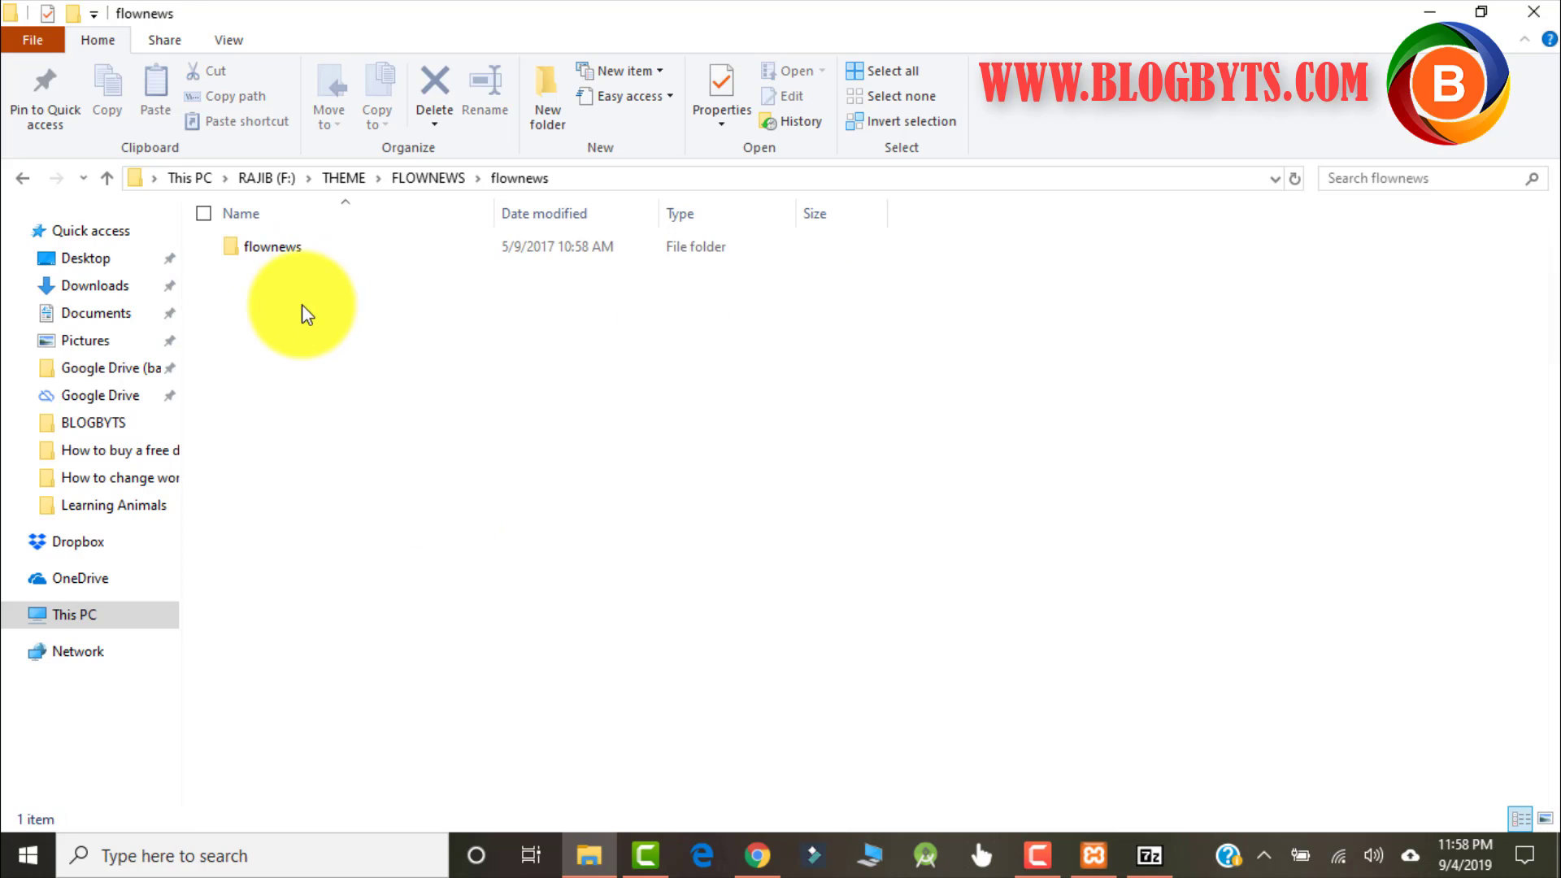
- Copy the flownews folder and browse to C:\xampp\htdocs\wp-content\themes via XAMPP
double_click(271, 246)
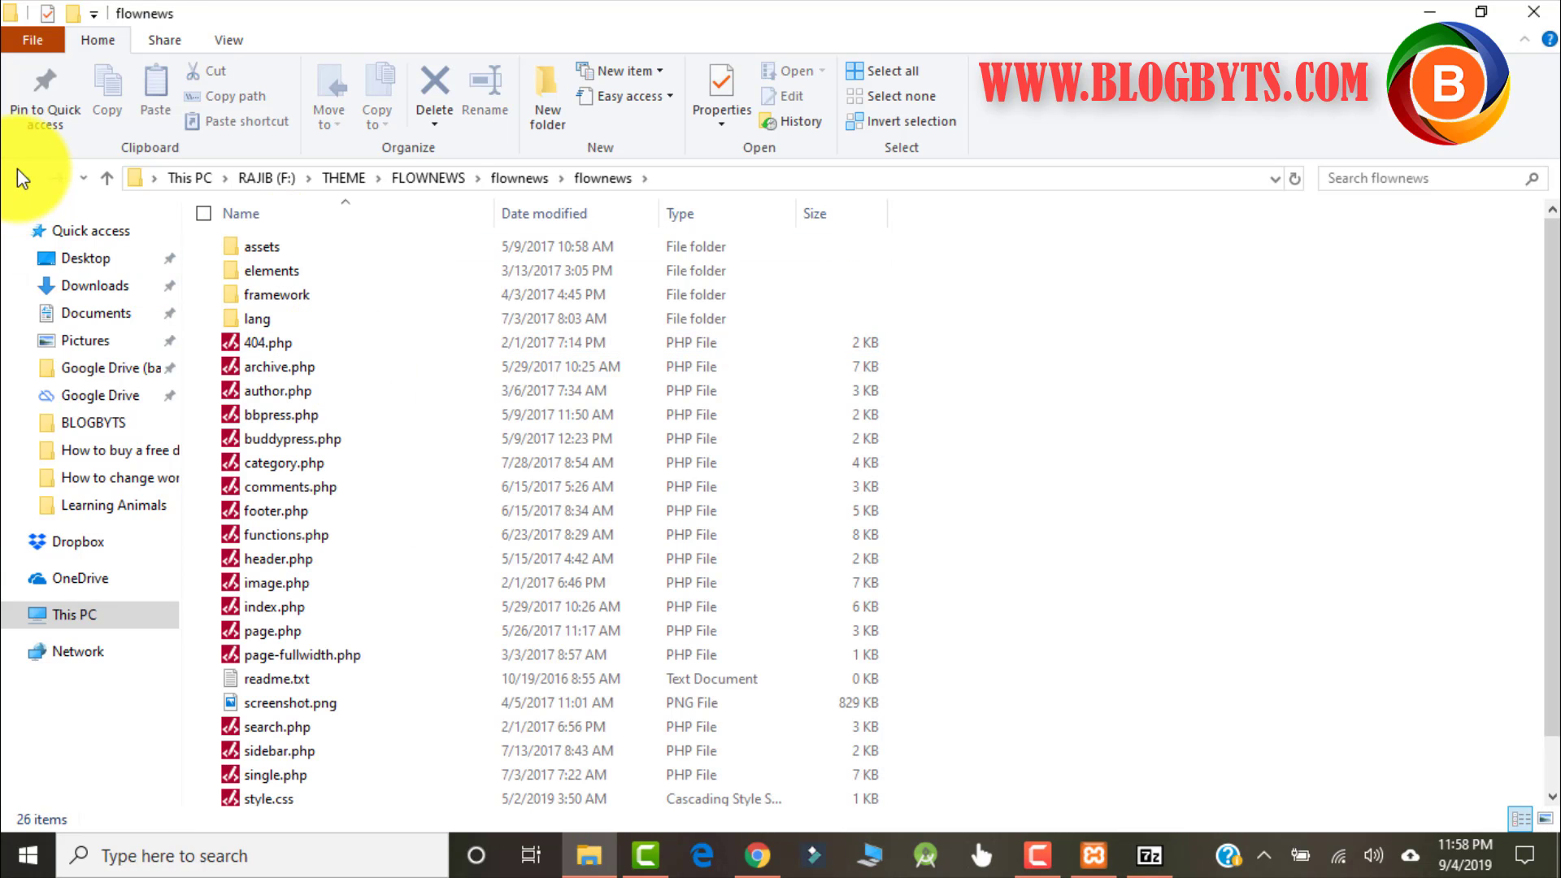
right_click(269, 247)
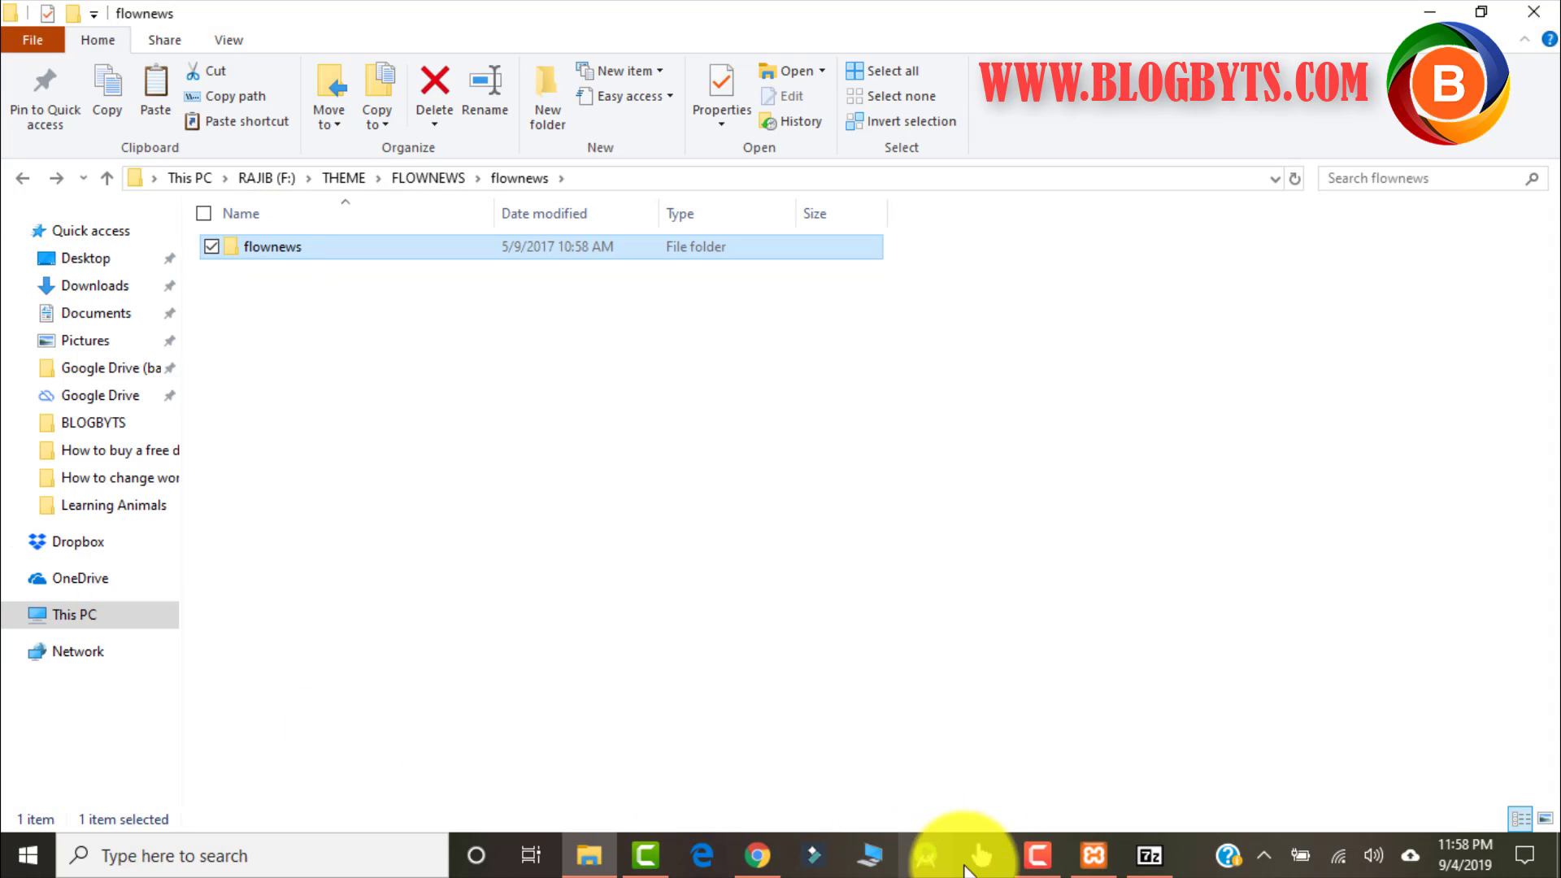
left_click(1092, 855)
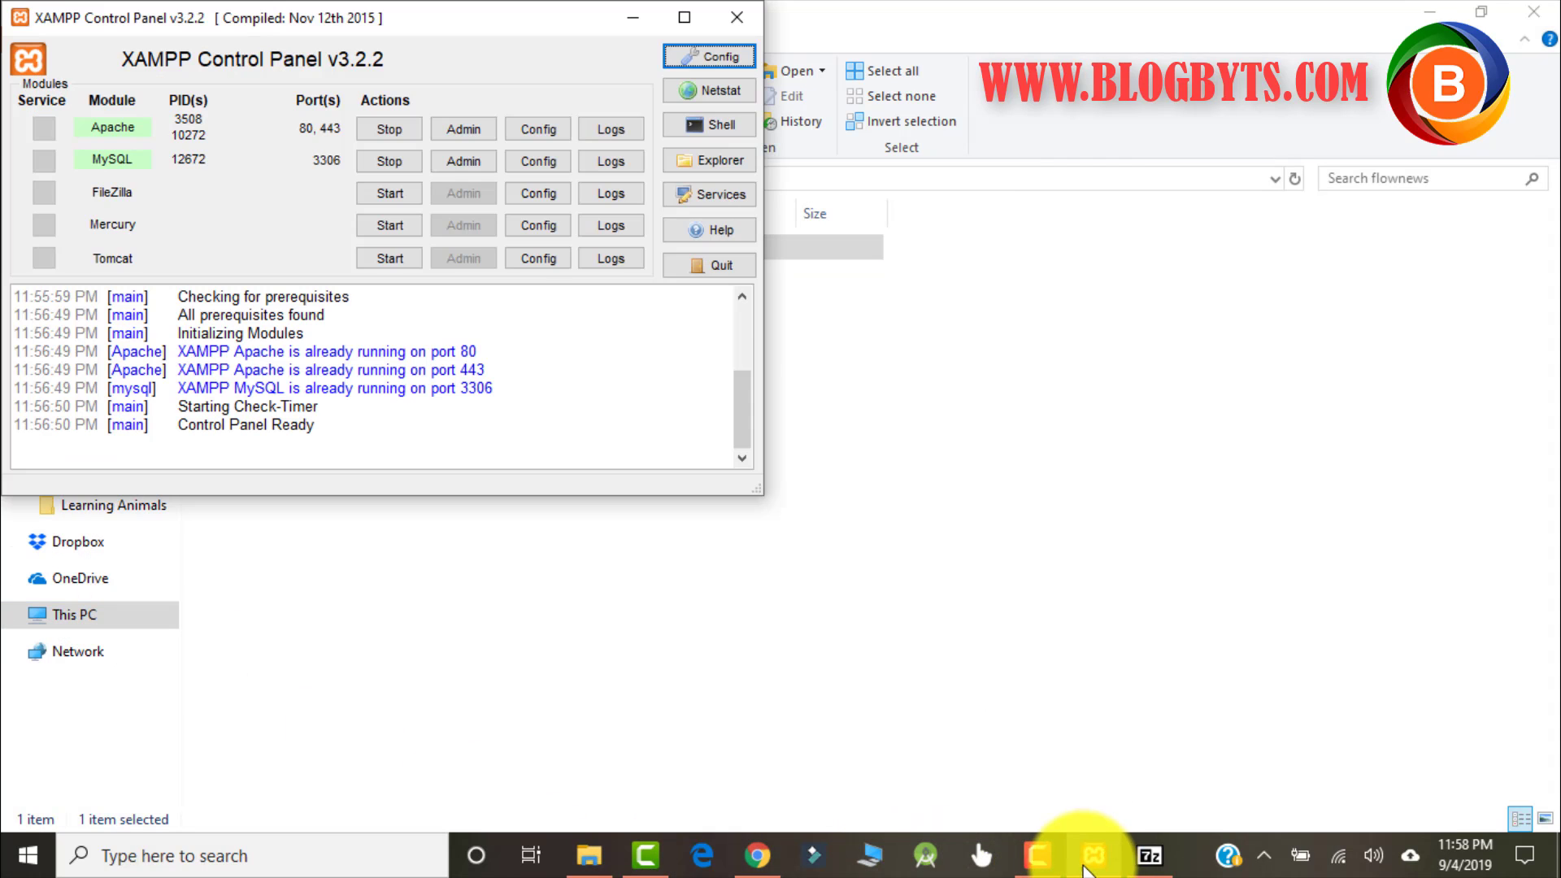
left_click(708, 160)
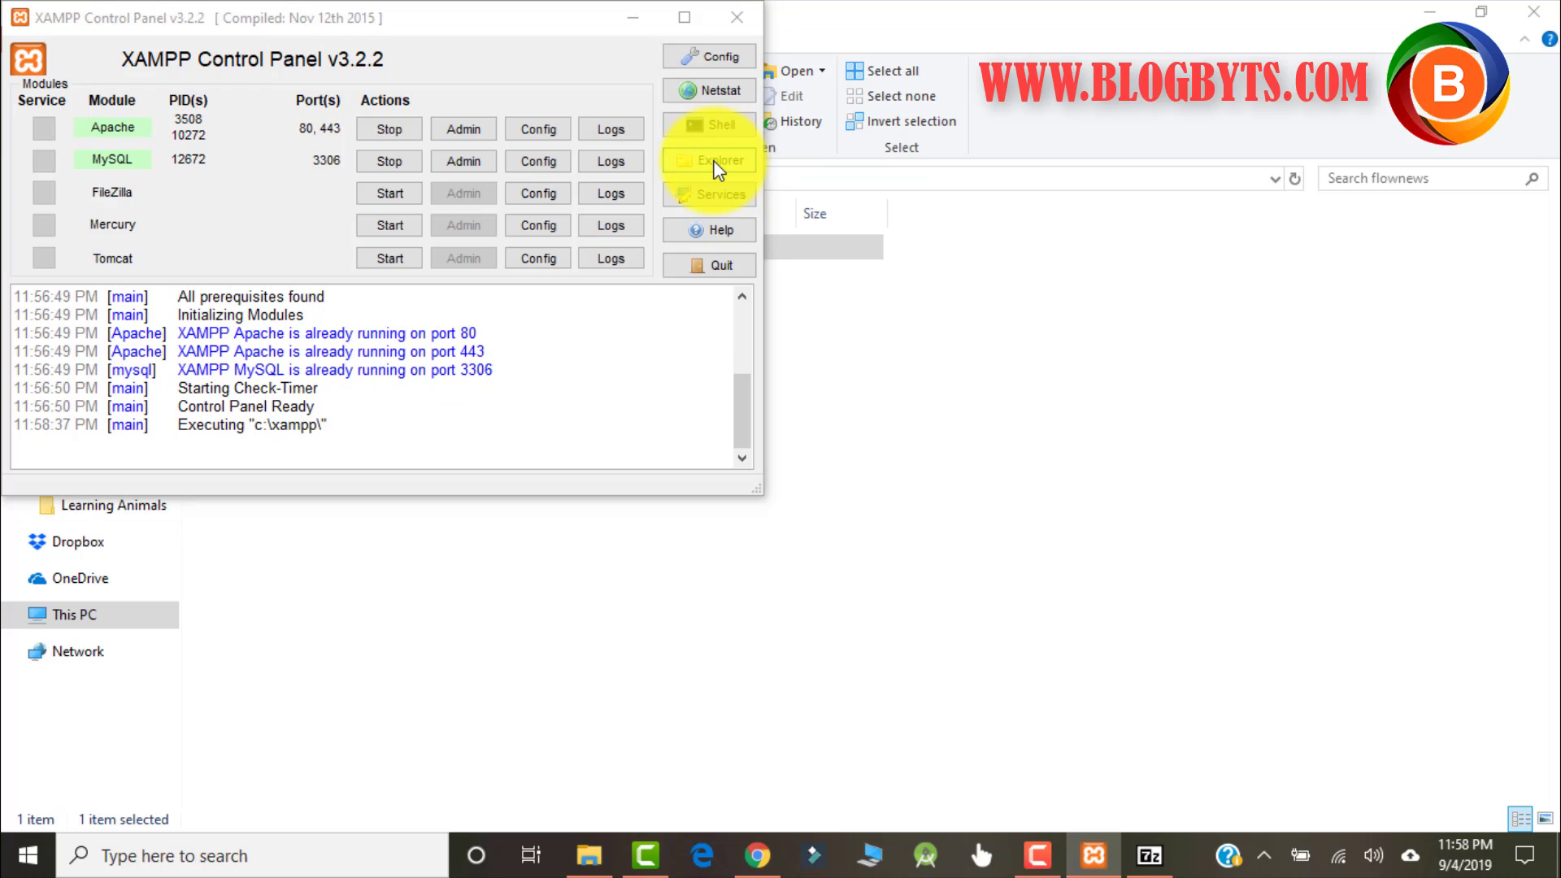
left_click(715, 160)
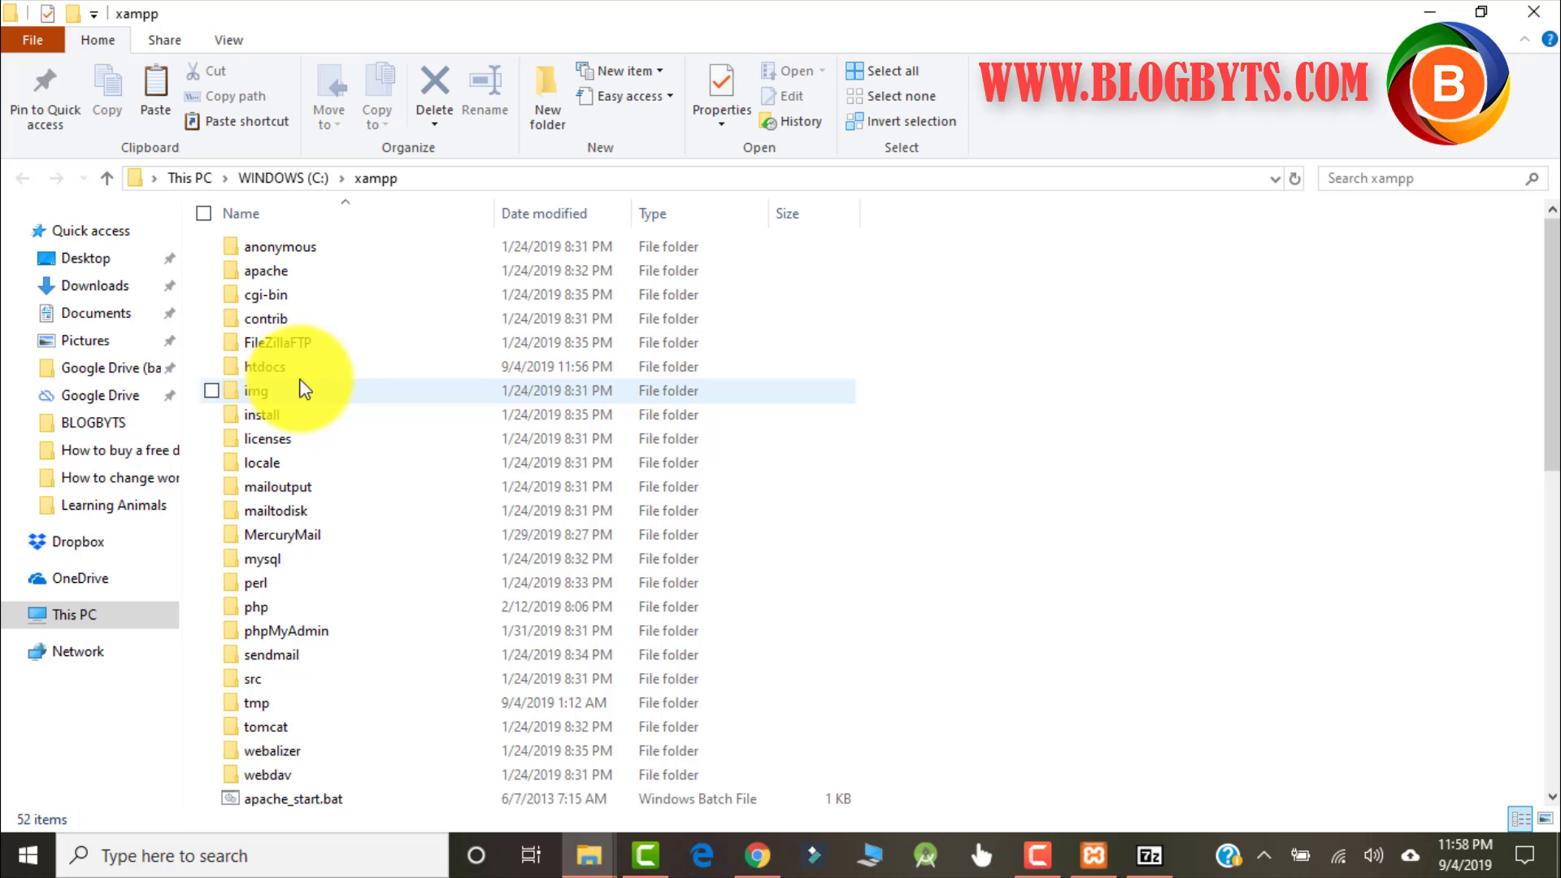
double_click(265, 366)
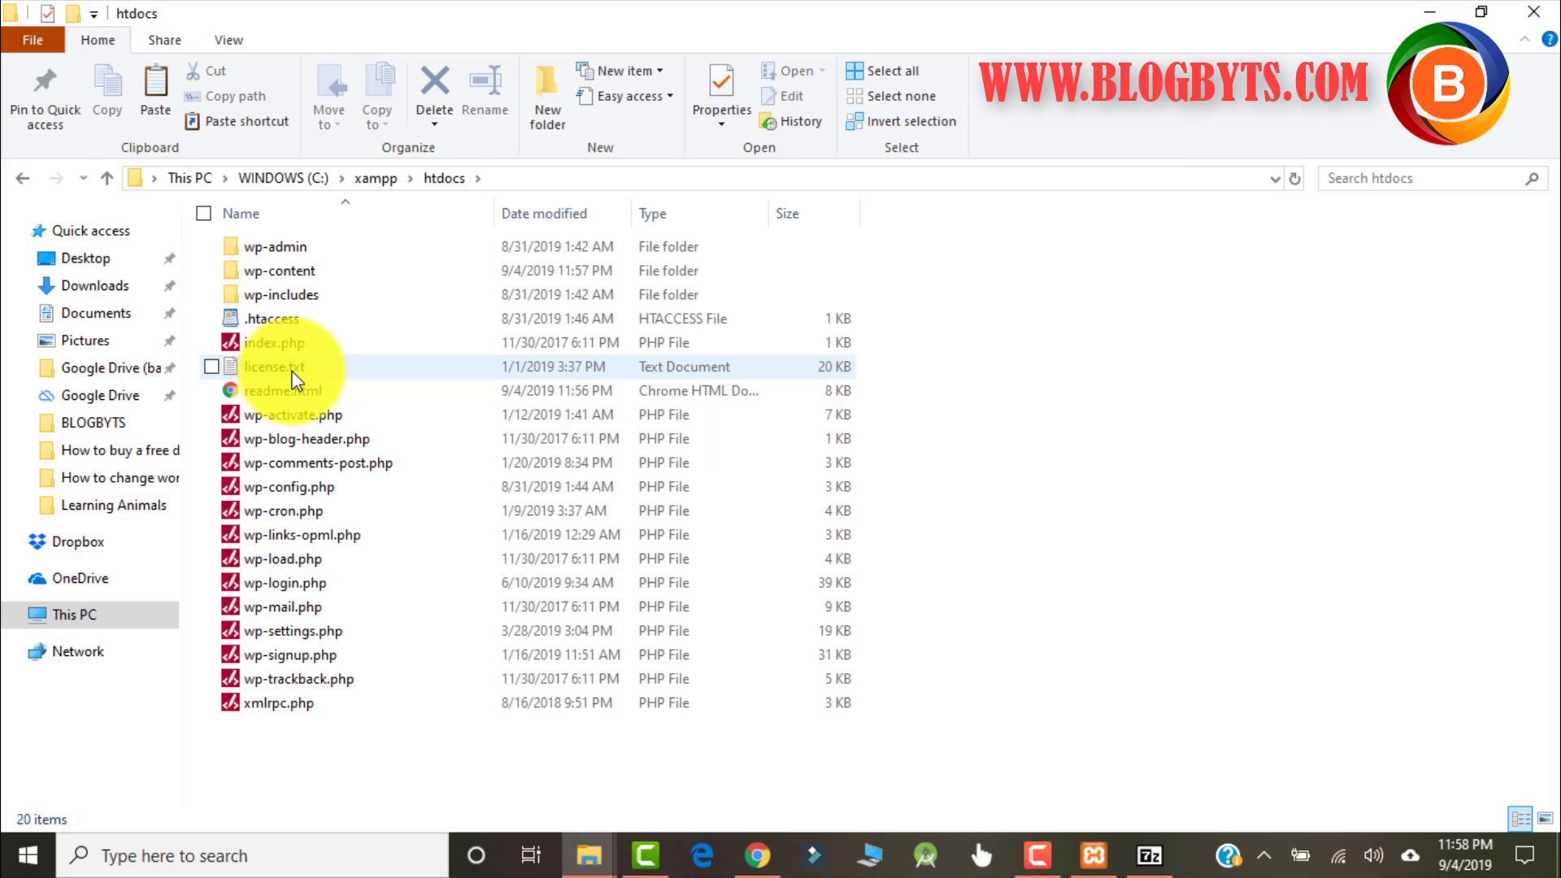
left_click(280, 270)
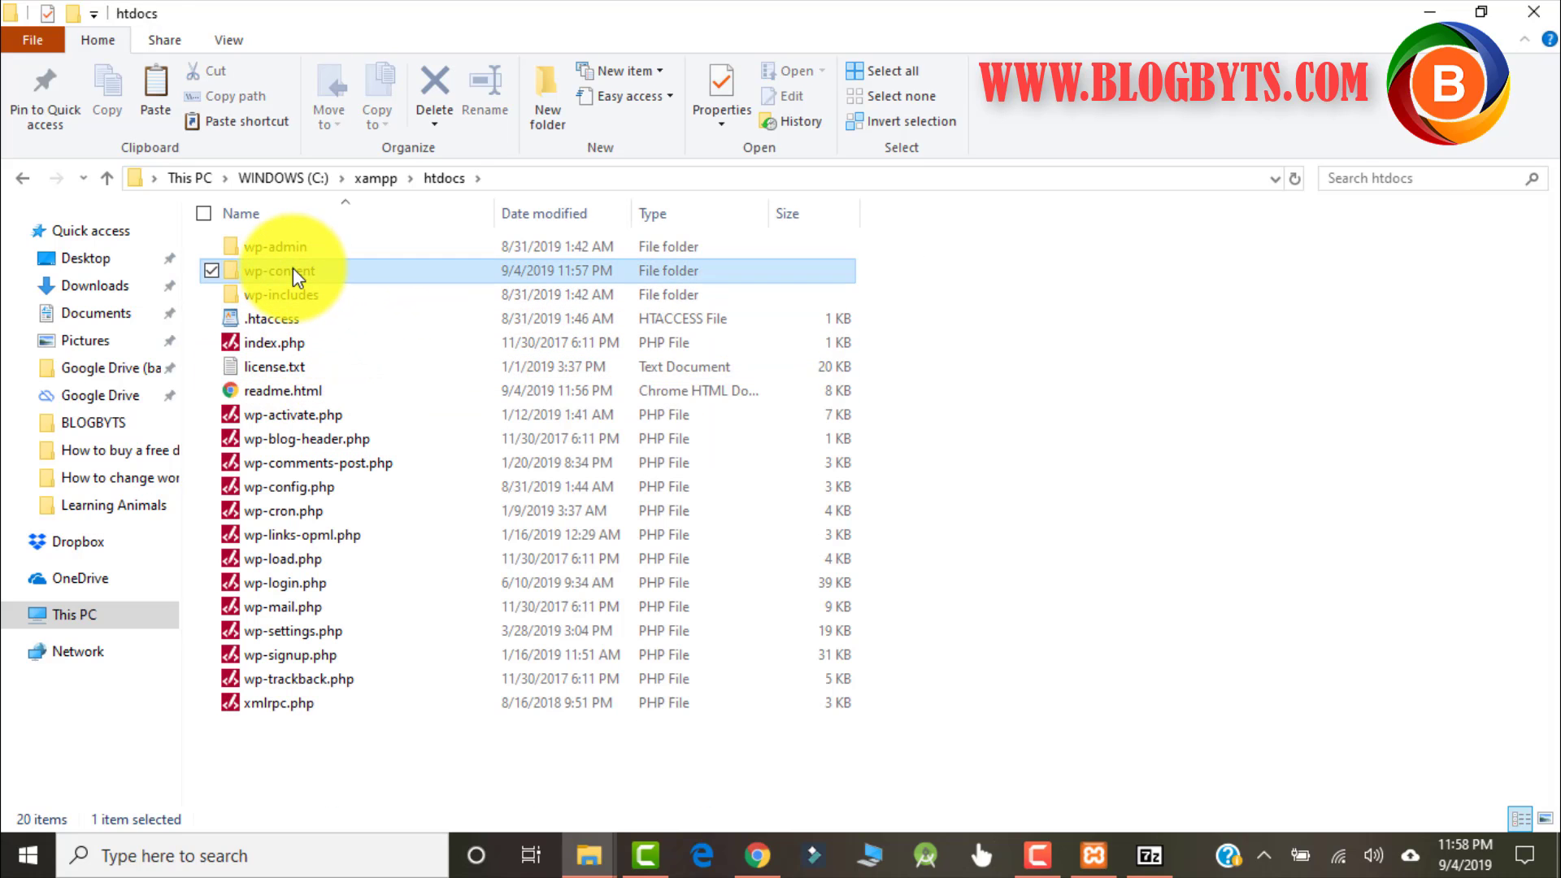
double_click(283, 270)
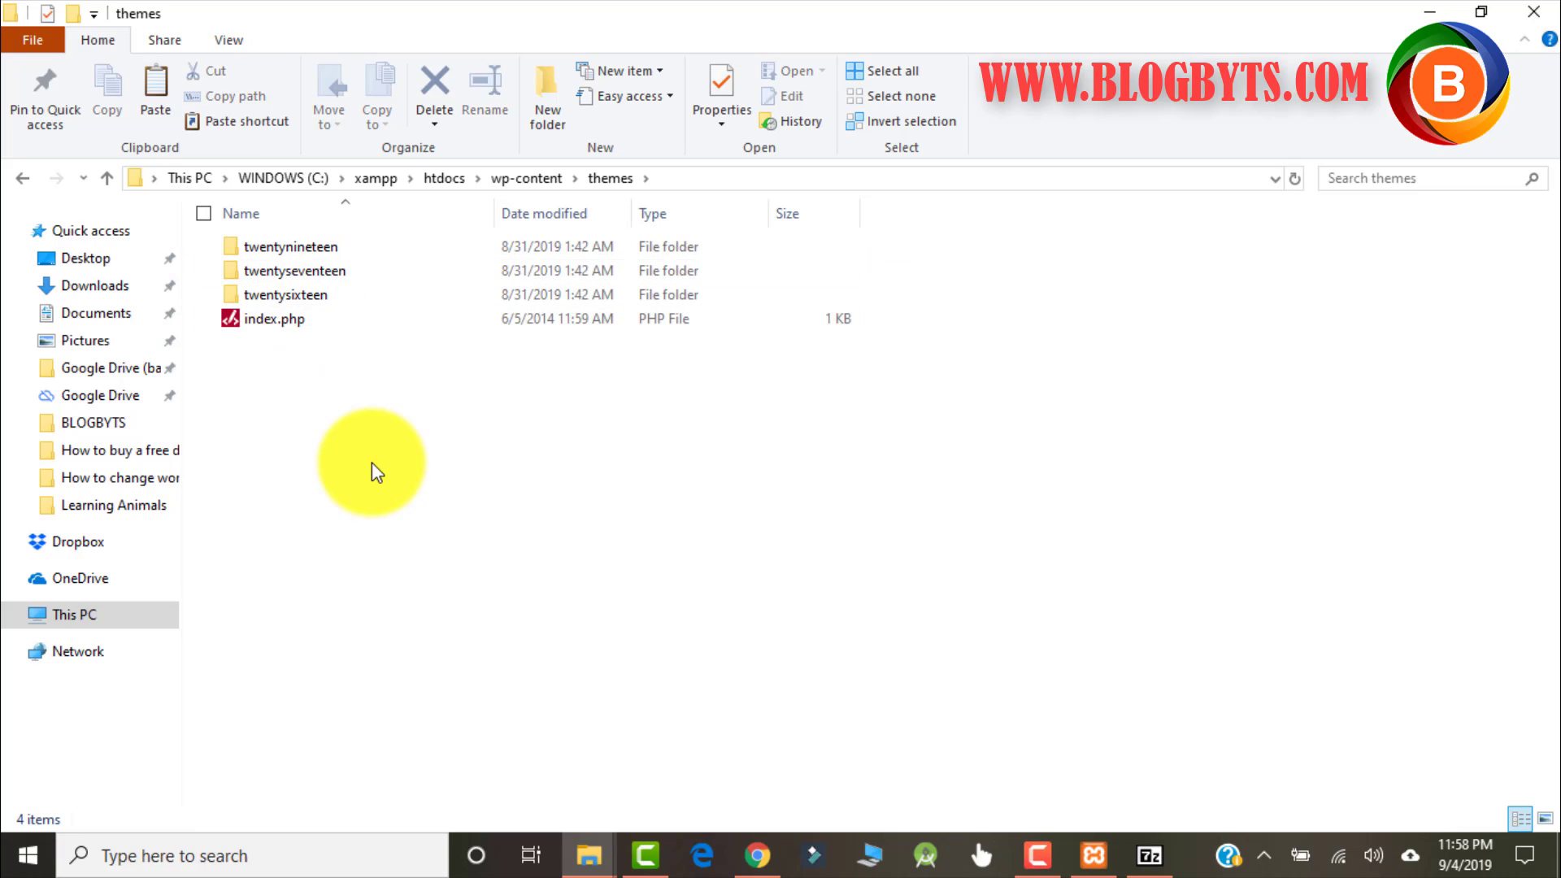
mouse_move(205, 627)
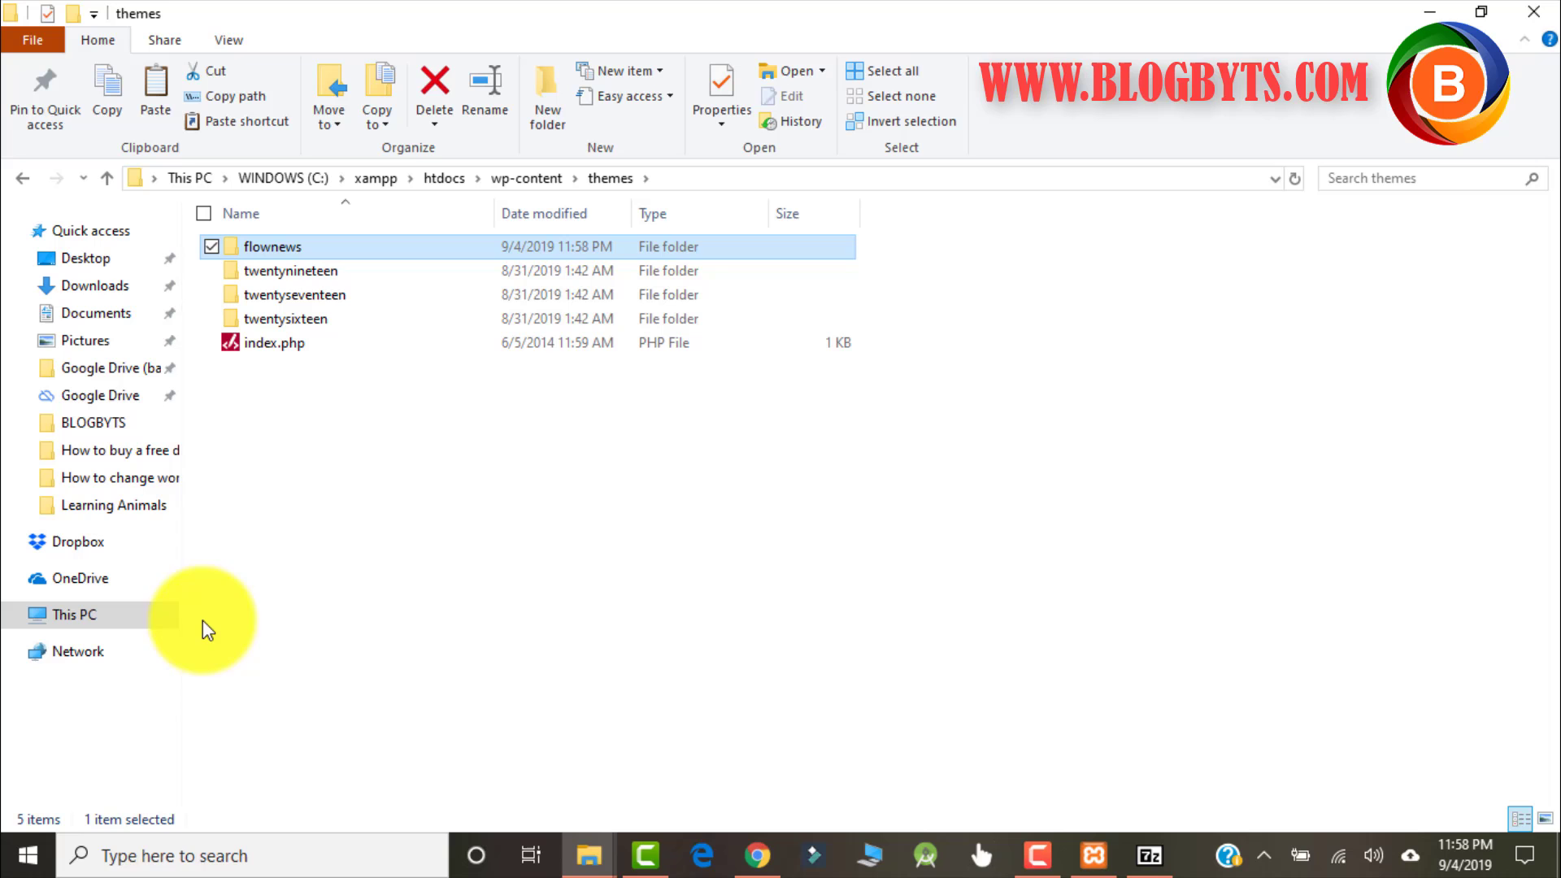
mouse_move(757, 855)
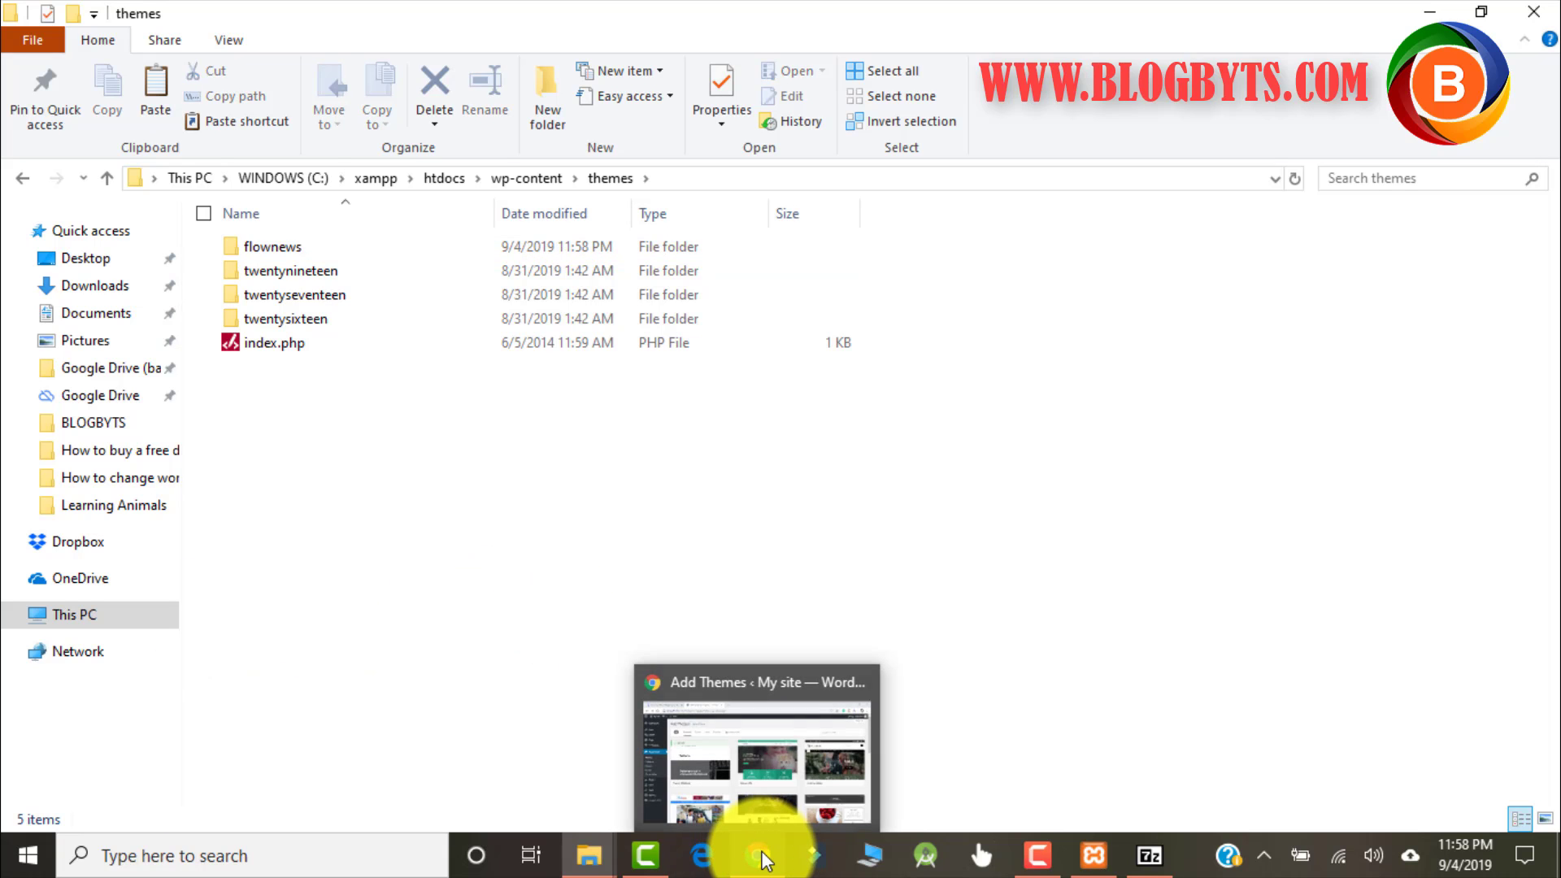
- Activate the FlowNews theme from Appearance > Themes in Chrome
left_click(762, 856)
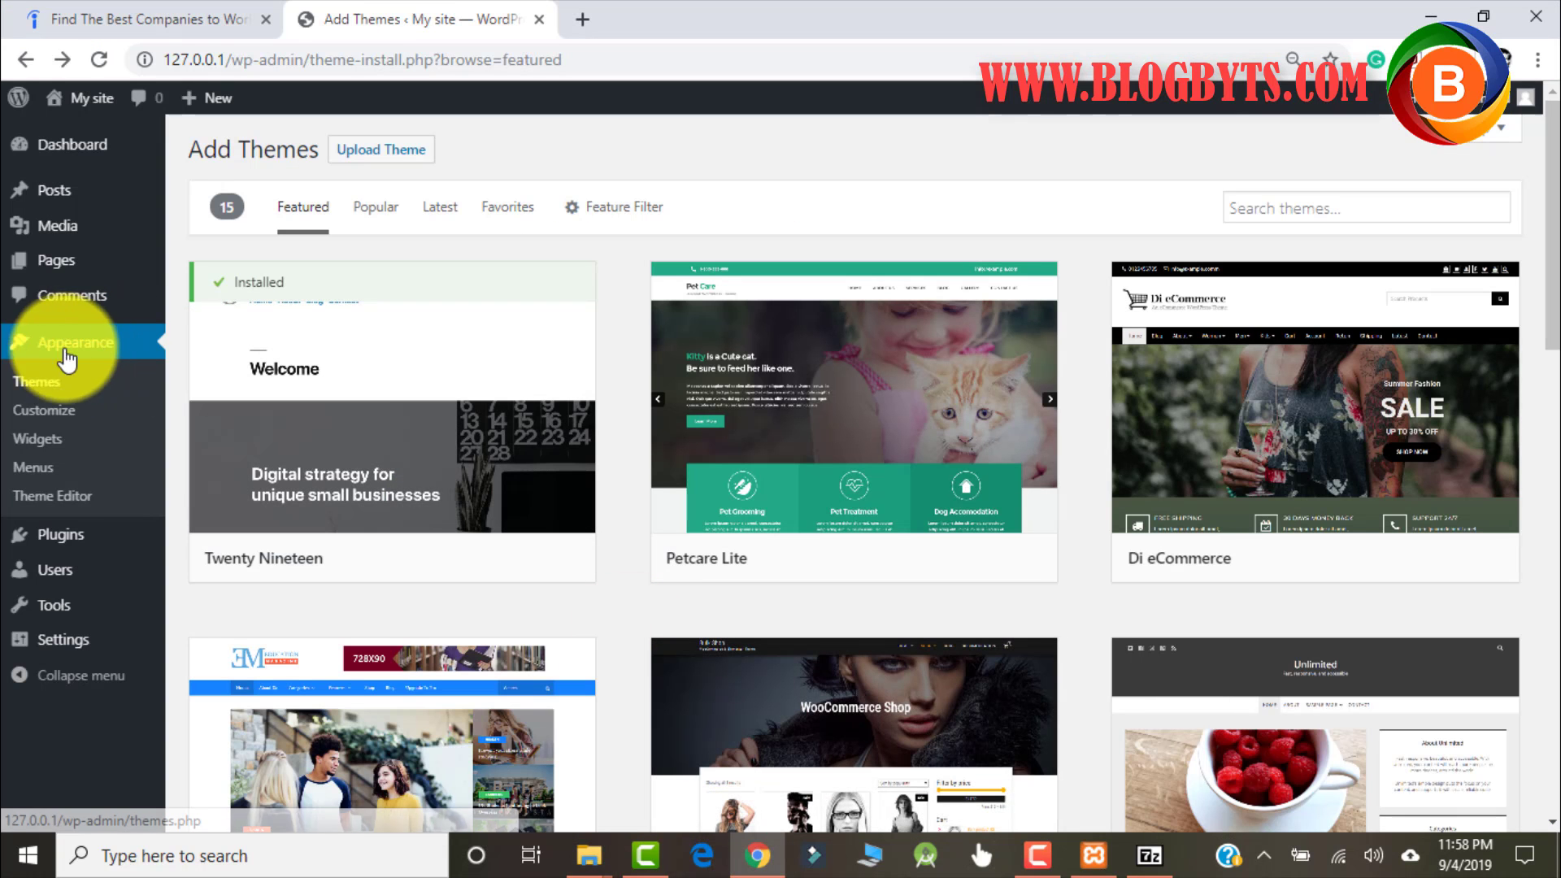
left_click(38, 382)
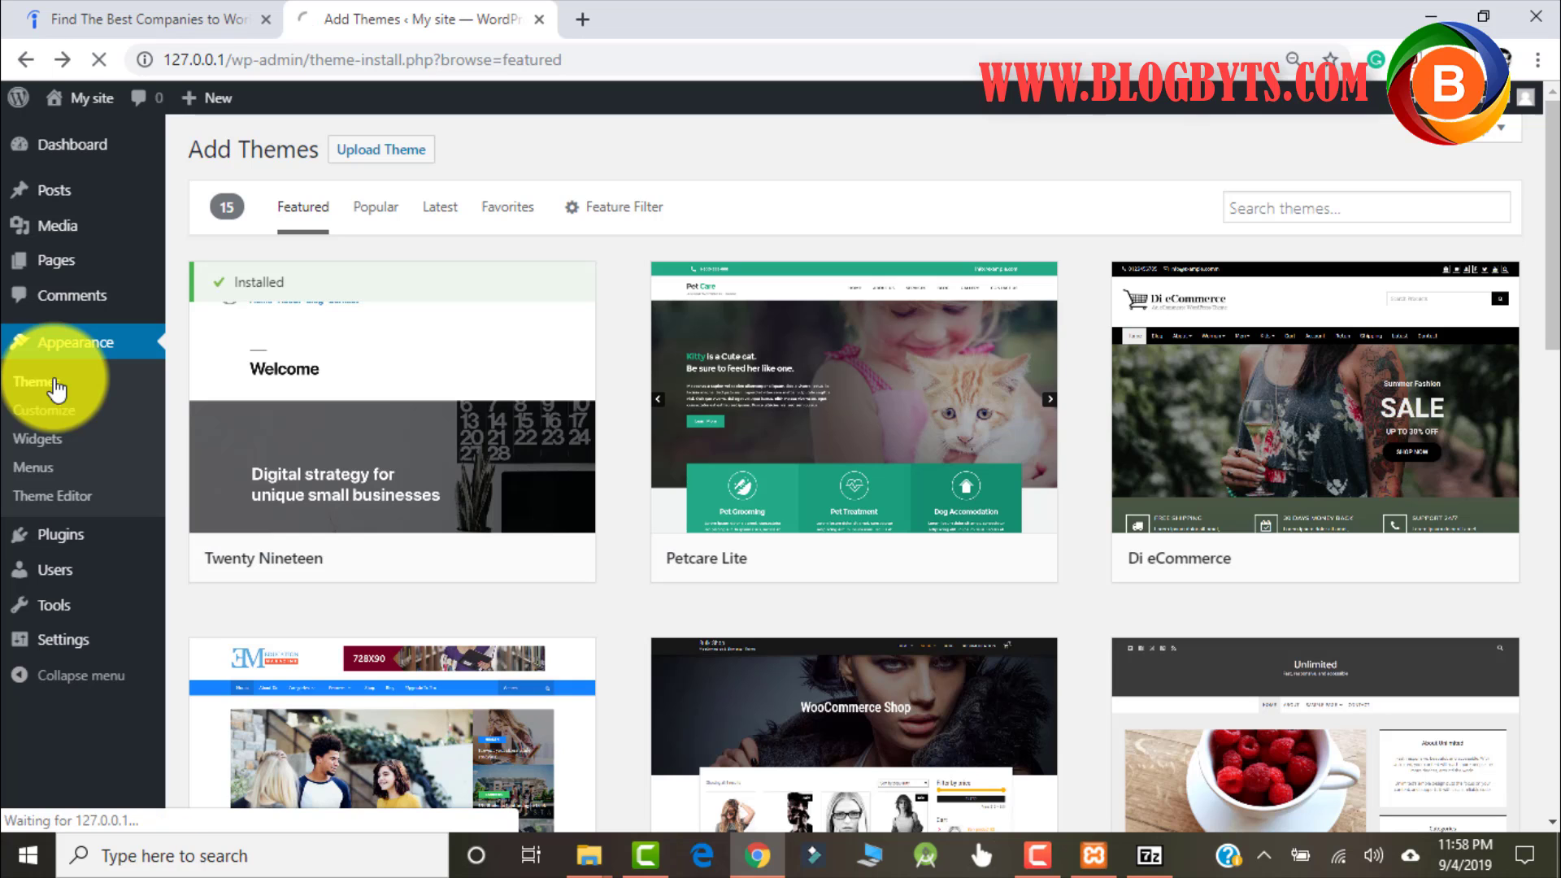
left_click(40, 382)
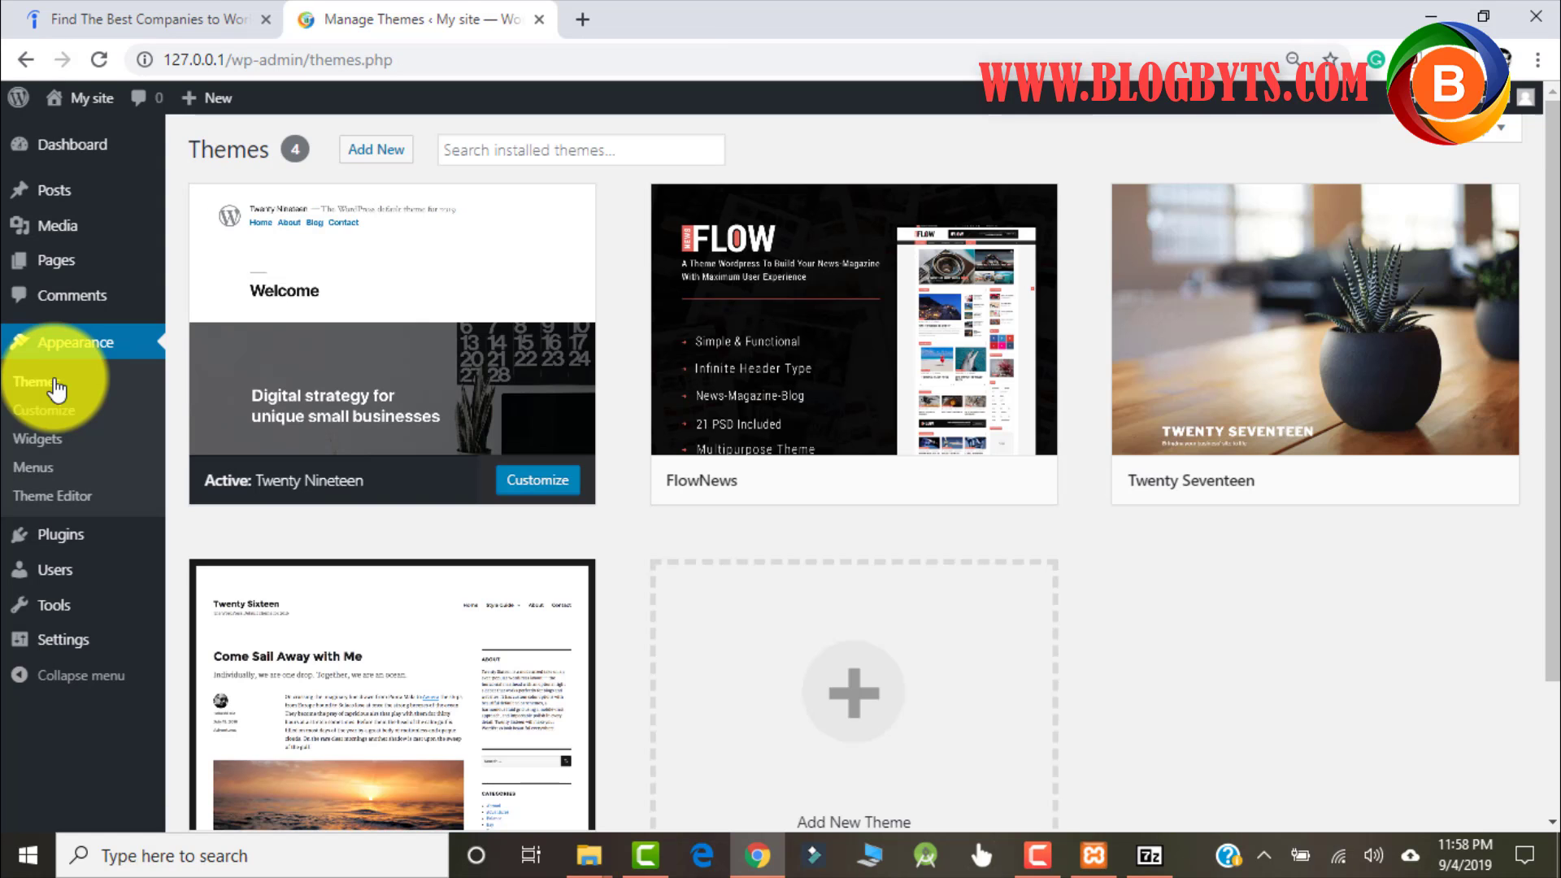
mouse_move(839, 369)
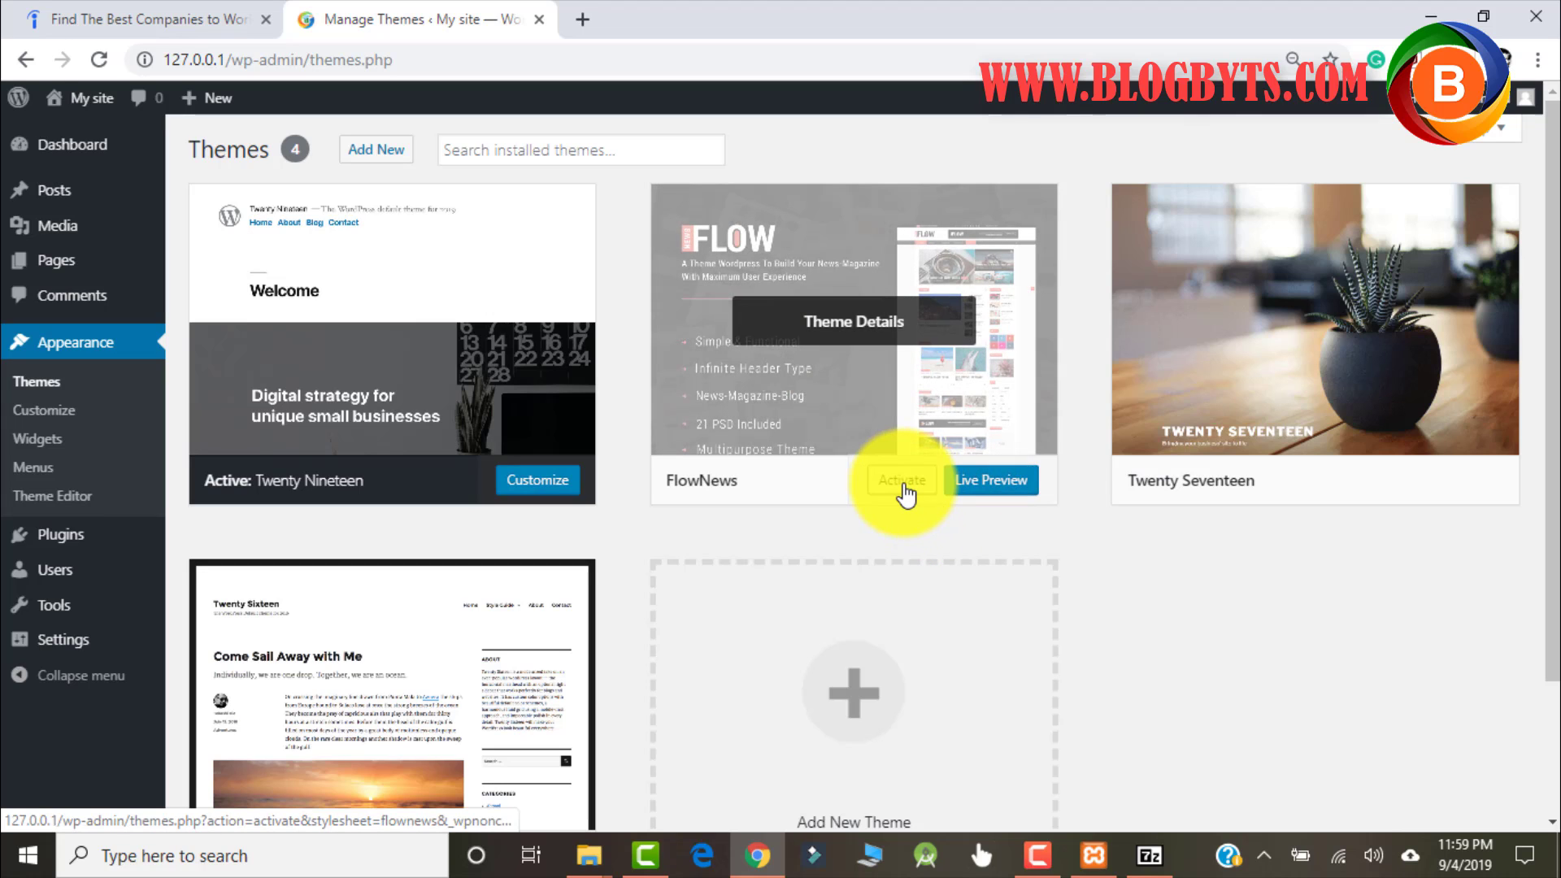
left_click(899, 479)
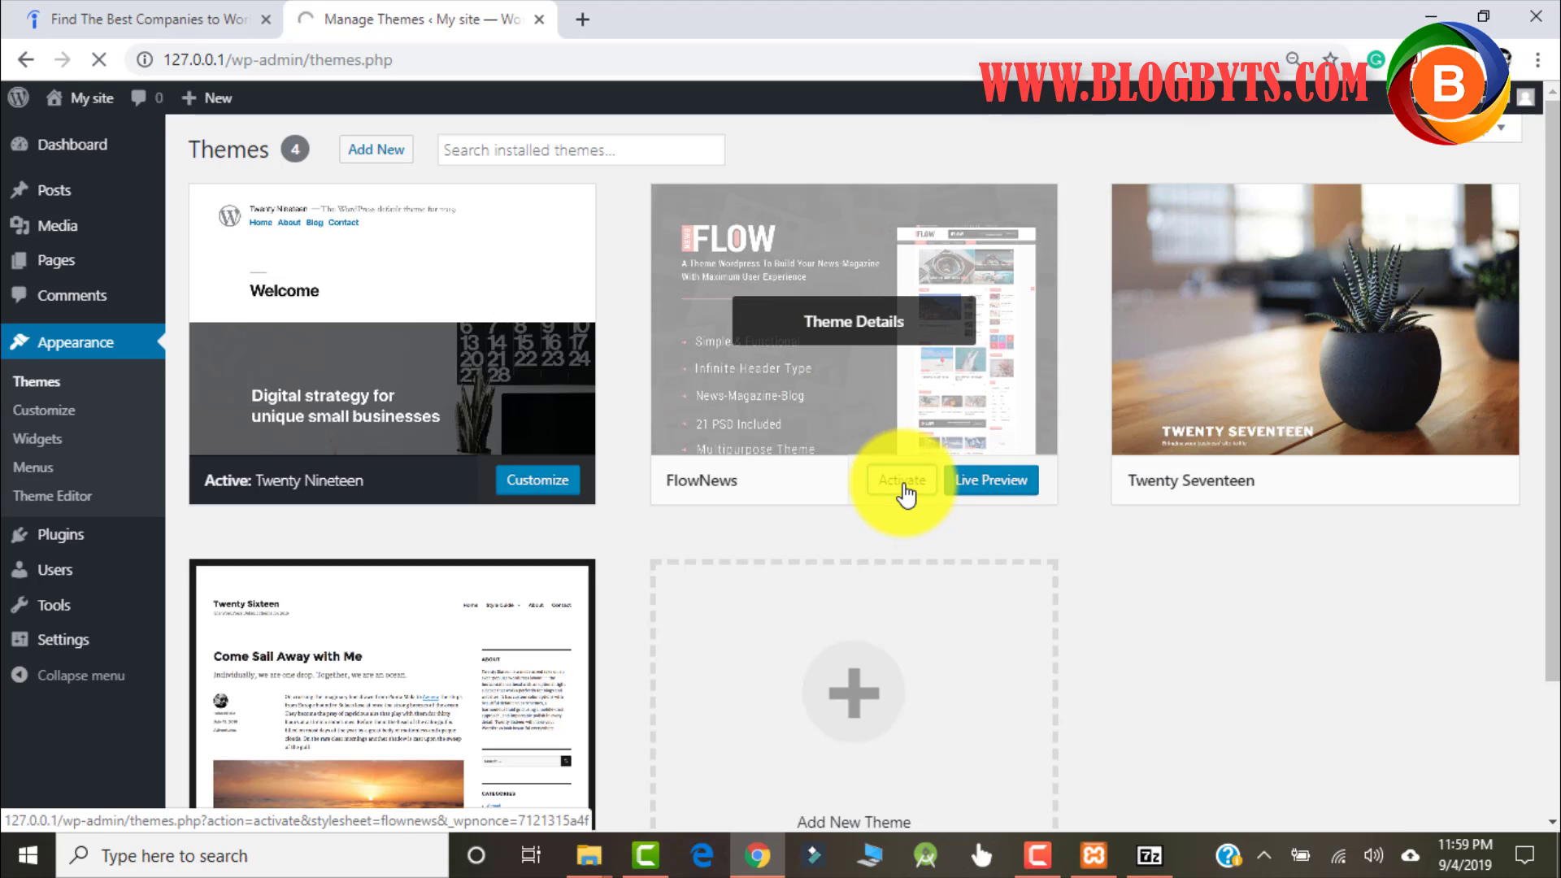
left_click(899, 480)
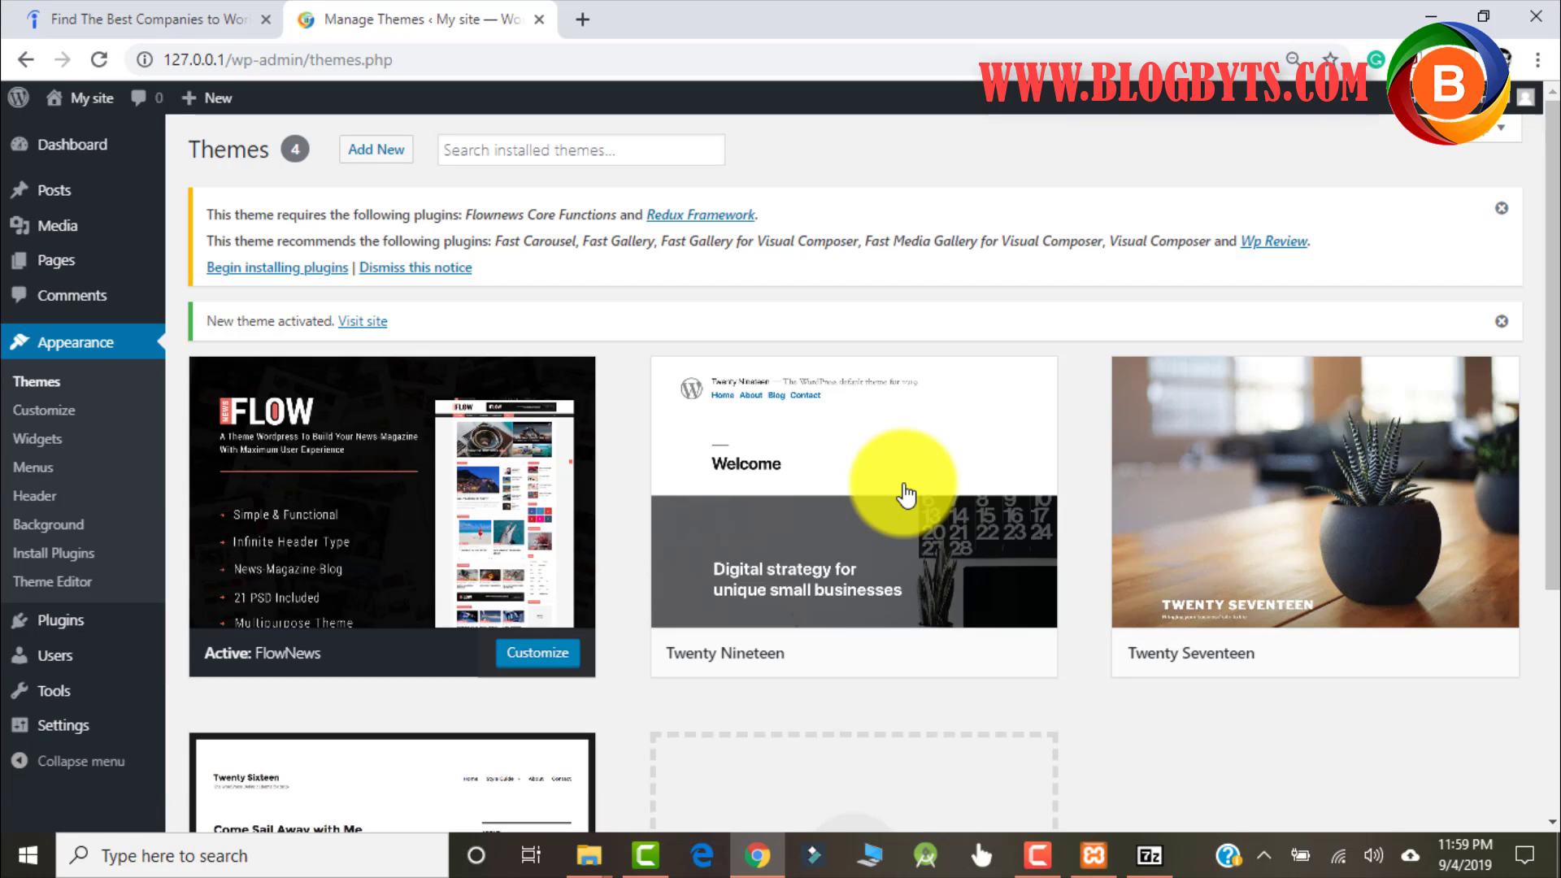
mouse_move(485, 288)
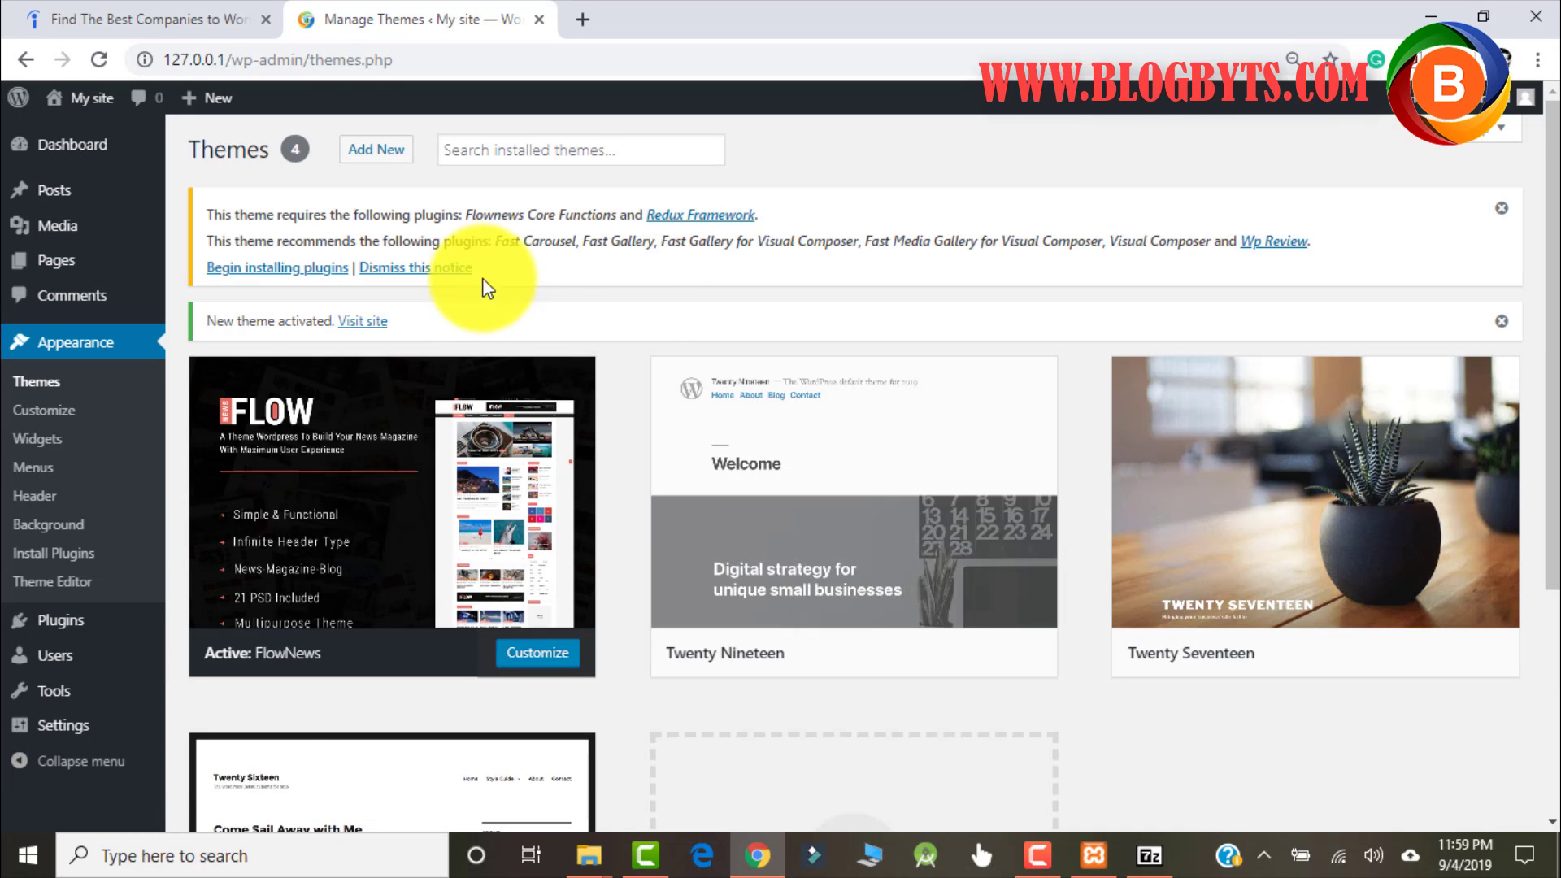
mouse_move(966, 276)
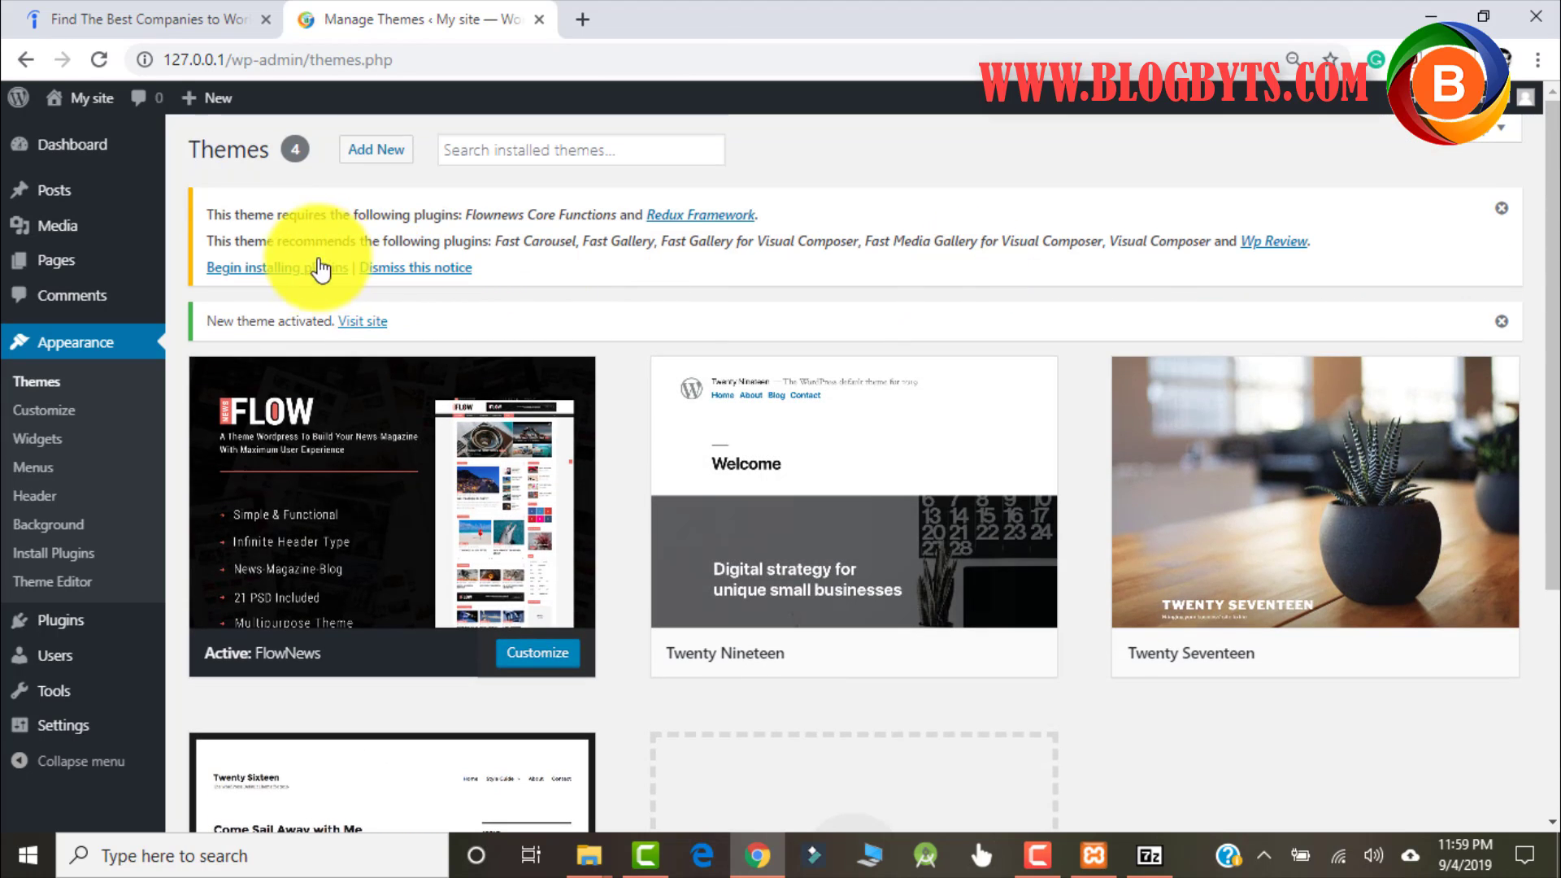
- Bulk-install all eight required FlowNews plugins and return to the plugin installer
left_click(271, 267)
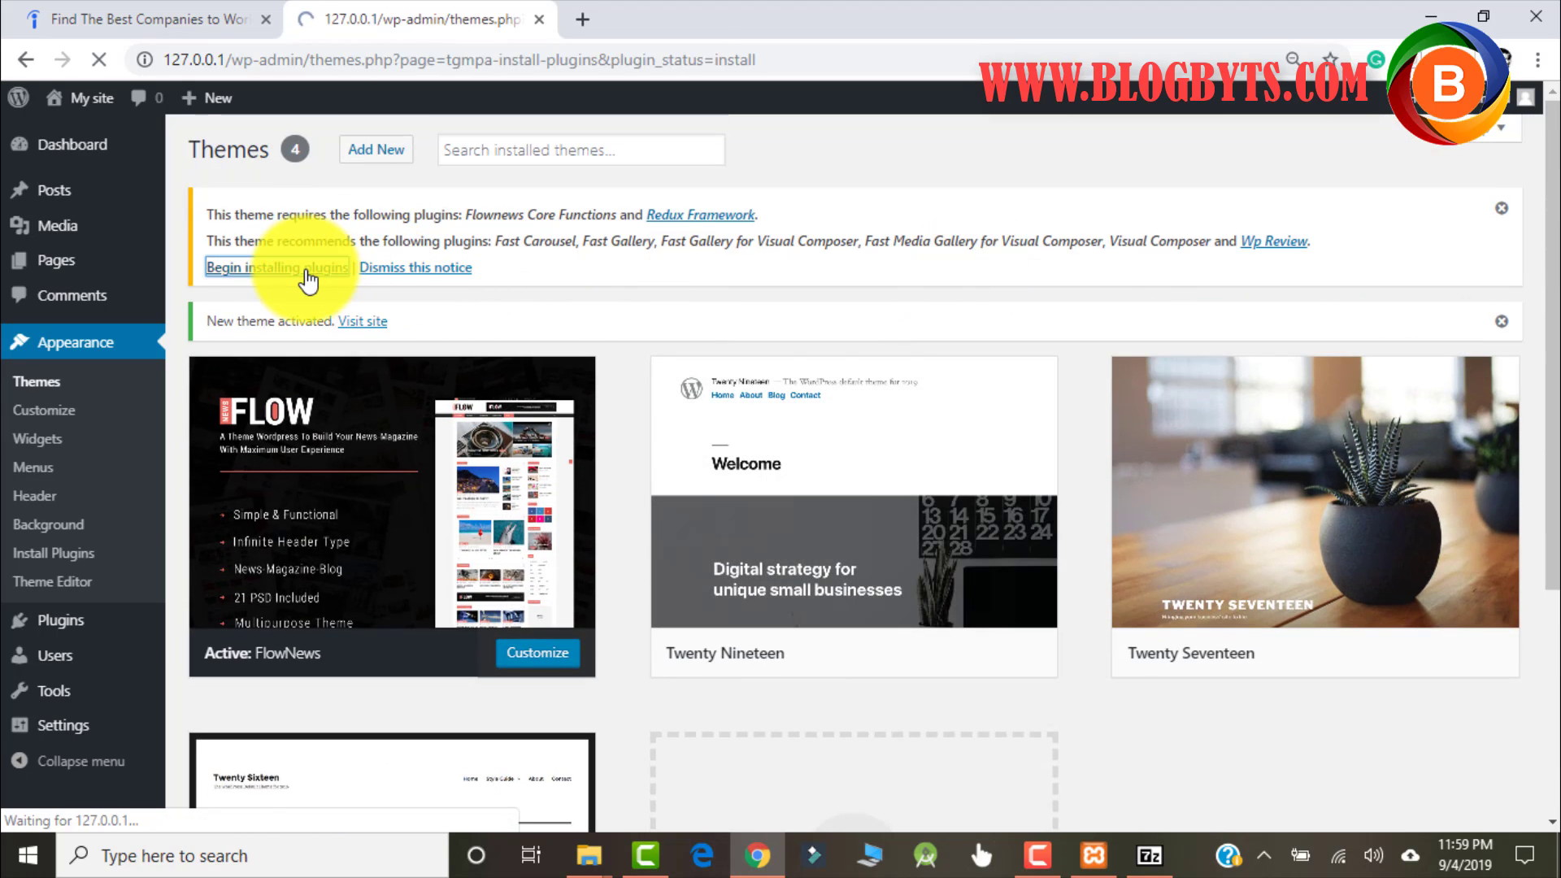
left_click(276, 266)
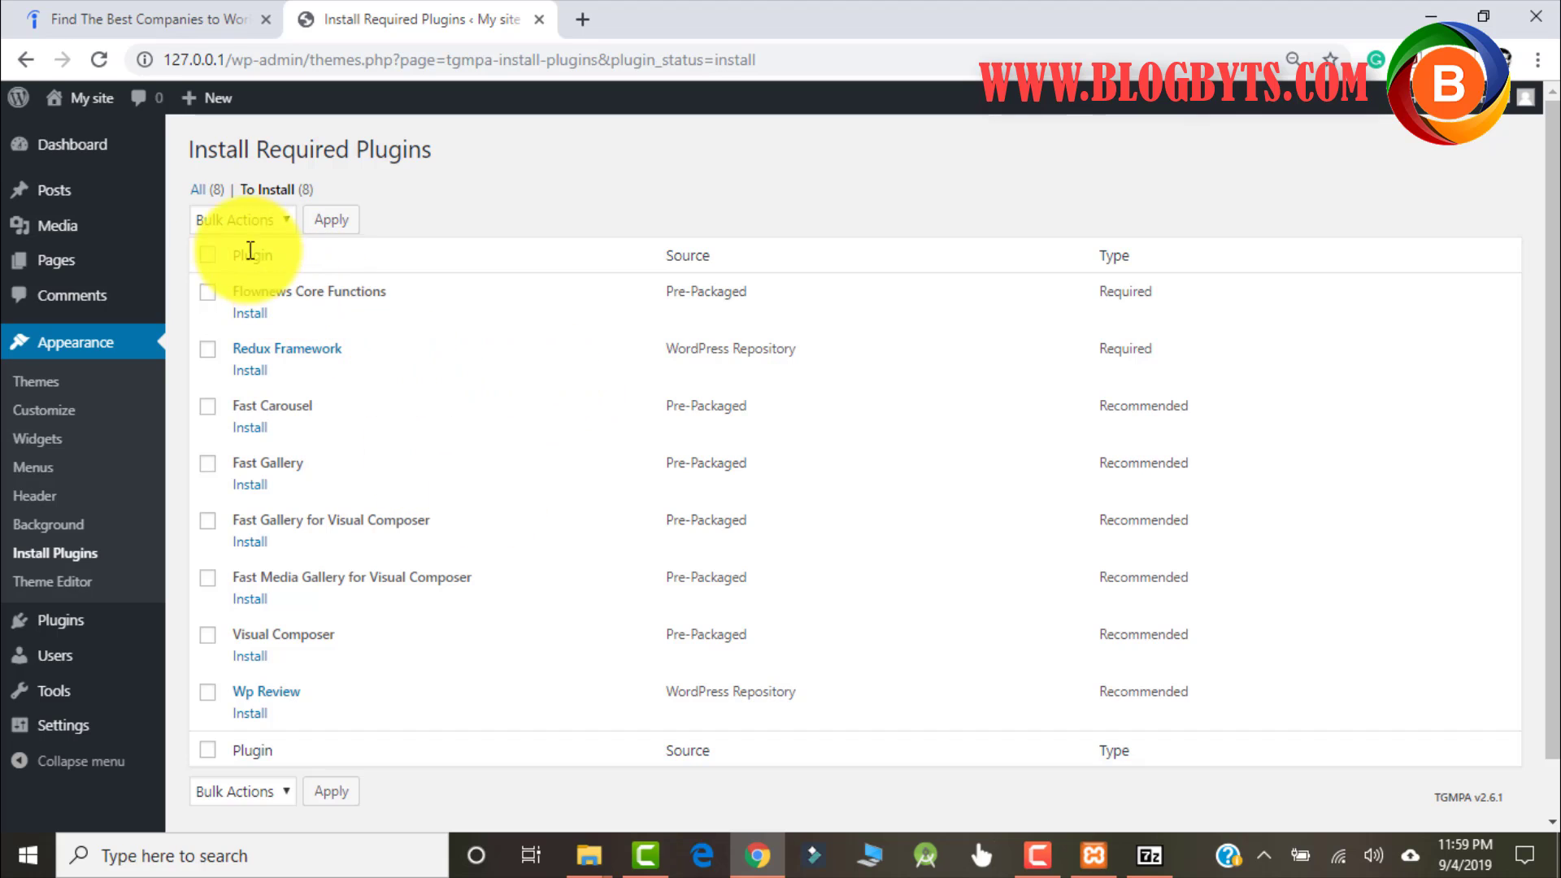
left_click(207, 253)
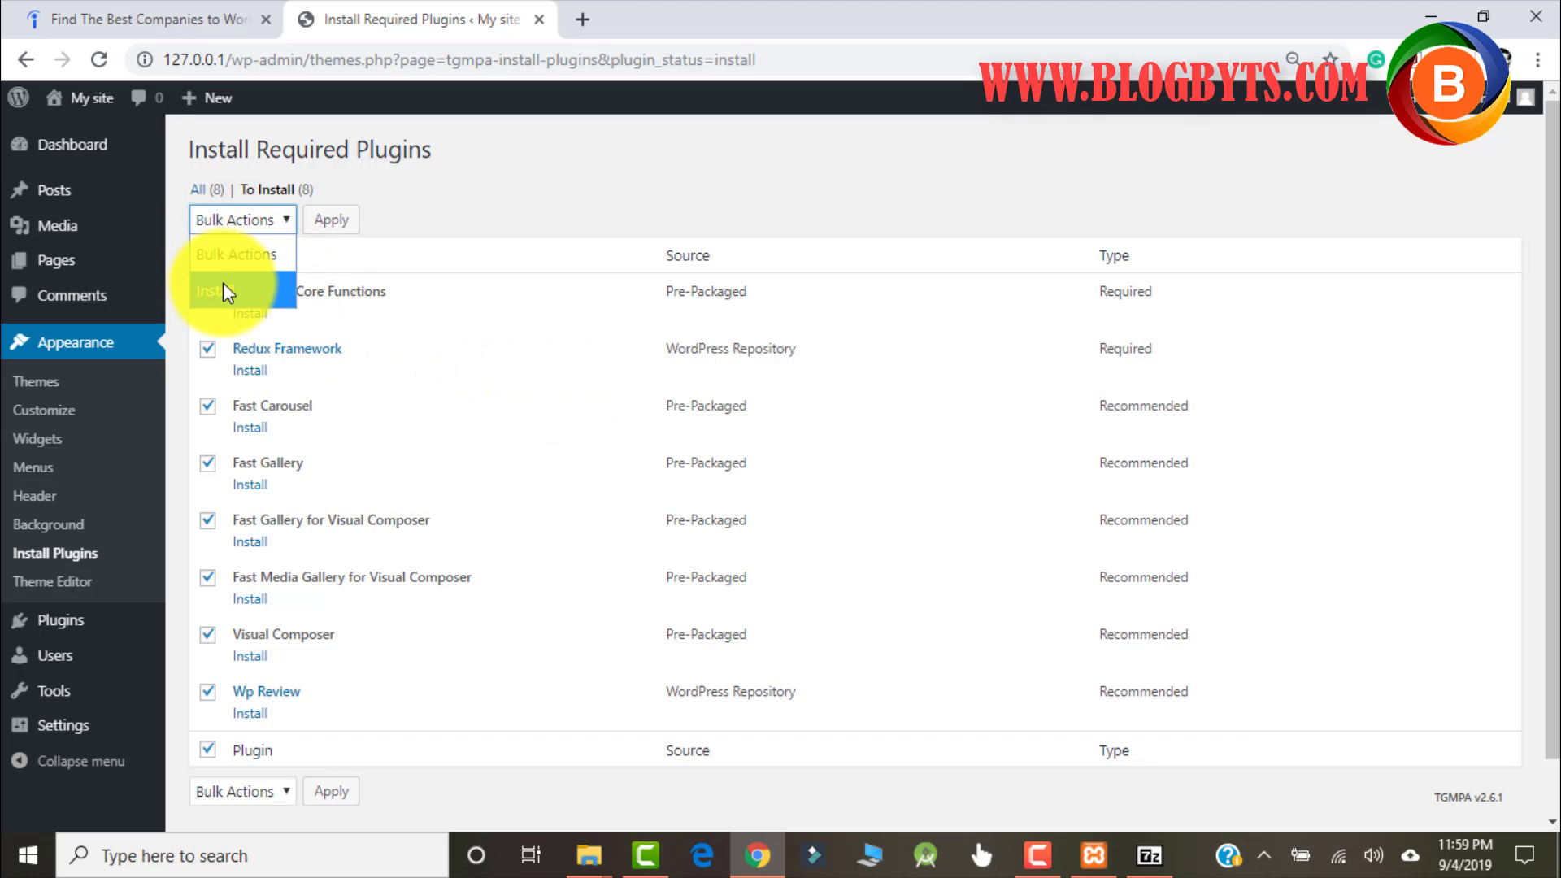
left_click(219, 291)
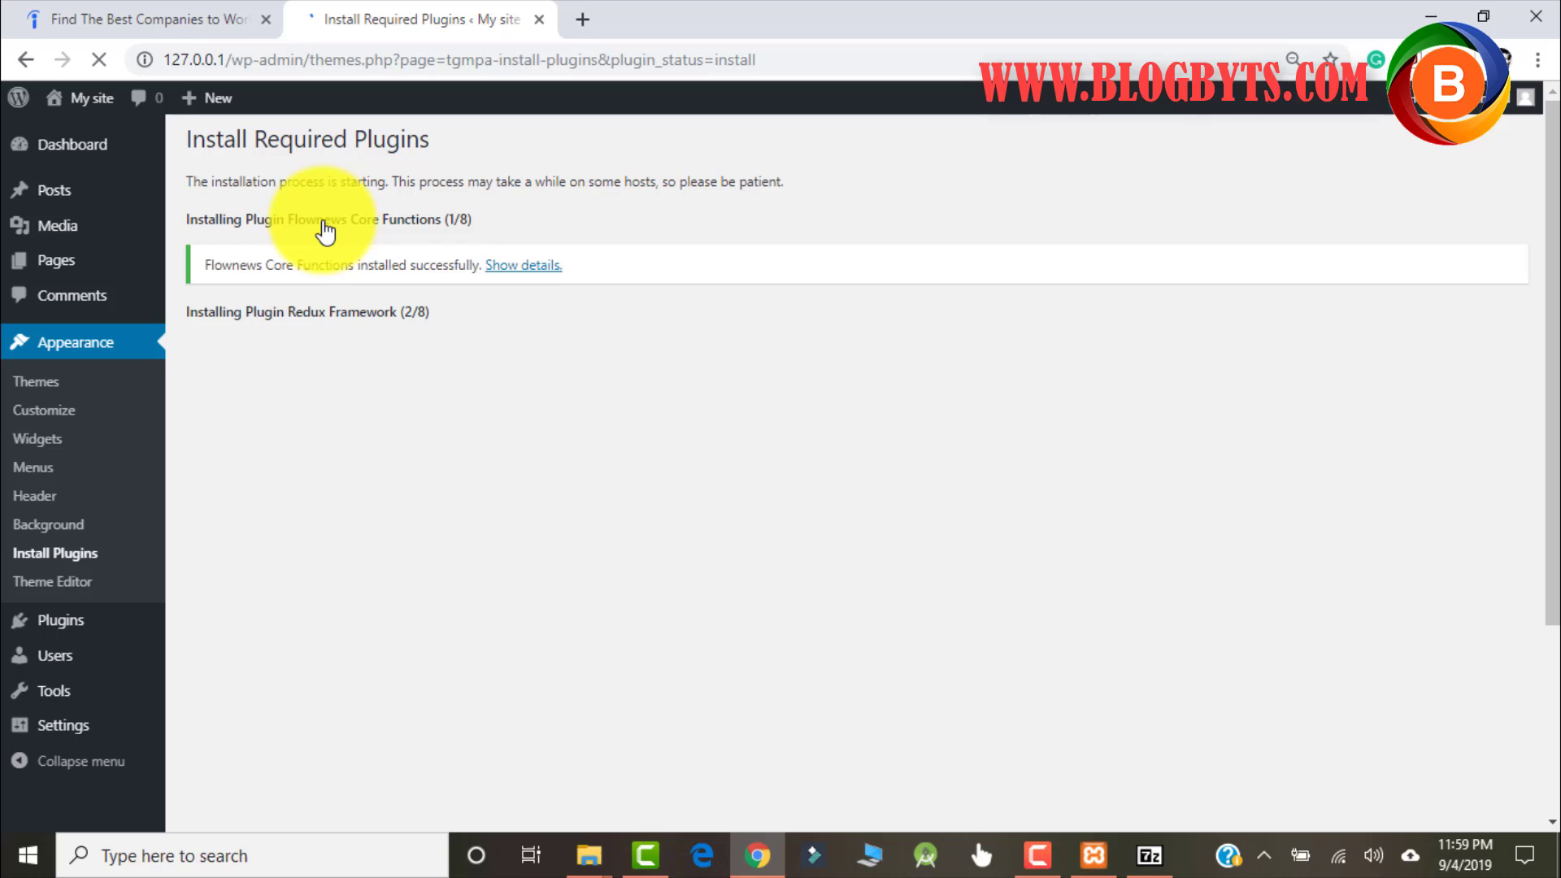
mouse_move(585, 289)
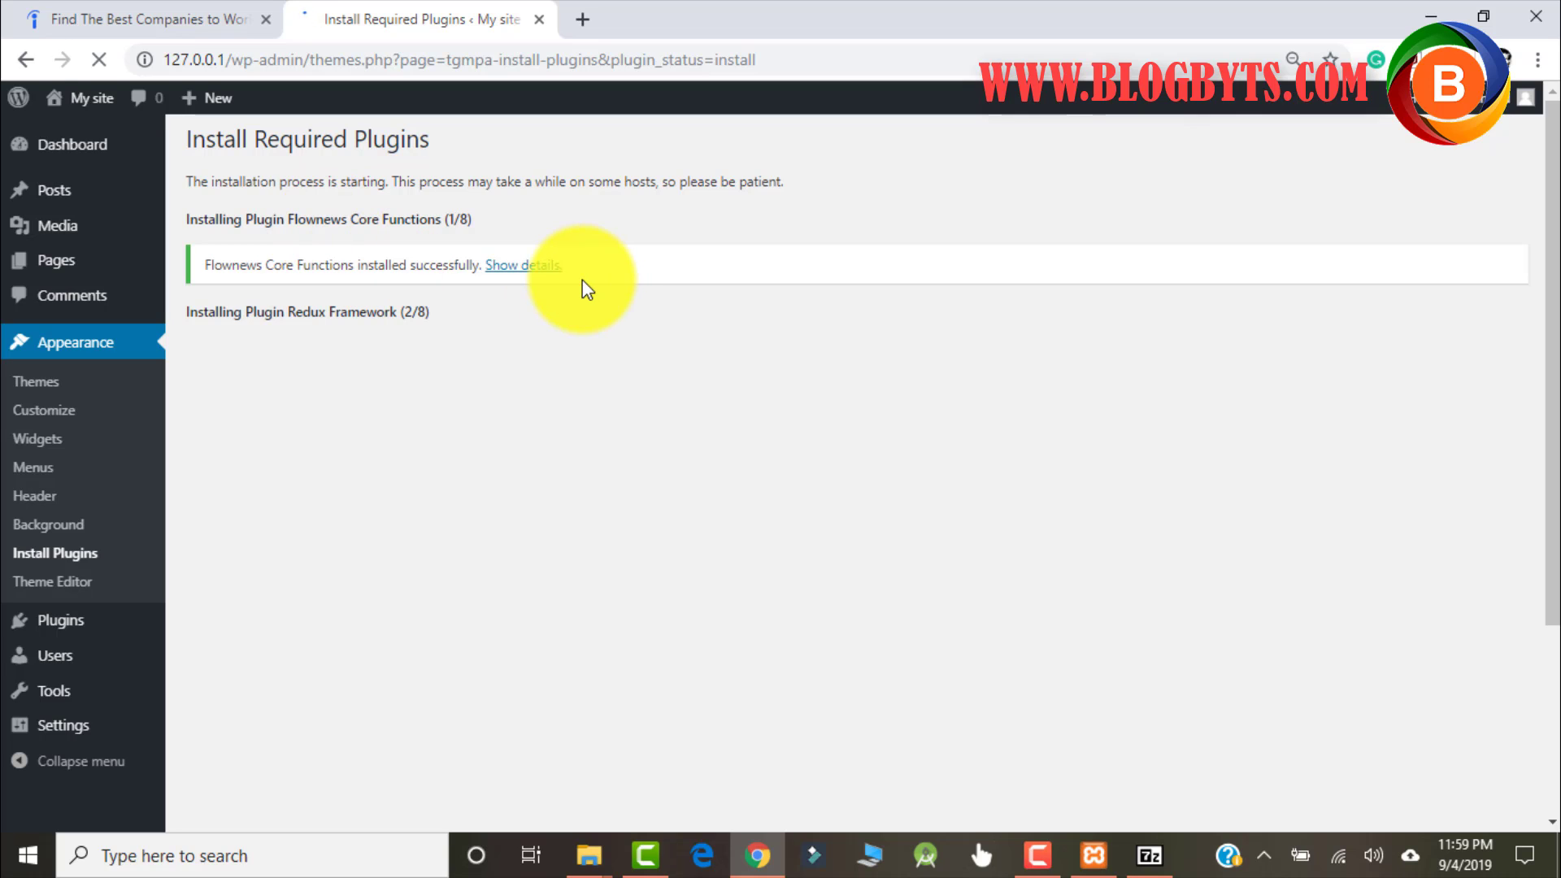
mouse_move(568, 435)
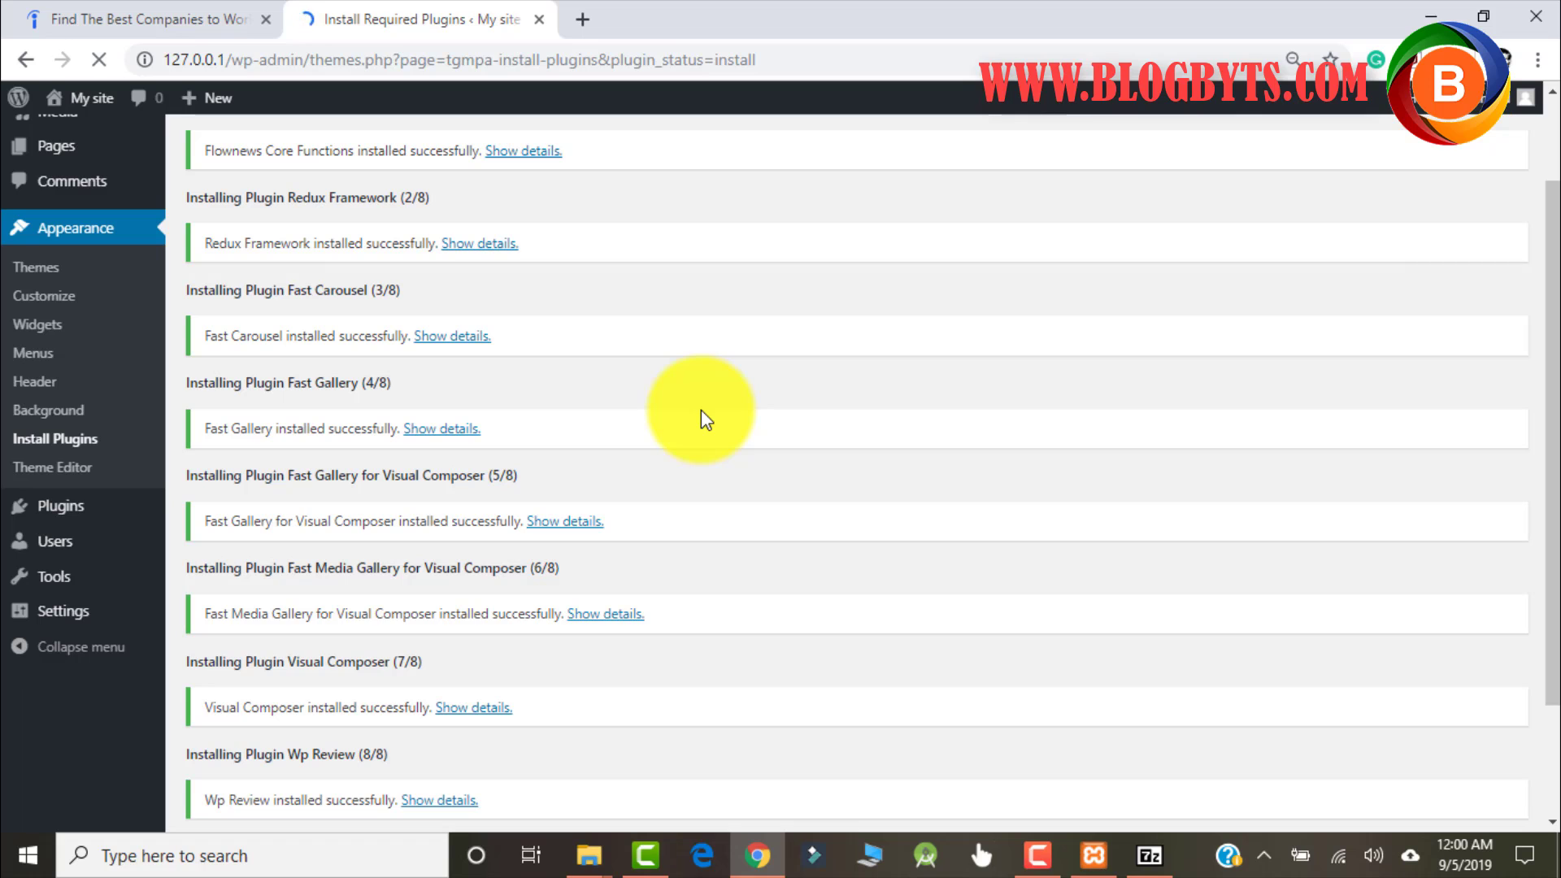
scroll("down", 3)
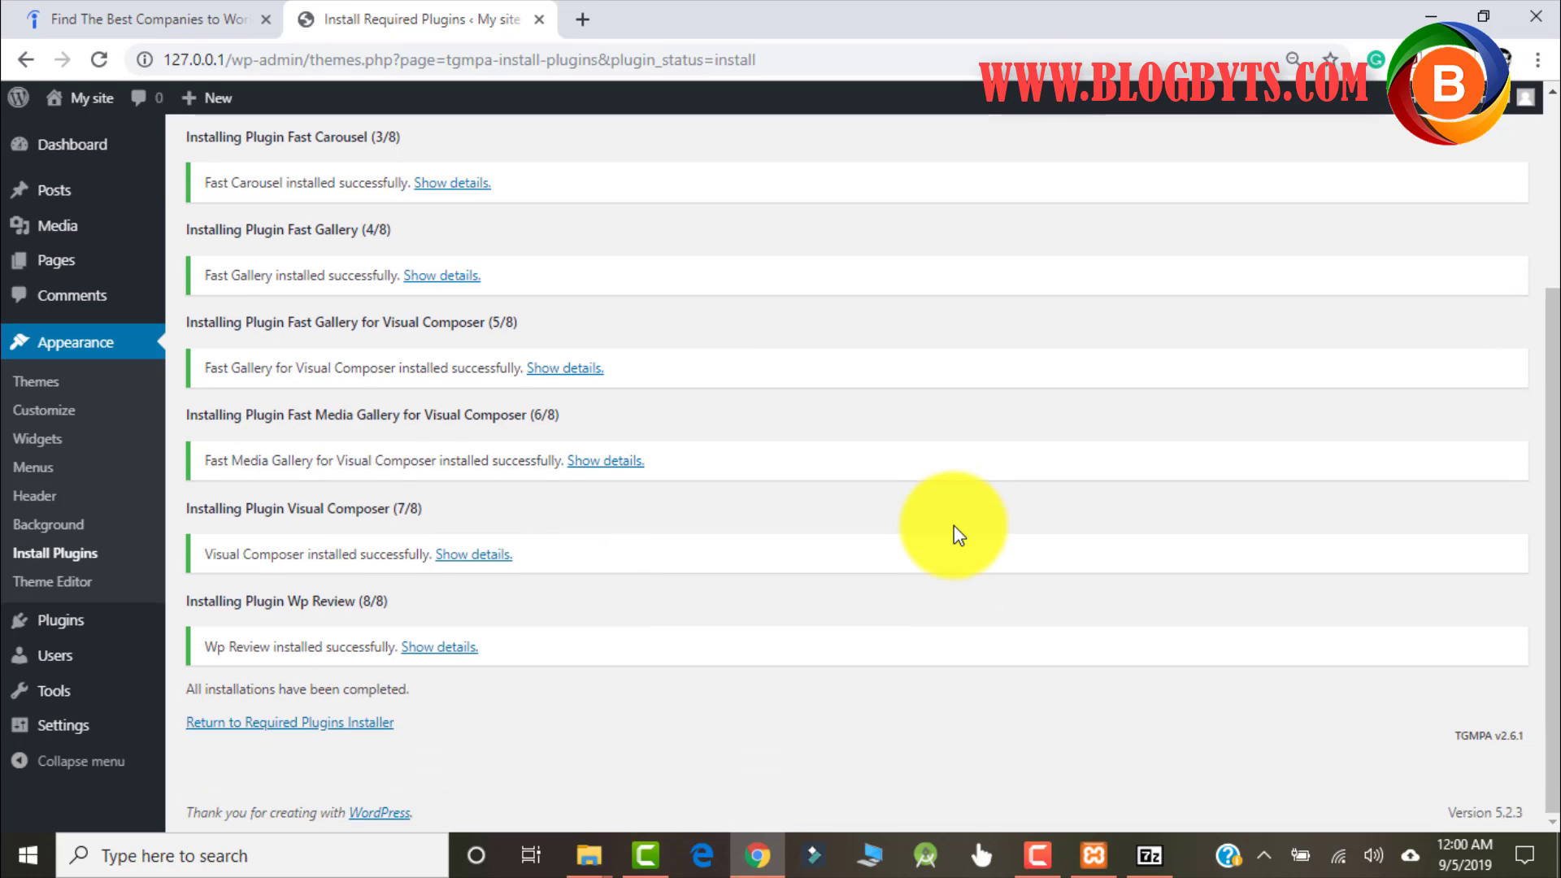
left_click(288, 722)
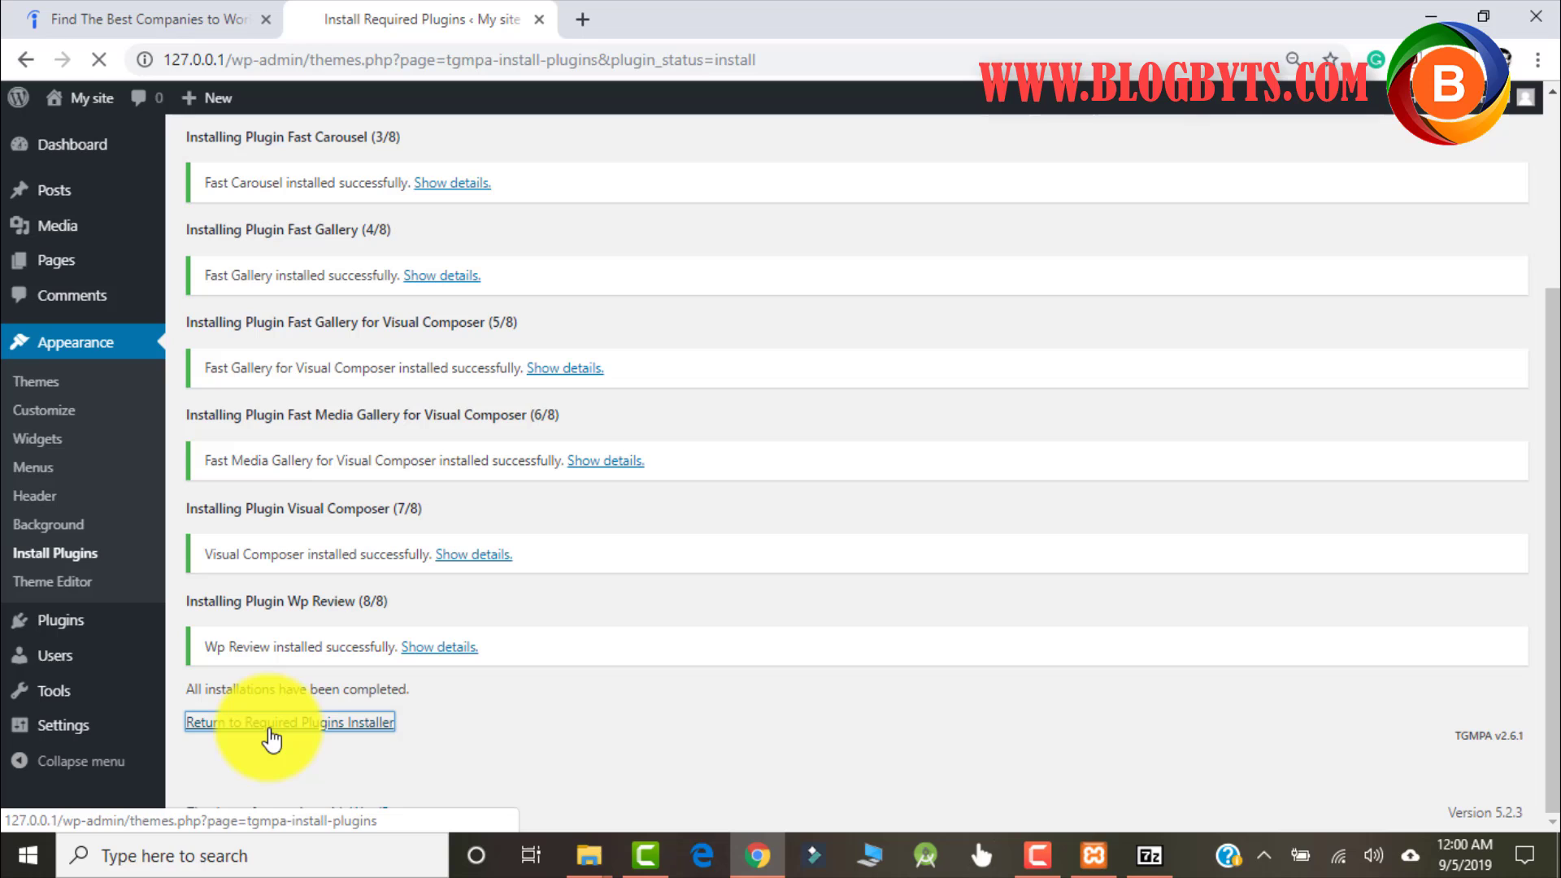
left_click(289, 722)
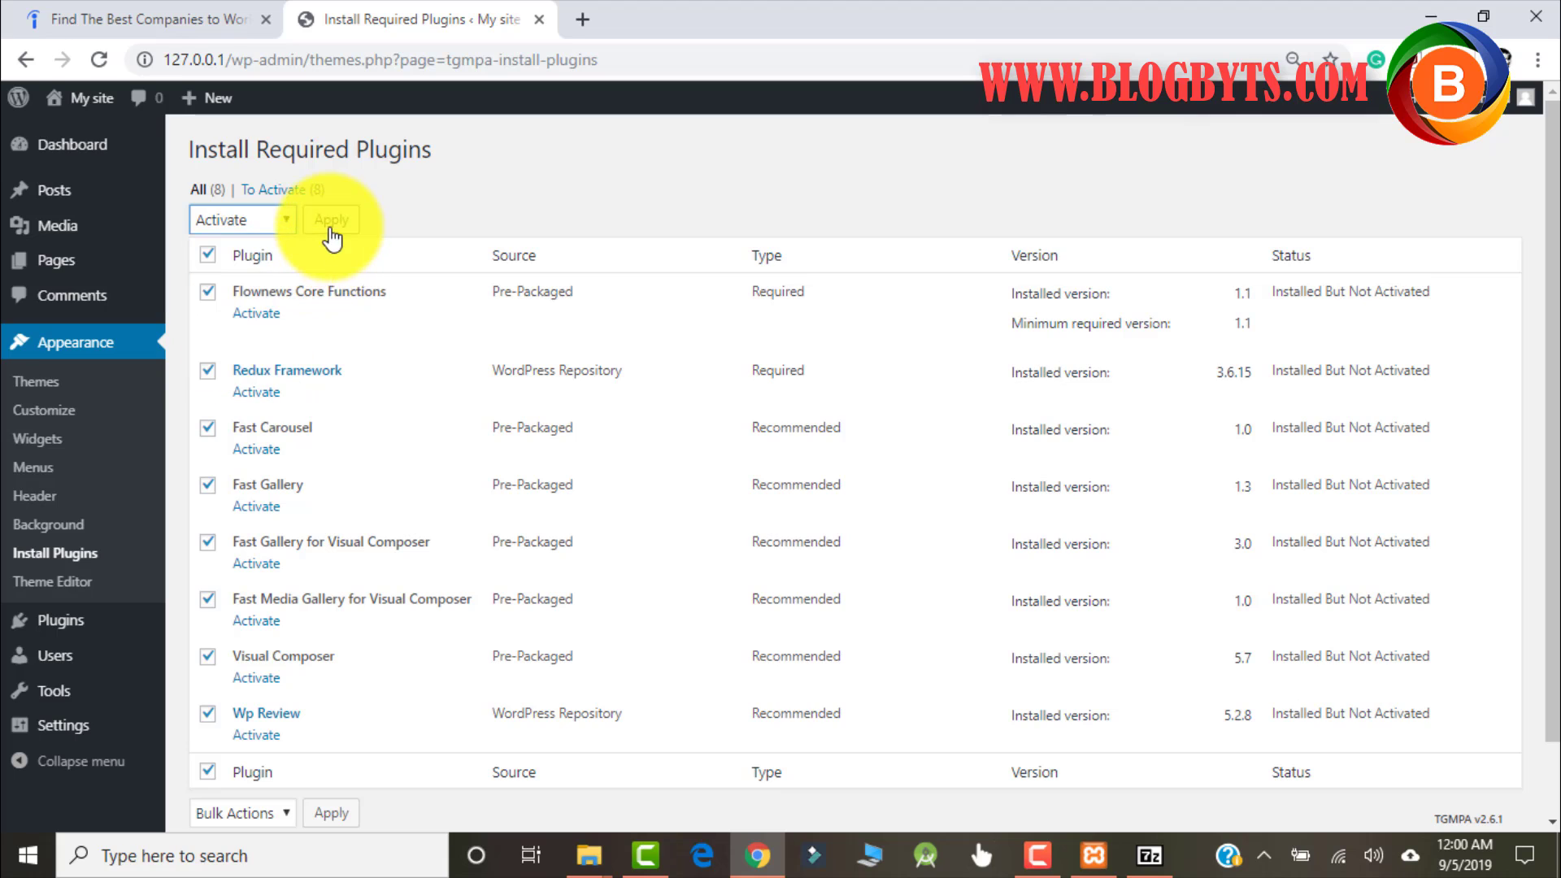
- Bulk-activate all eight FlowNews plugins and open the site in a new tab
left_click(331, 219)
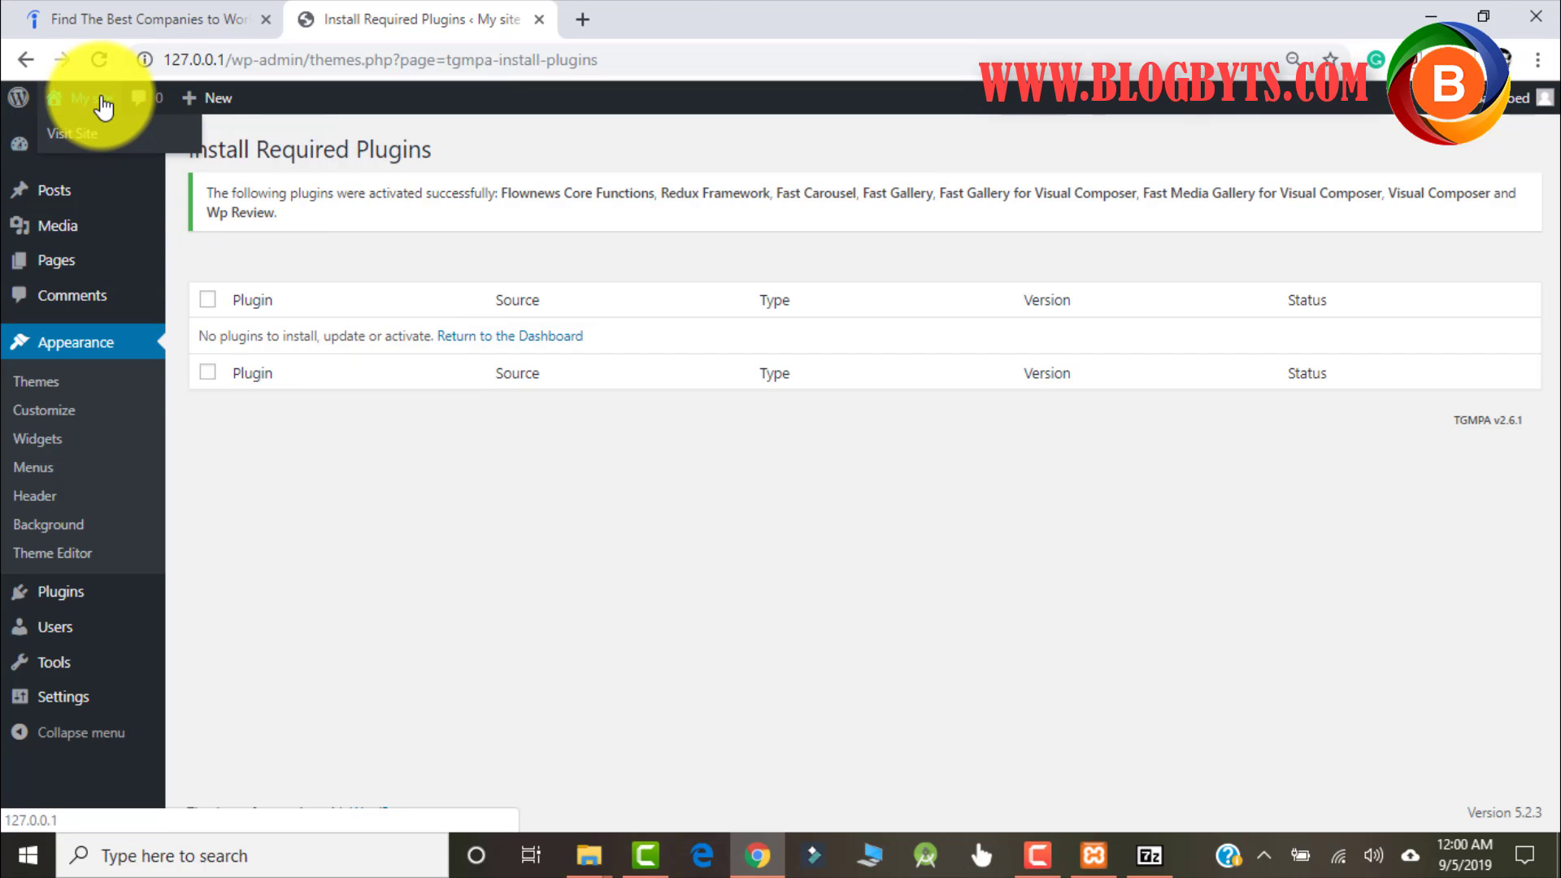
right_click(72, 134)
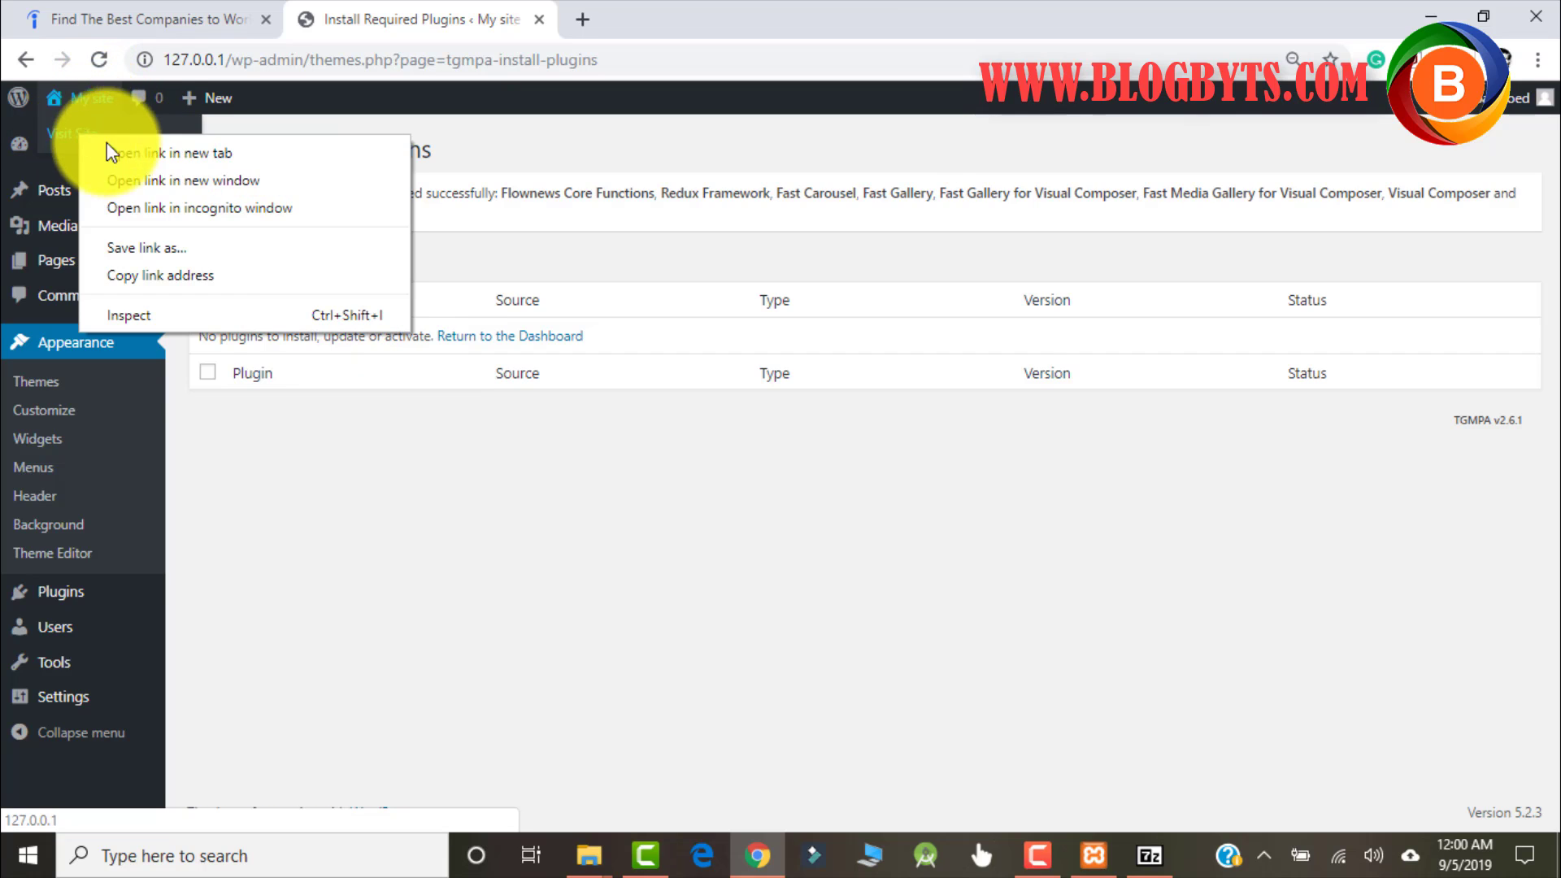
left_click(171, 152)
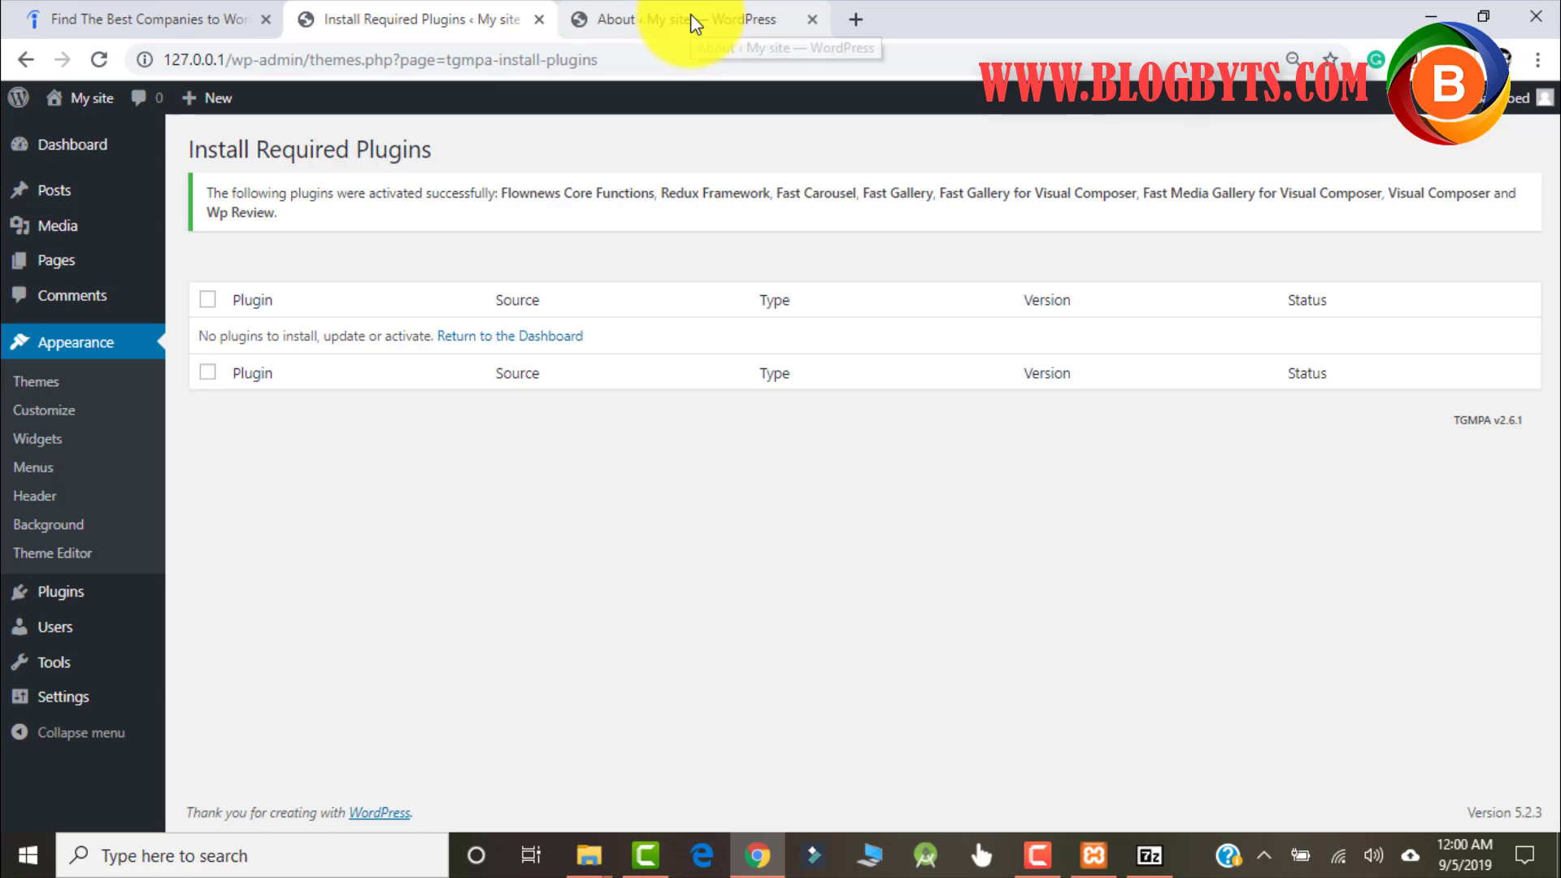
mouse_move(697, 19)
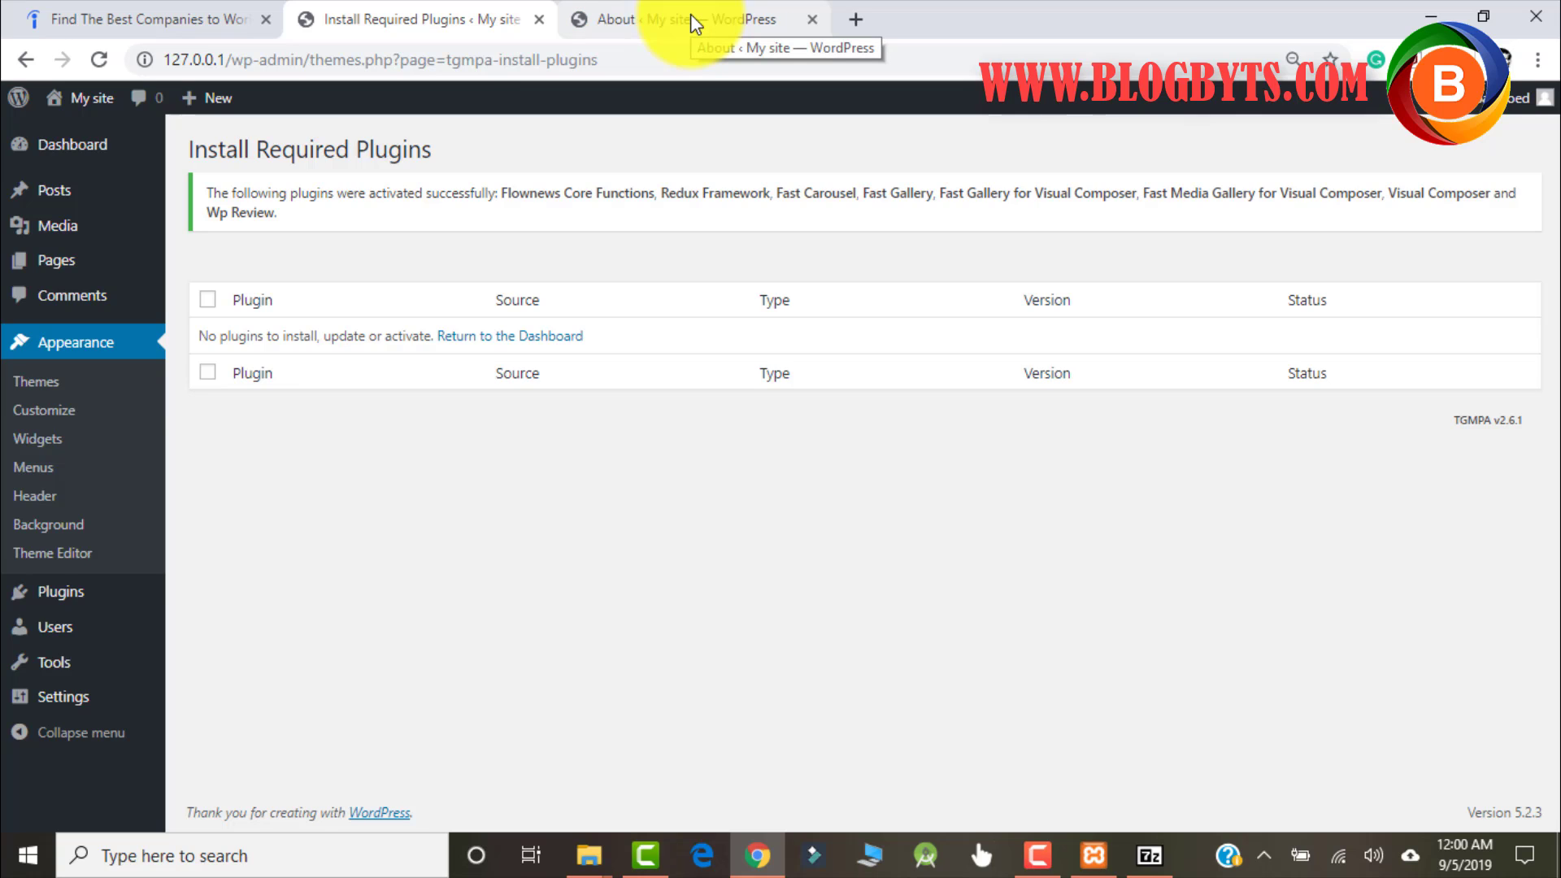
- In the new tab, visit the front end to see the FLOW layout with Hello World!
left_click(687, 18)
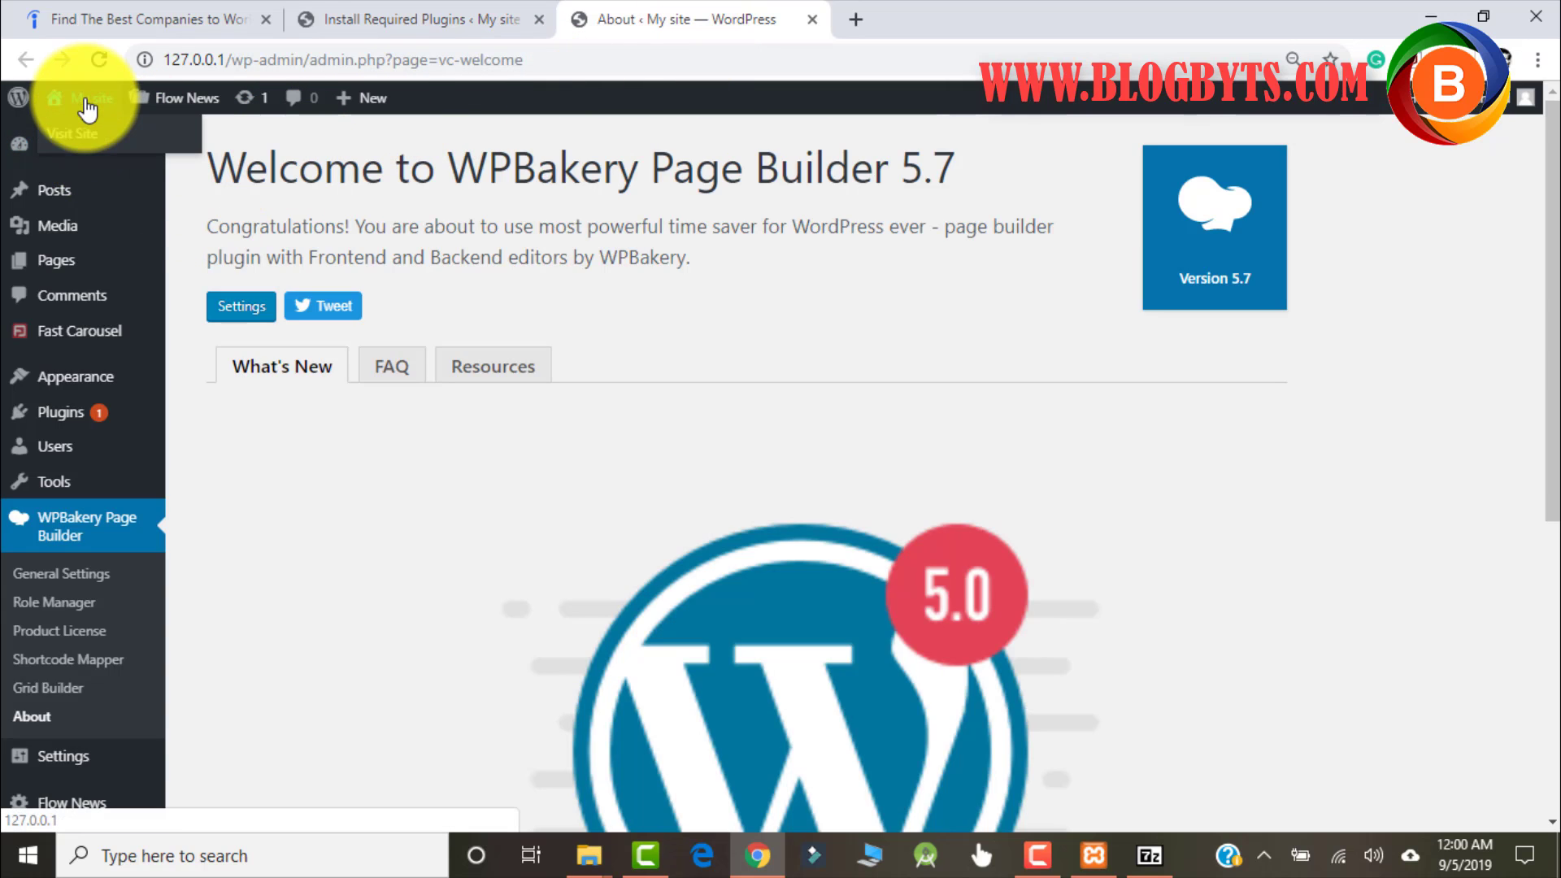
left_click(72, 133)
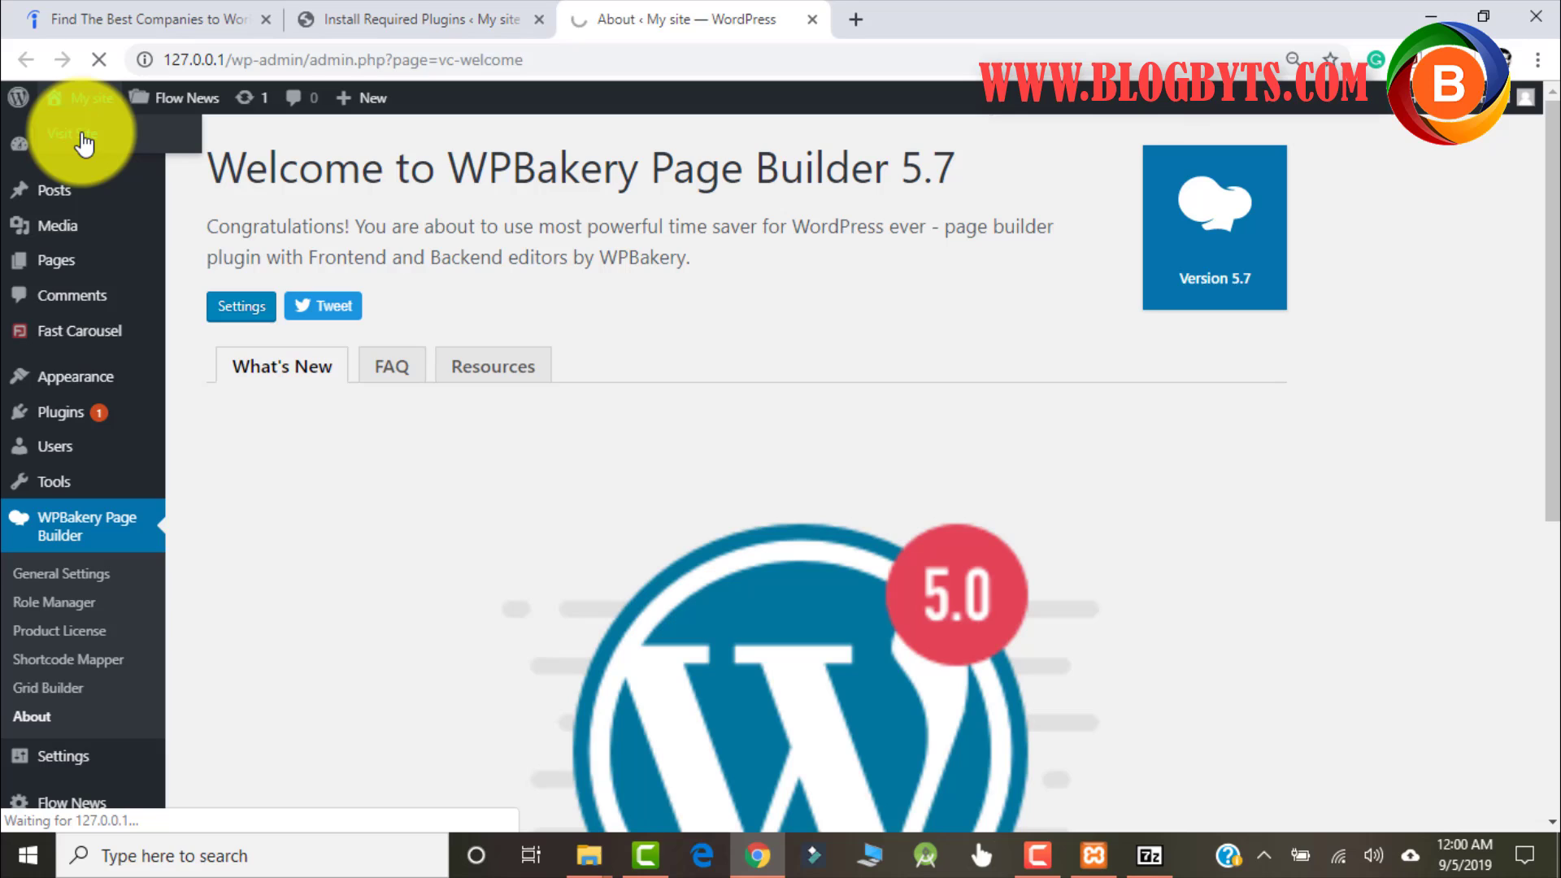
left_click(65, 132)
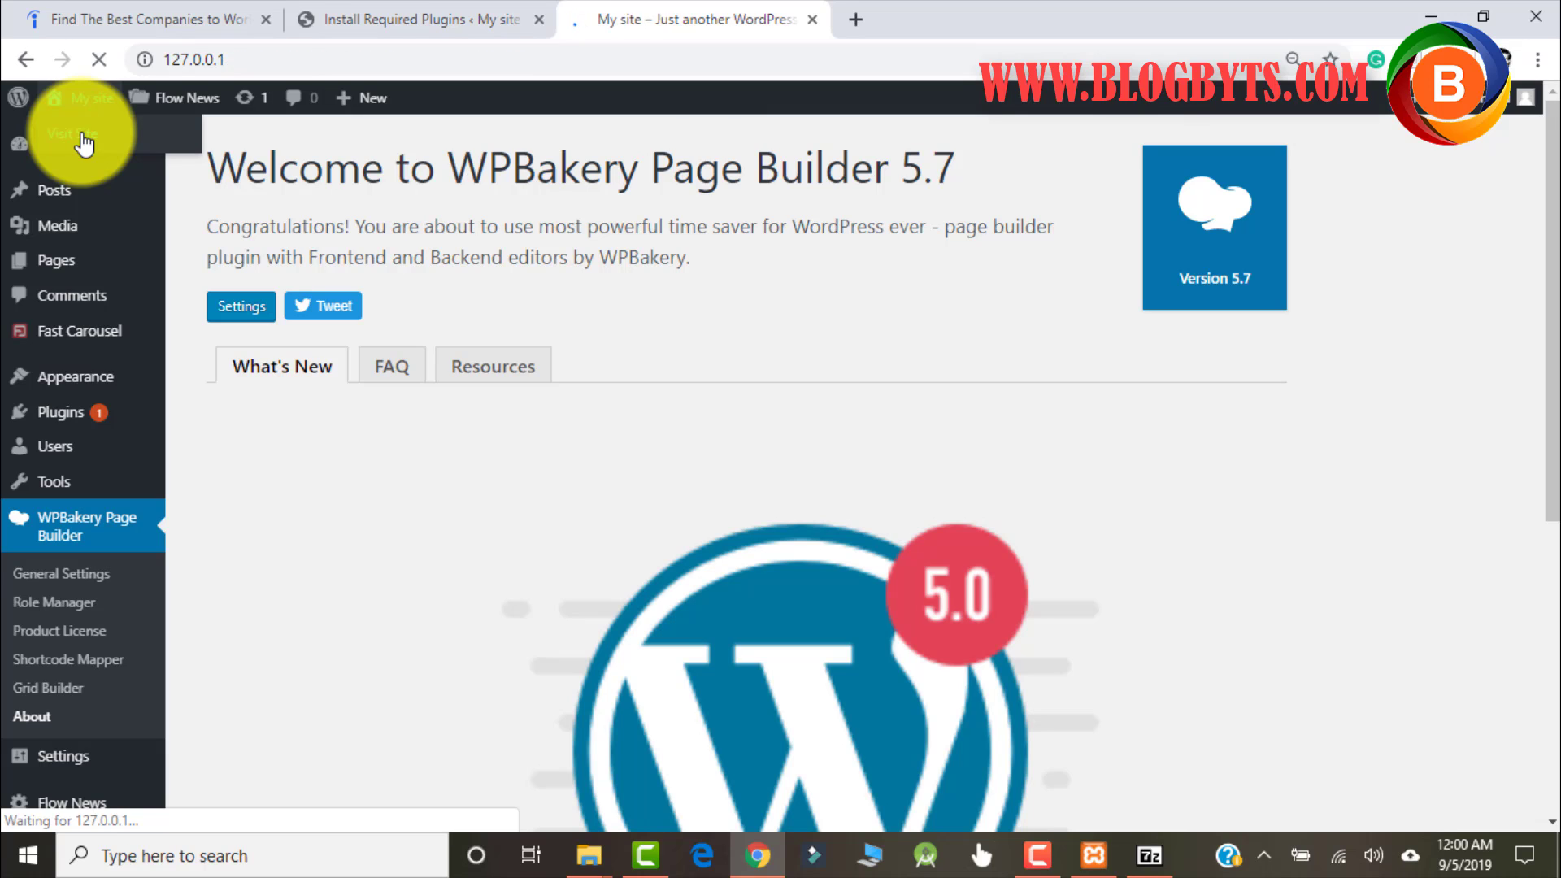
left_click(71, 132)
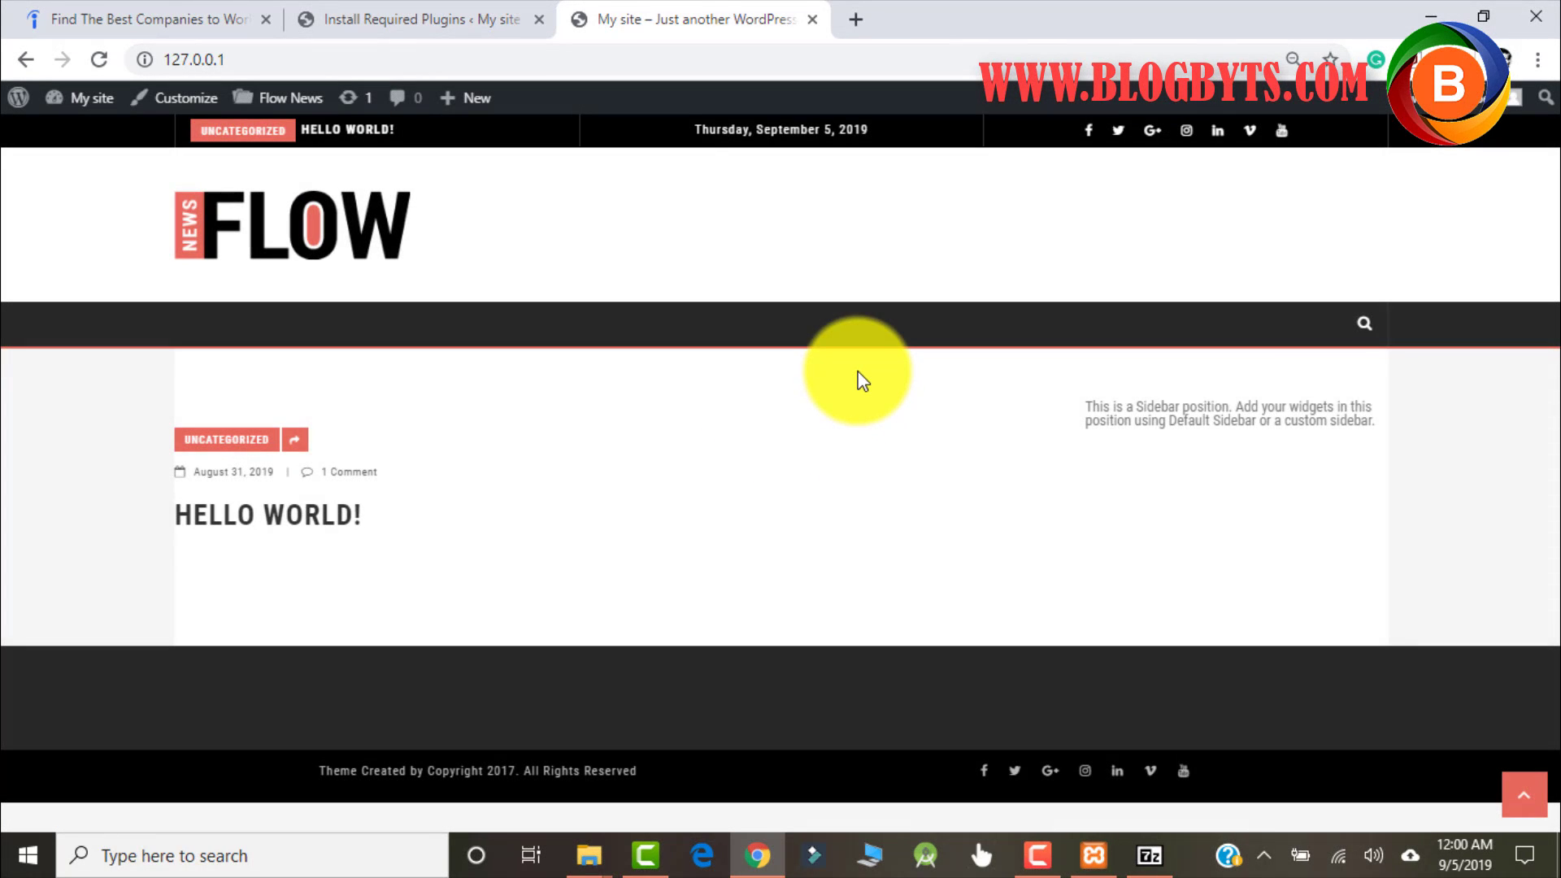
mouse_move(851, 371)
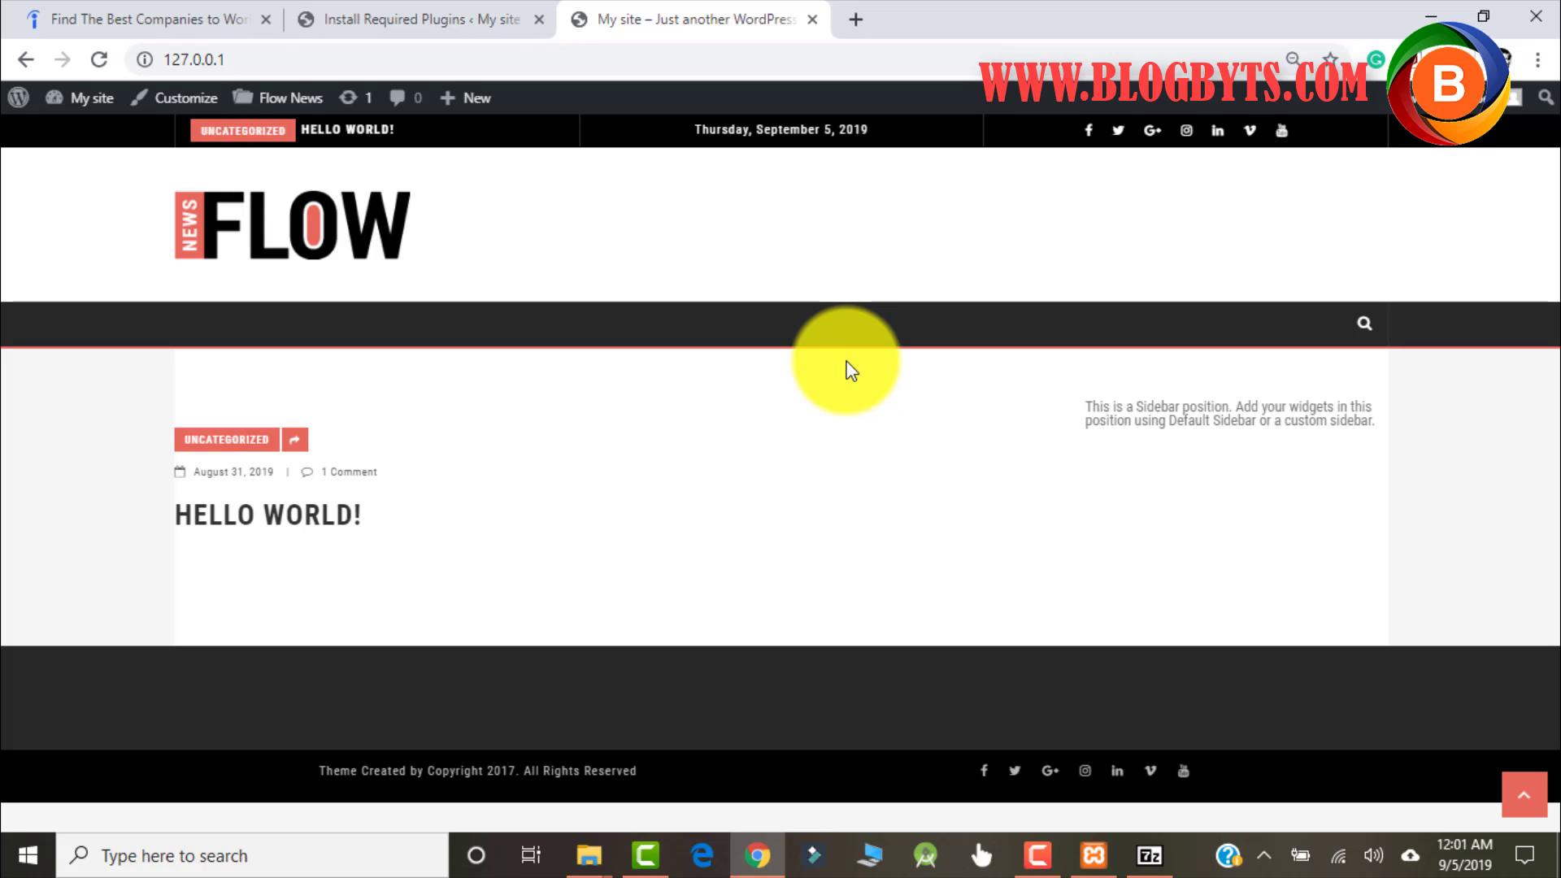
mouse_move(1274, 855)
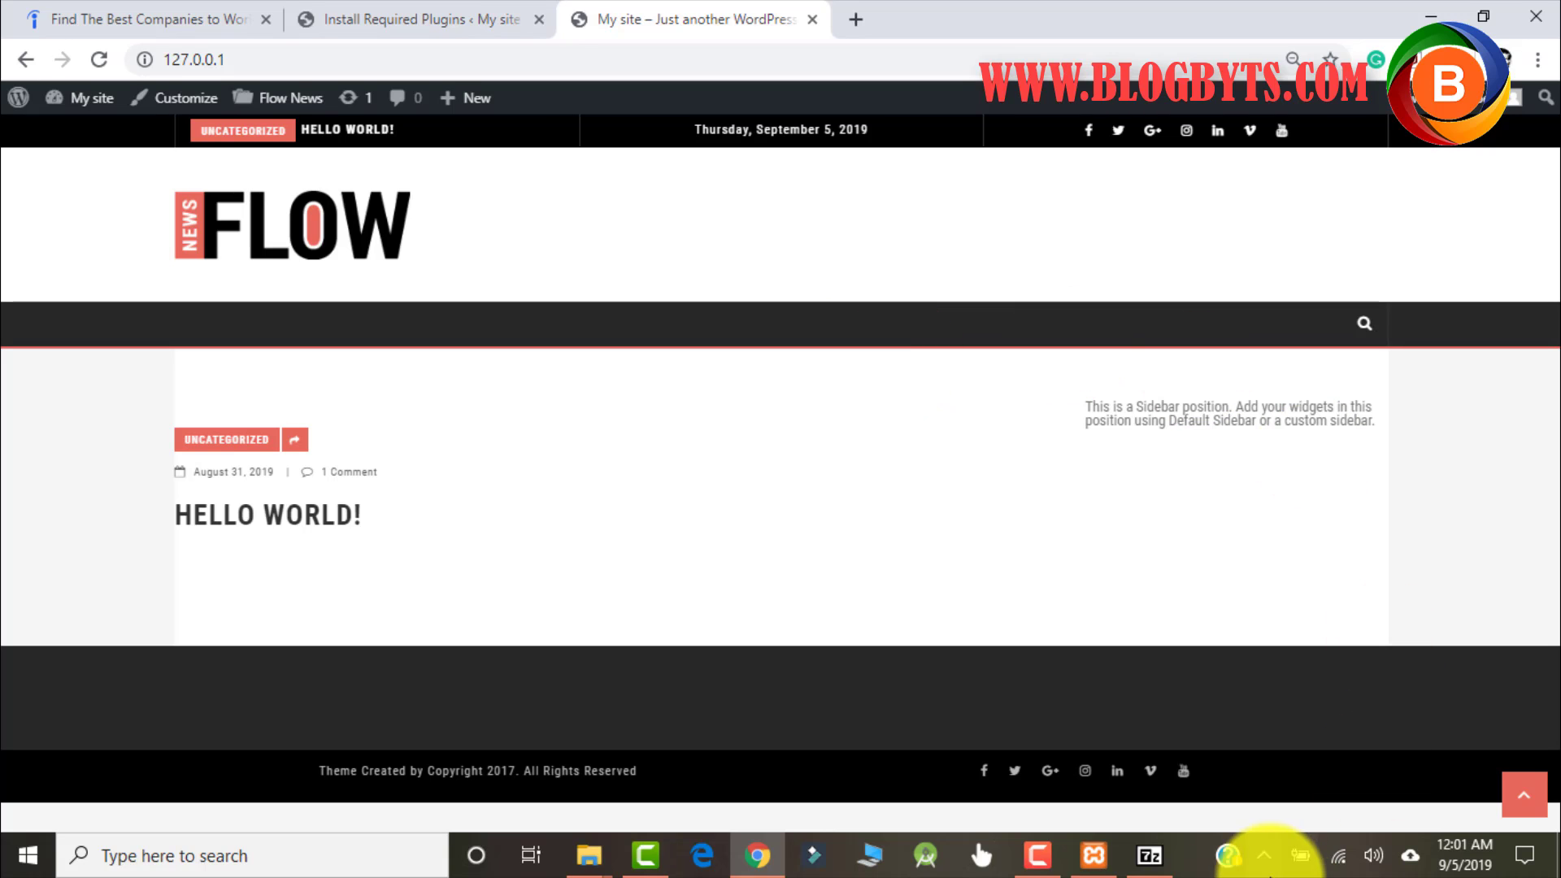